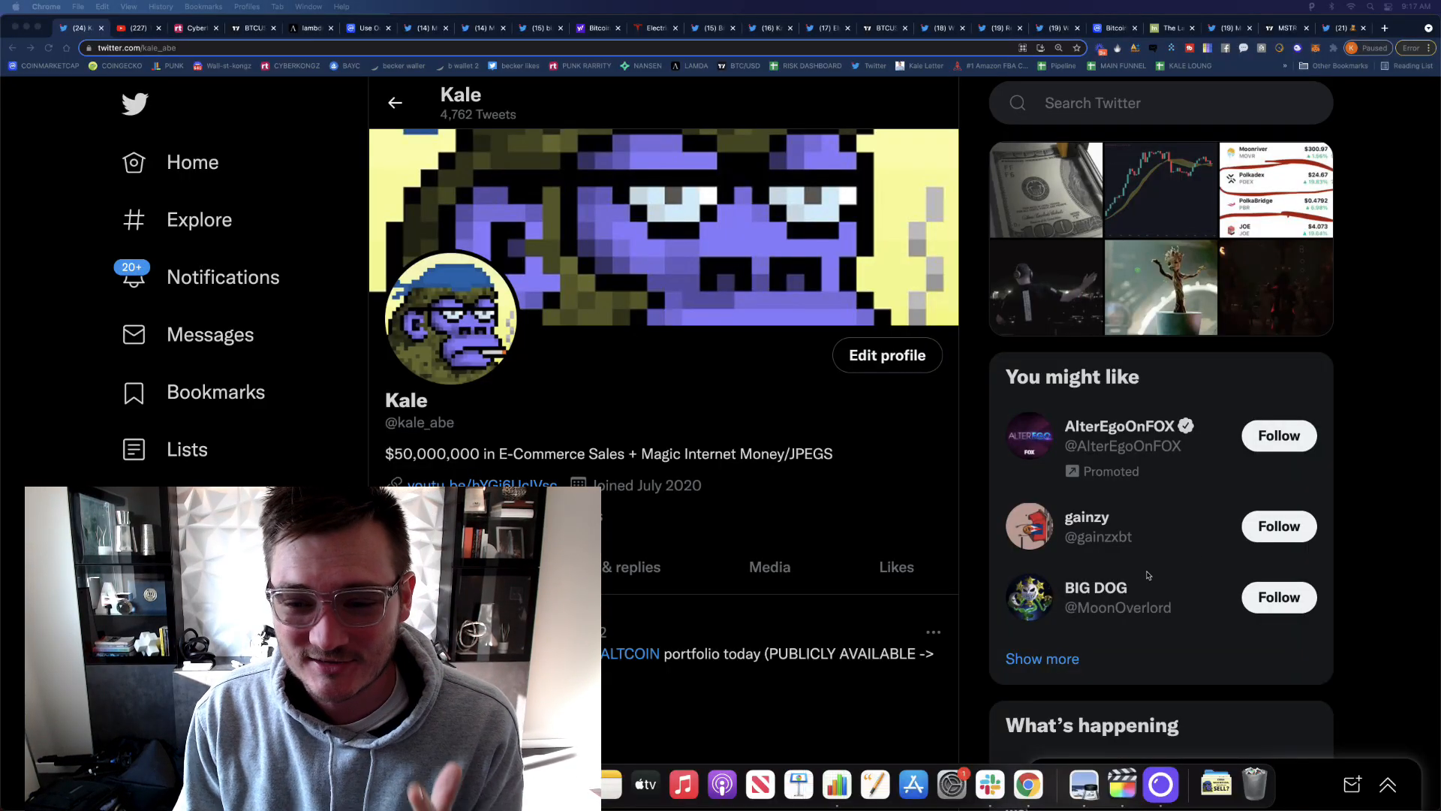
- Scroll down the Kale Twitter profile before moving to his YouTube channel
scroll(down, 3)
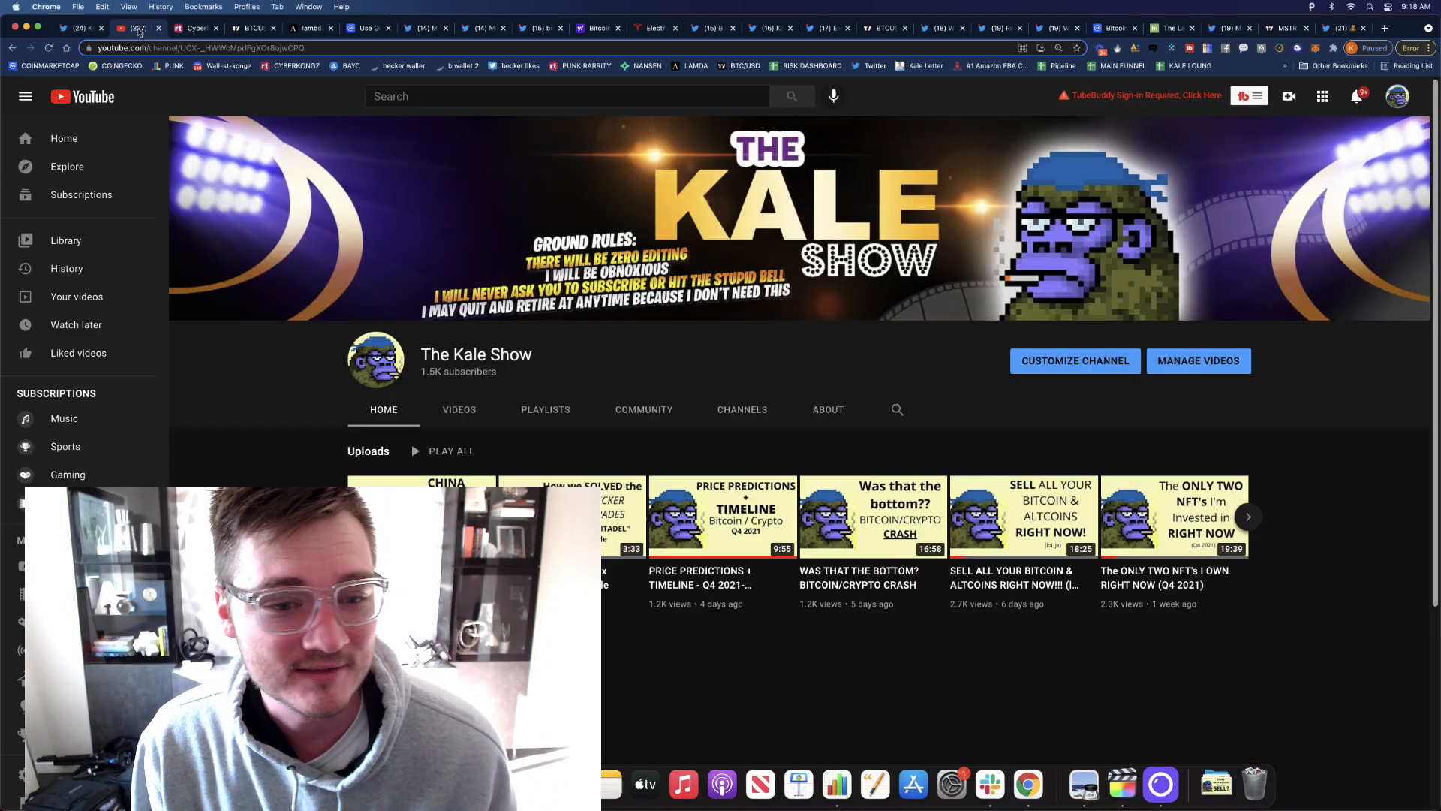
click(194, 29)
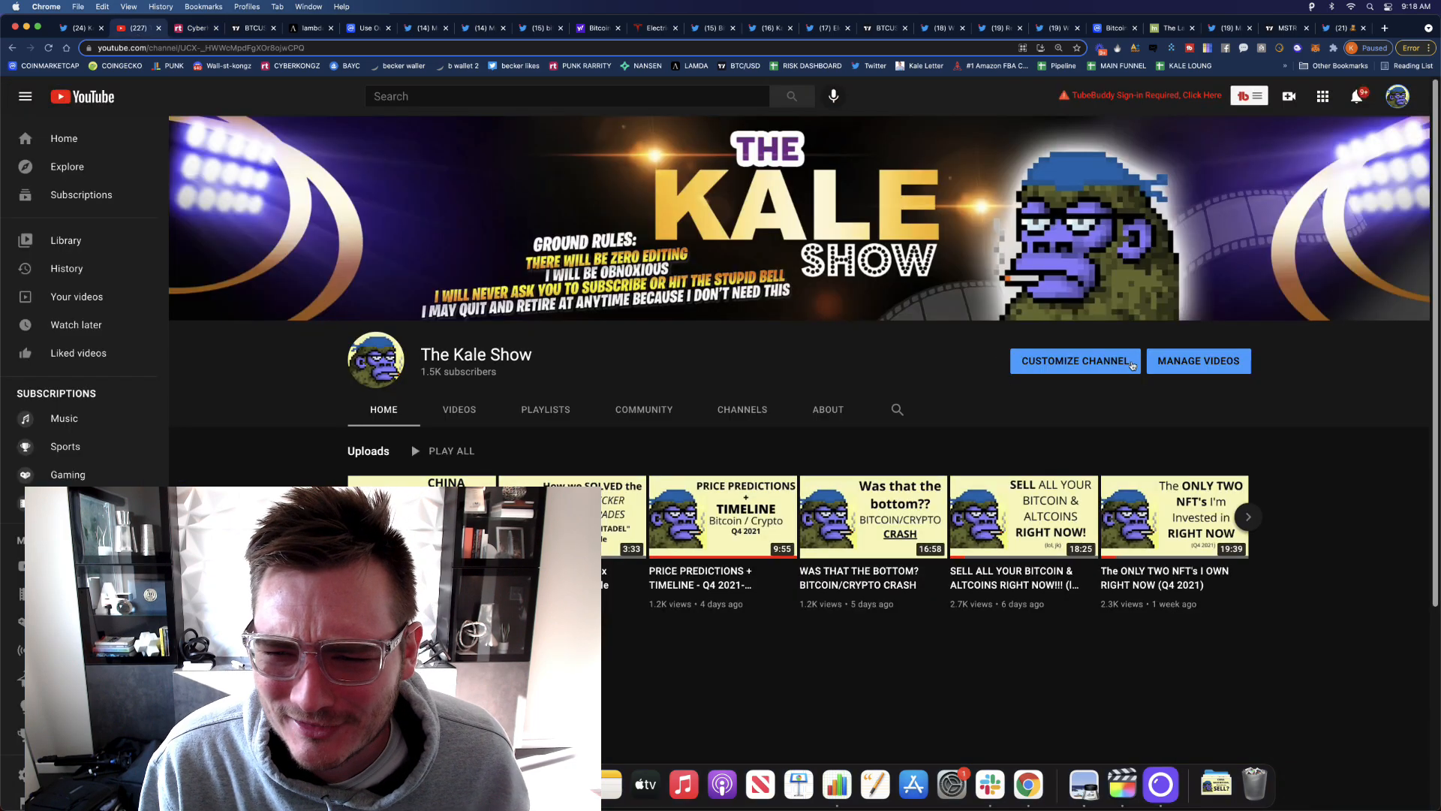
- Bring up the rarity.tools CyberKongz listing sorted by price low to high
click(195, 27)
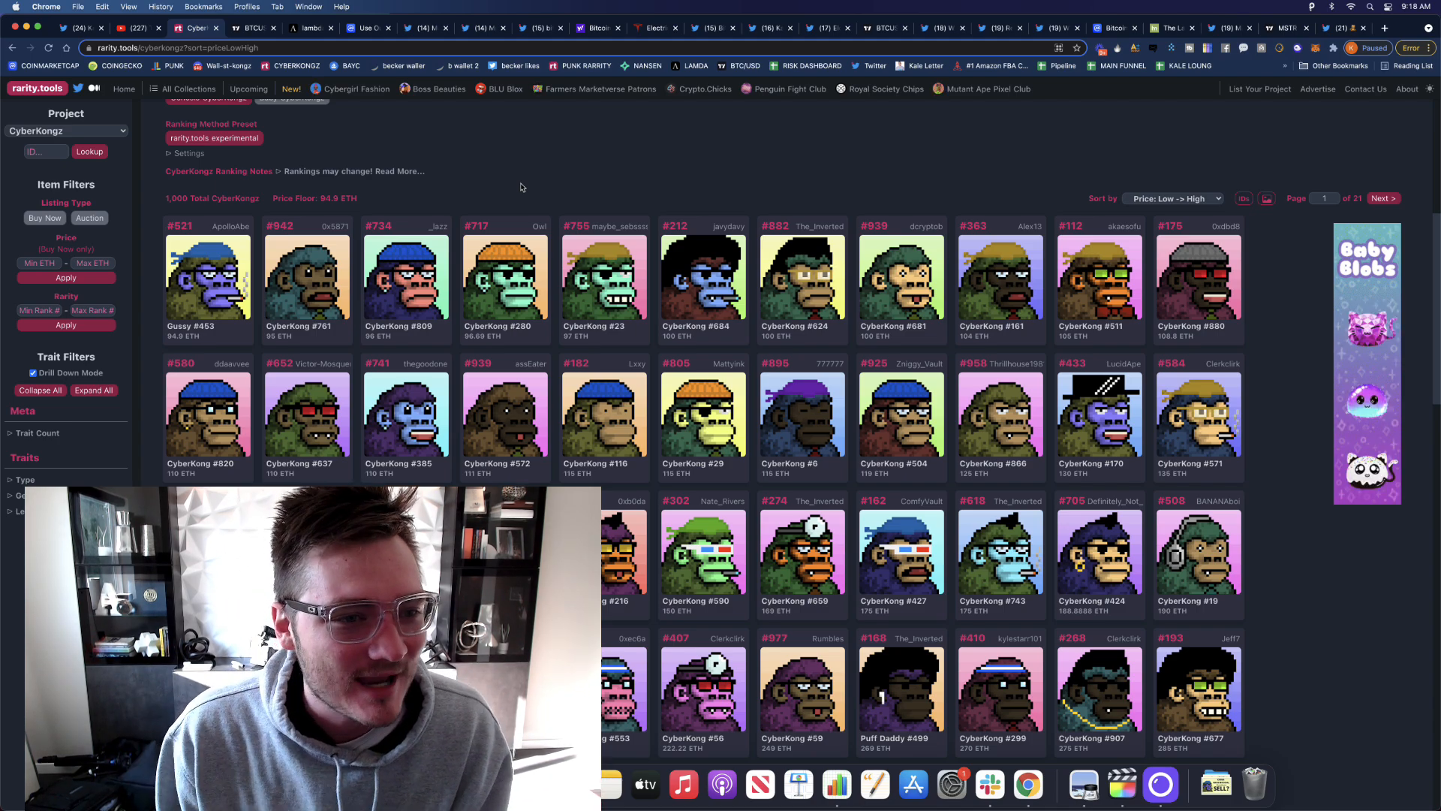
- Review the BTCUSD hourly chart, then show the Lambda Strike BTC-PERP daily range chart
click(252, 27)
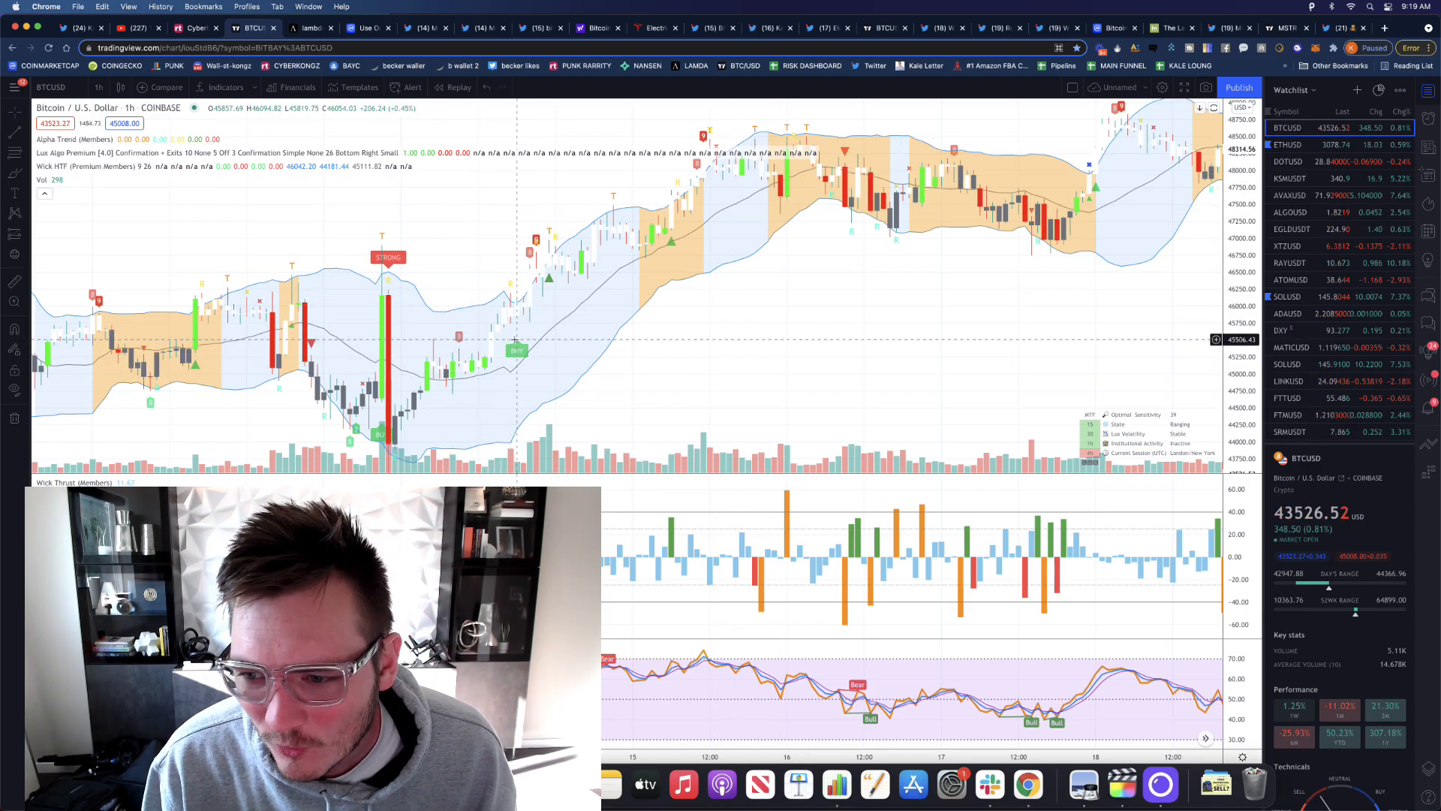
mouse_move(754, 135)
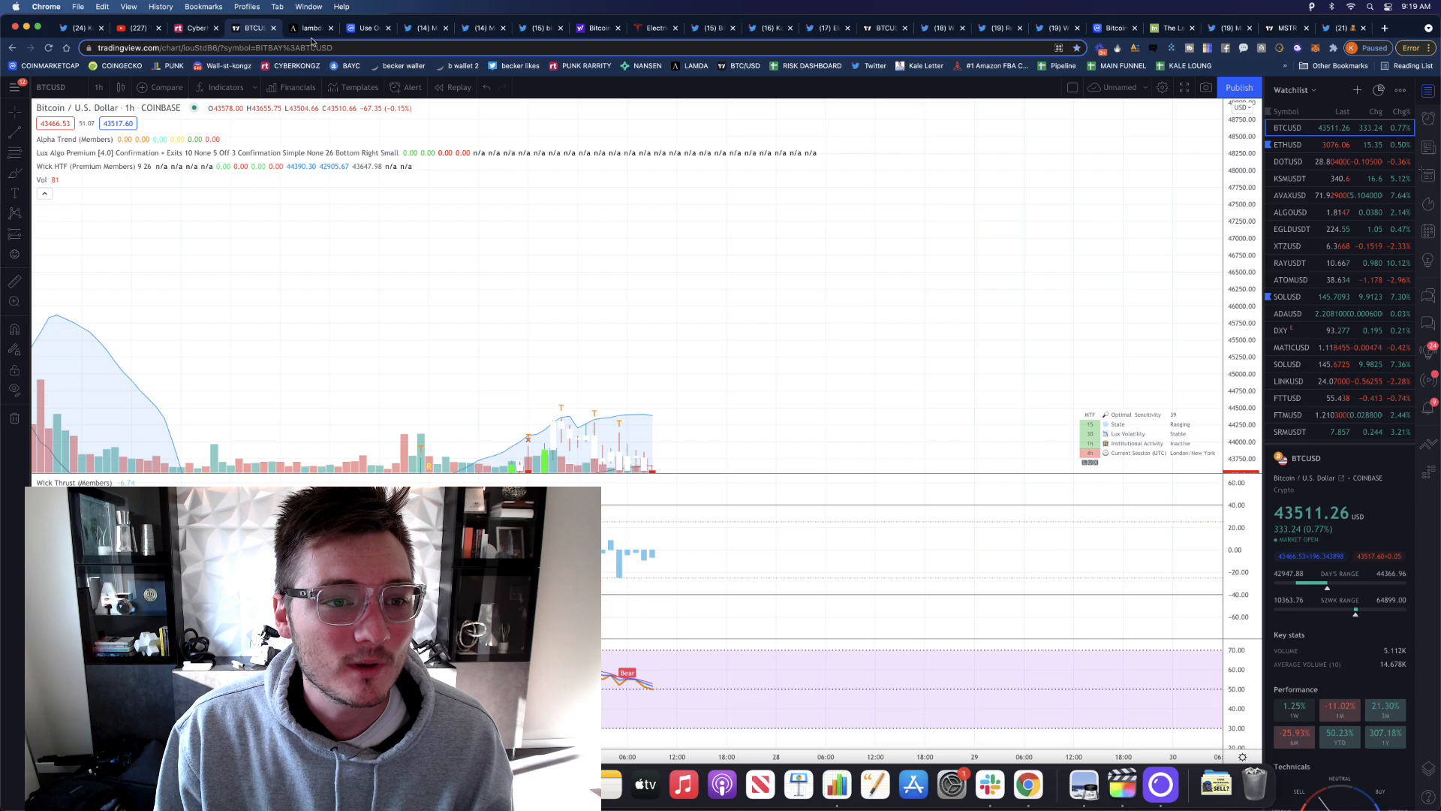
click(308, 27)
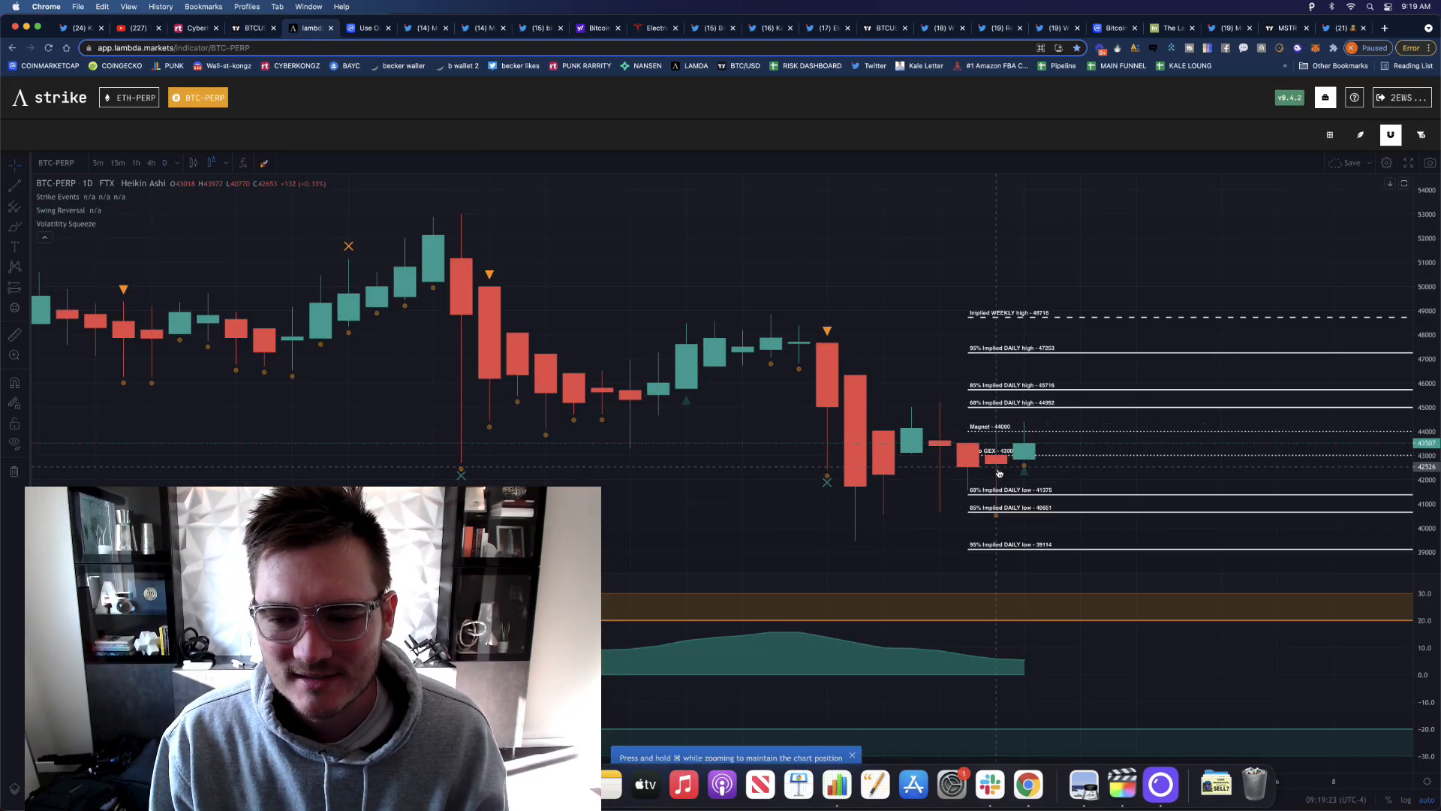
- Show the CoinMarketCap portfolio tracker and look over the Your Assets list
click(365, 27)
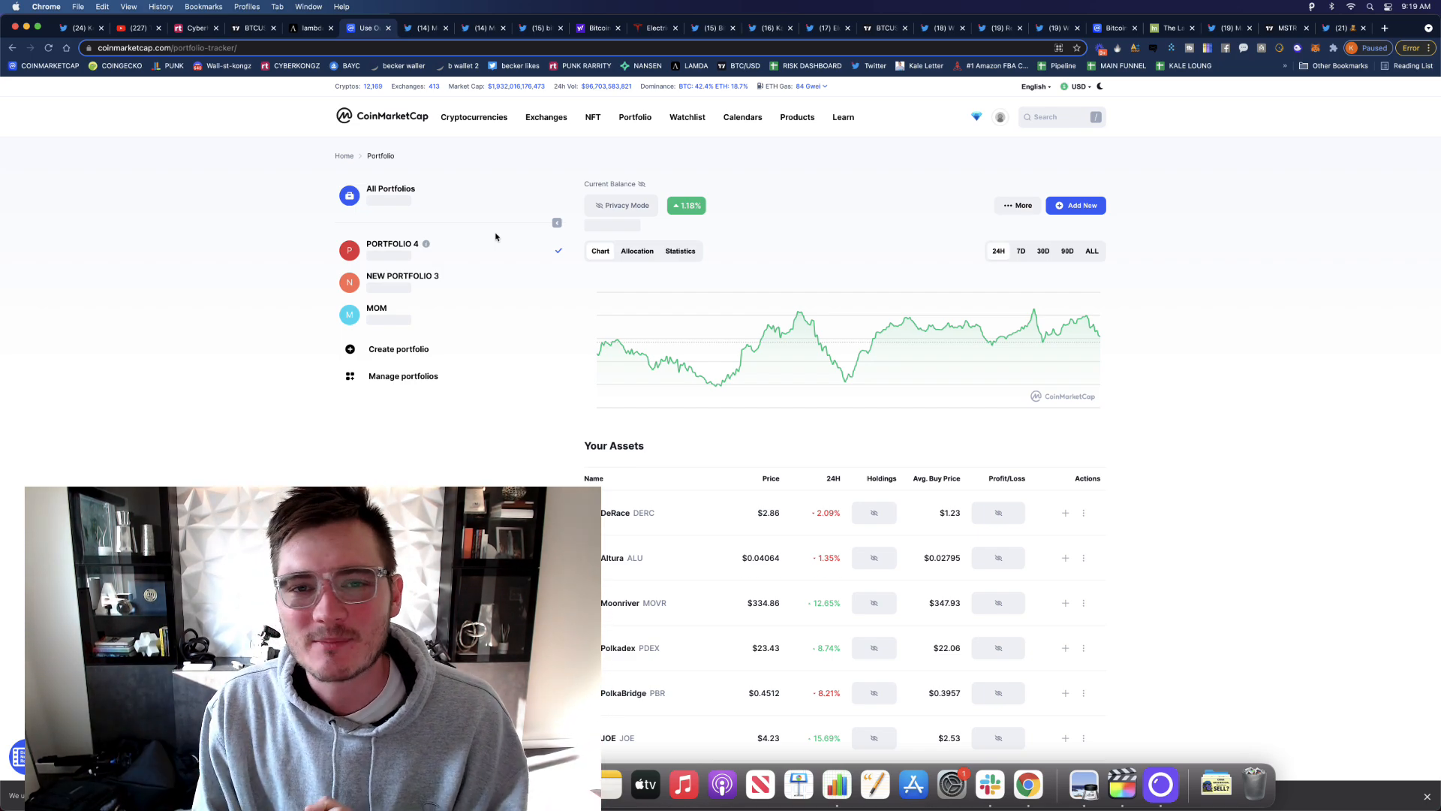
scroll(down, 3)
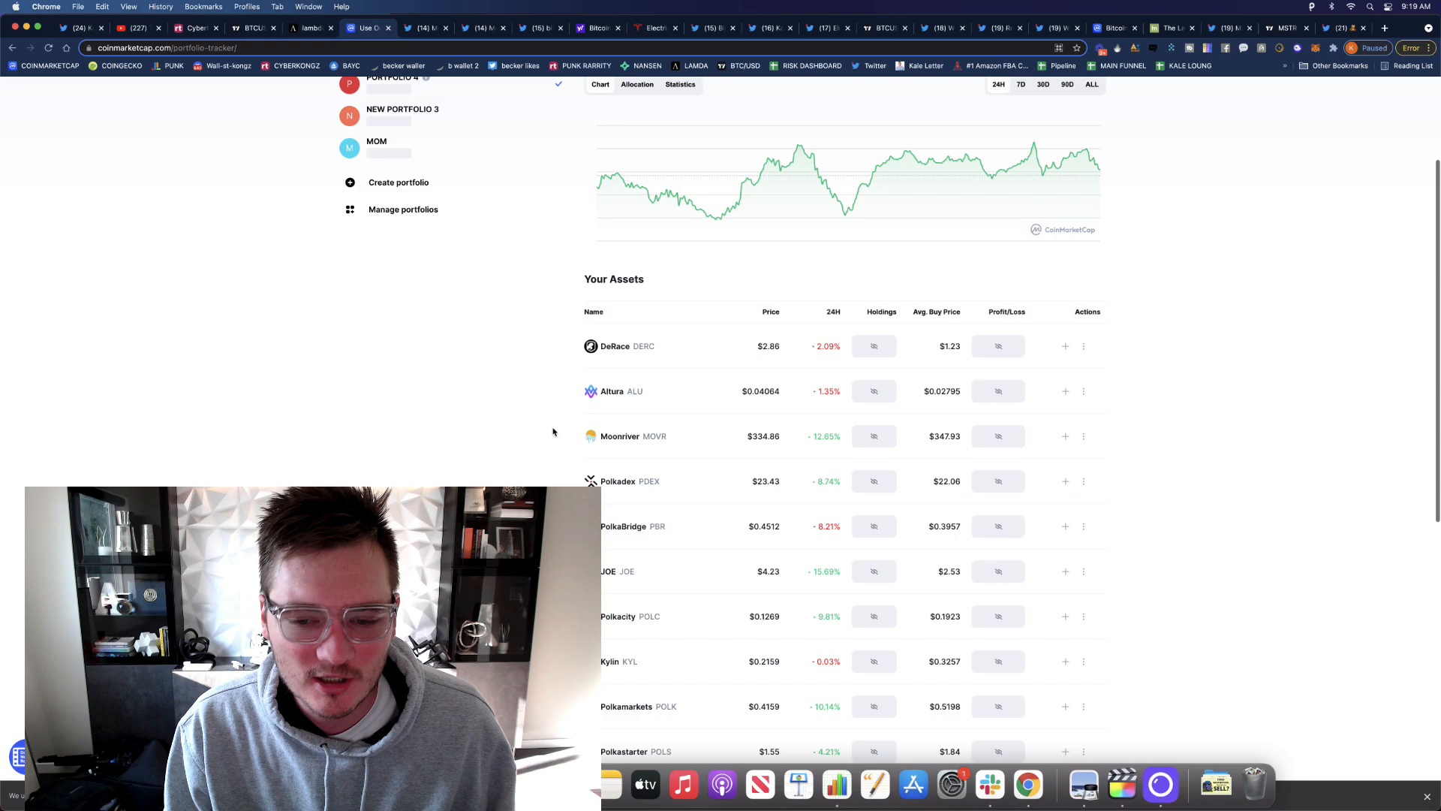
scroll(up, 3)
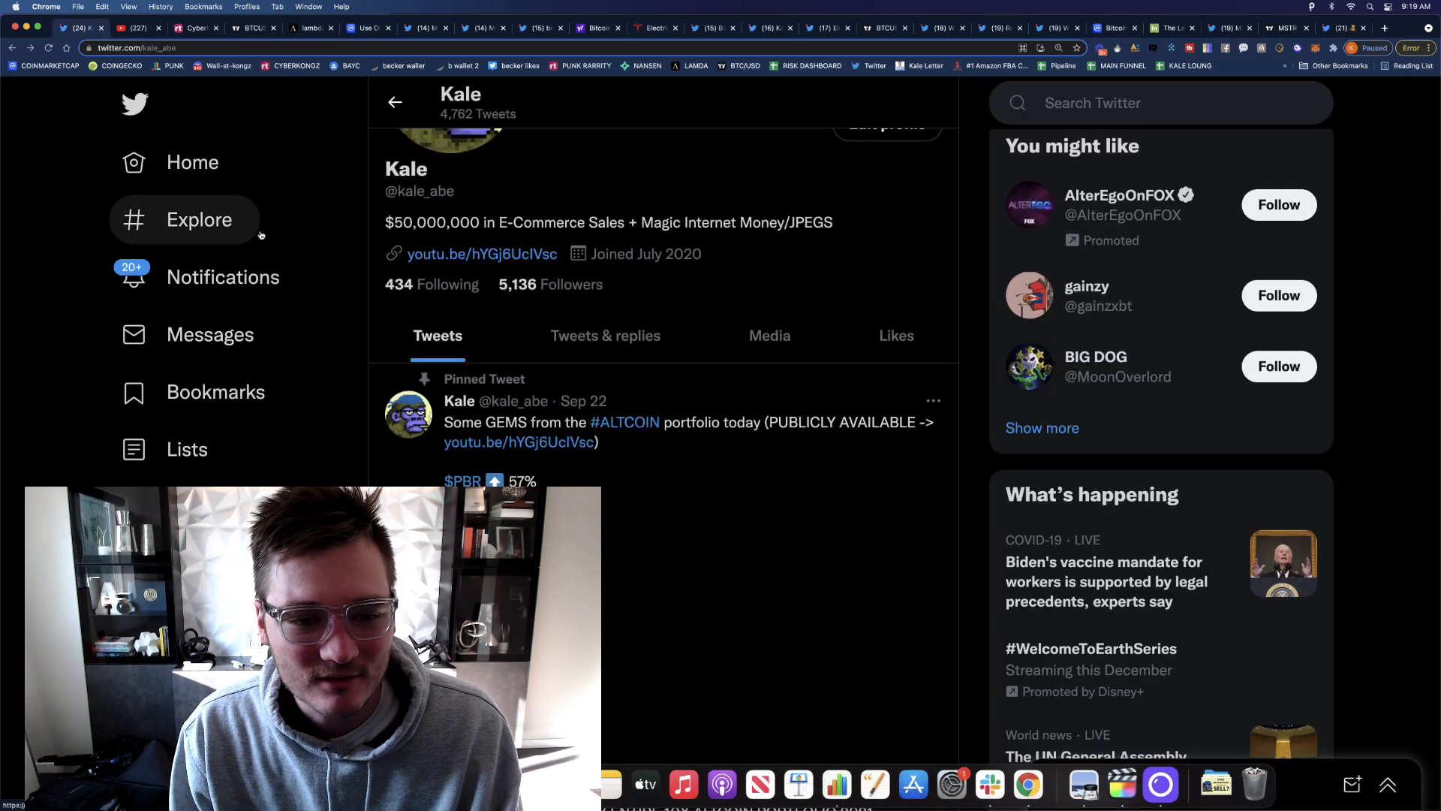
- Show The Kale Show channel's full list of uploaded videos and browse it
scroll(down, 3)
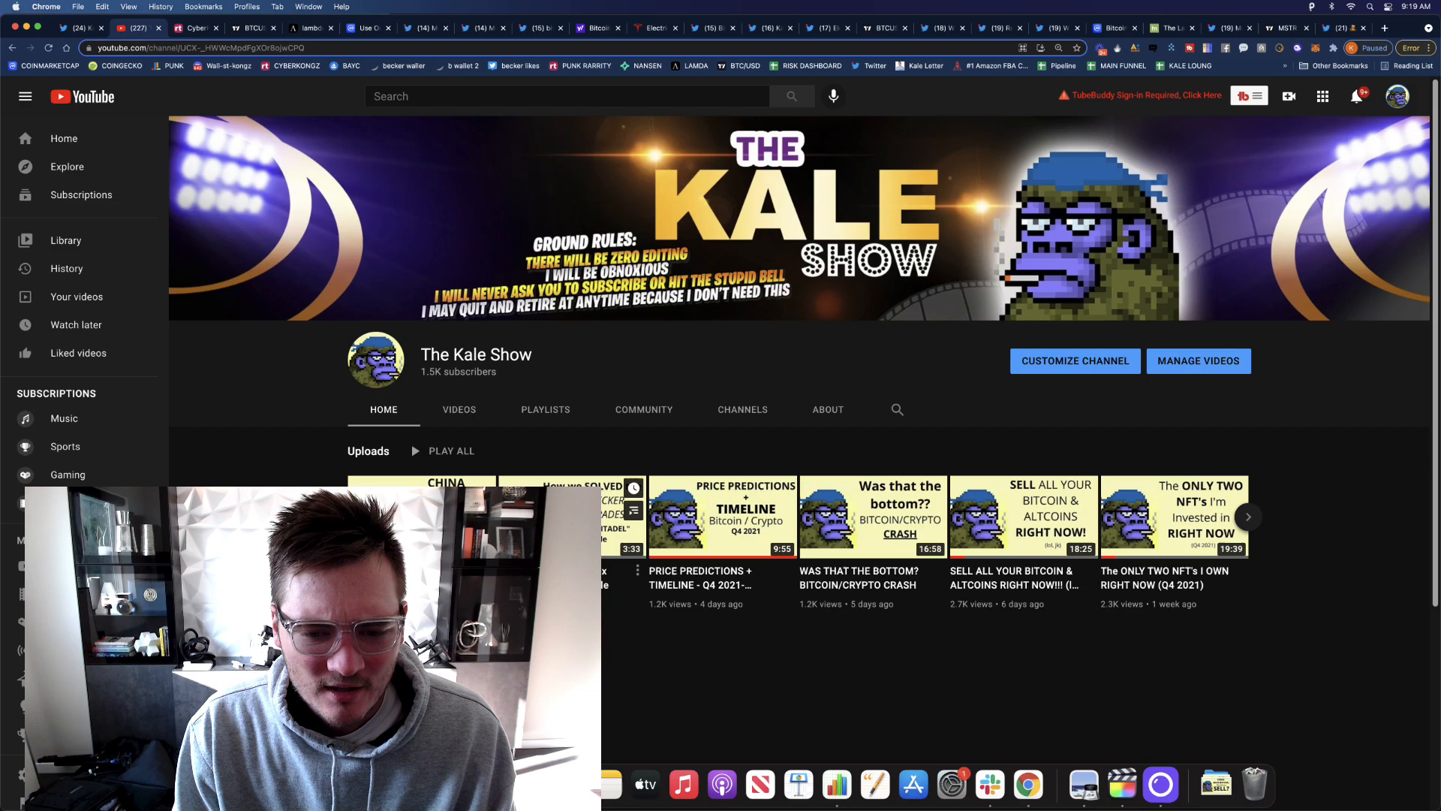
scroll(down, 3)
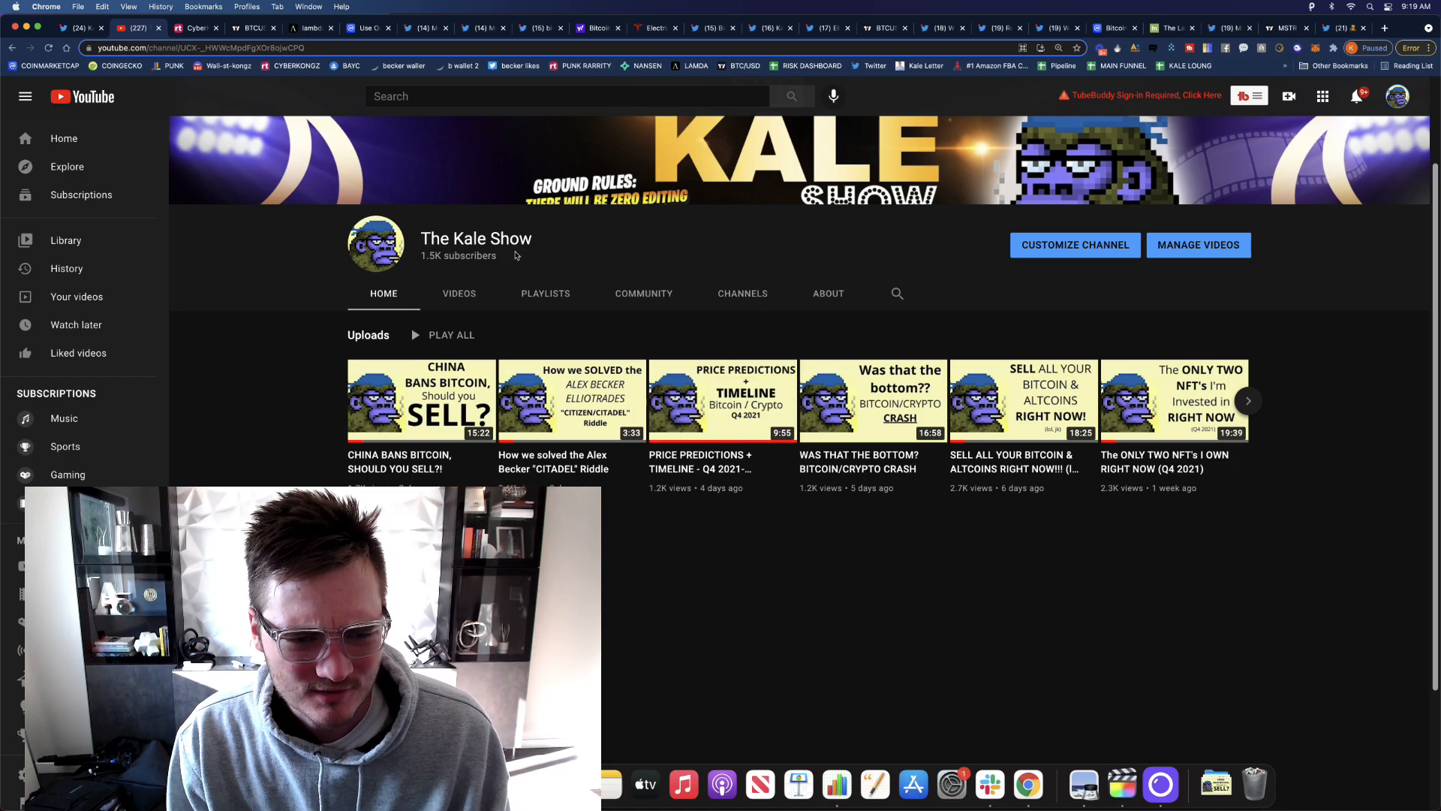
click(459, 292)
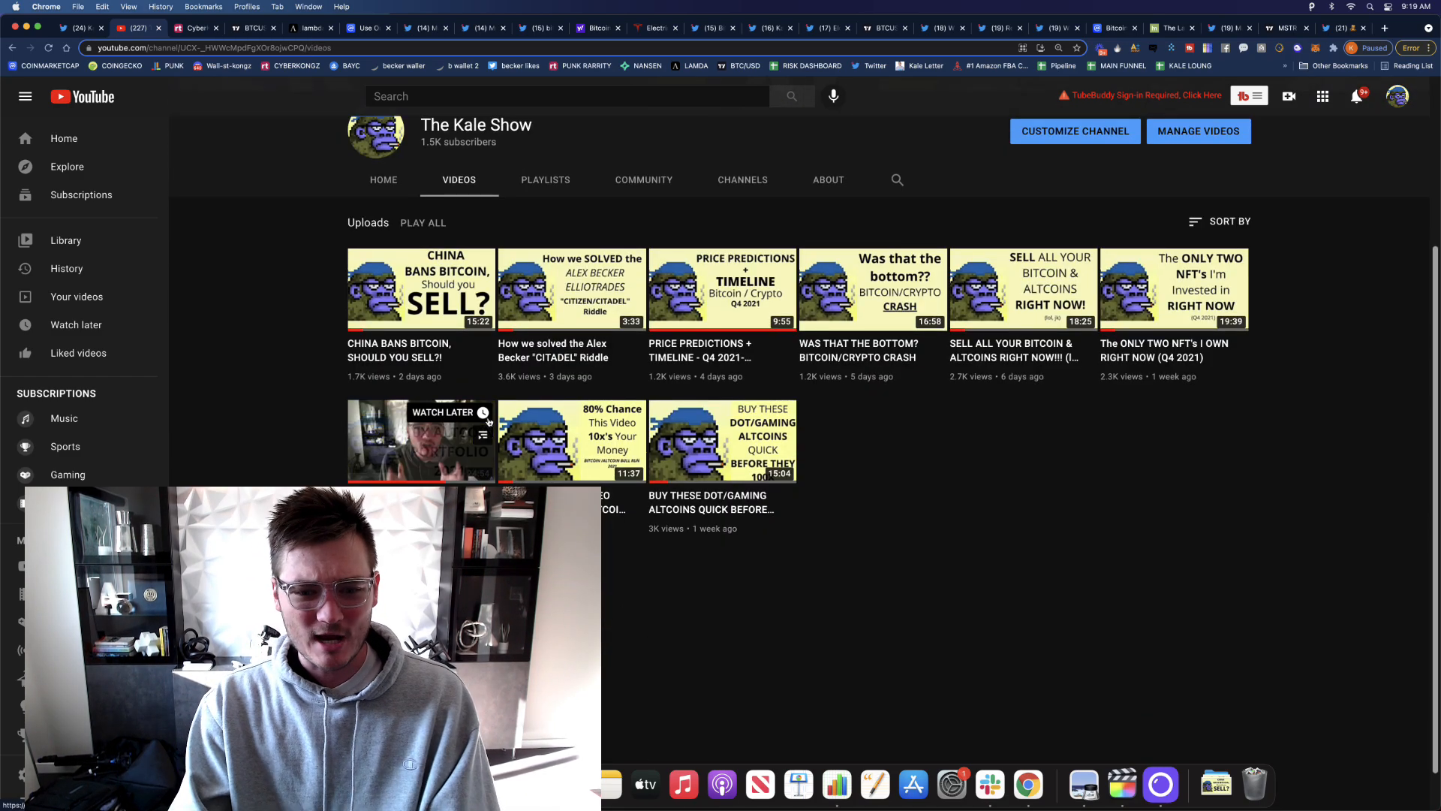
scroll(down, 3)
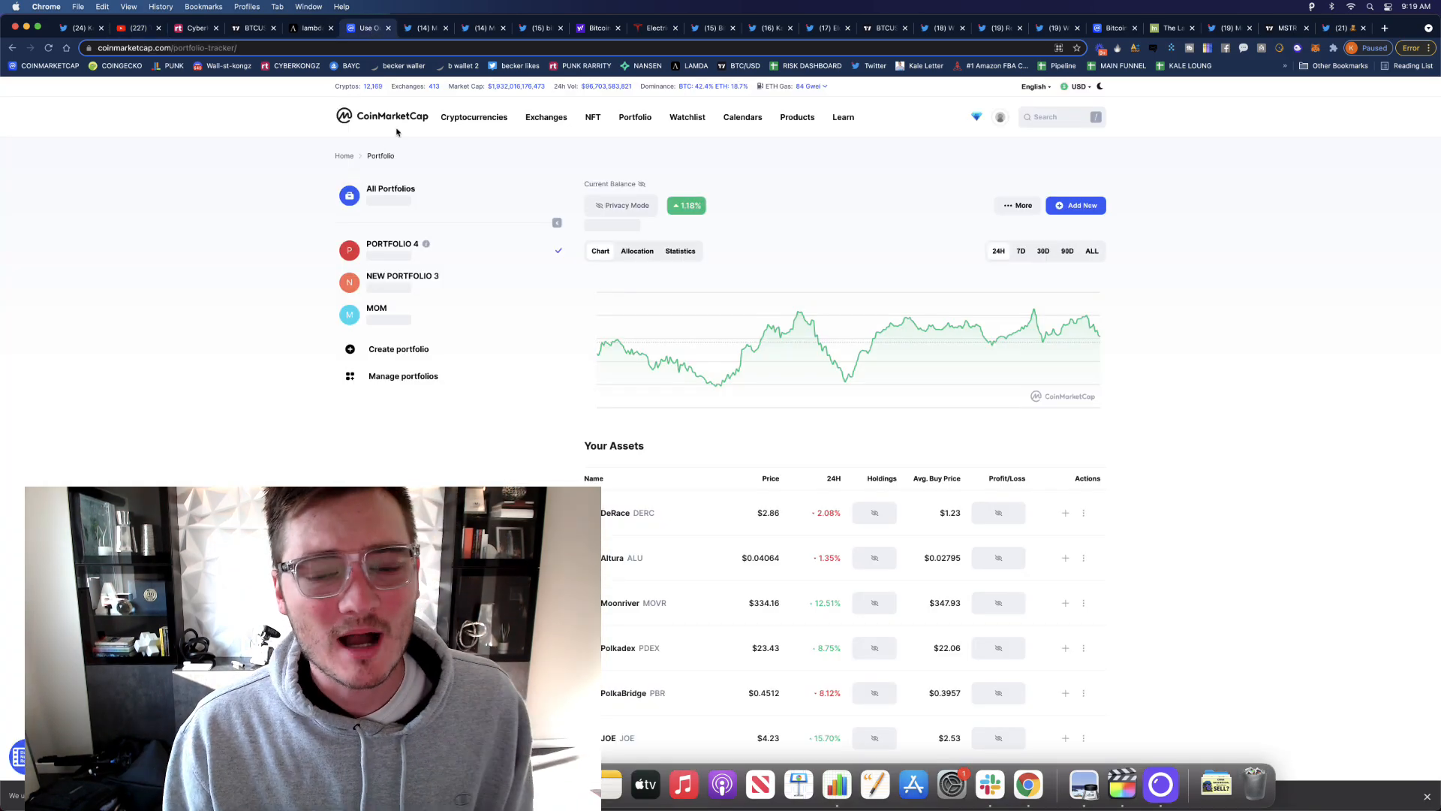
mouse_move(257, 147)
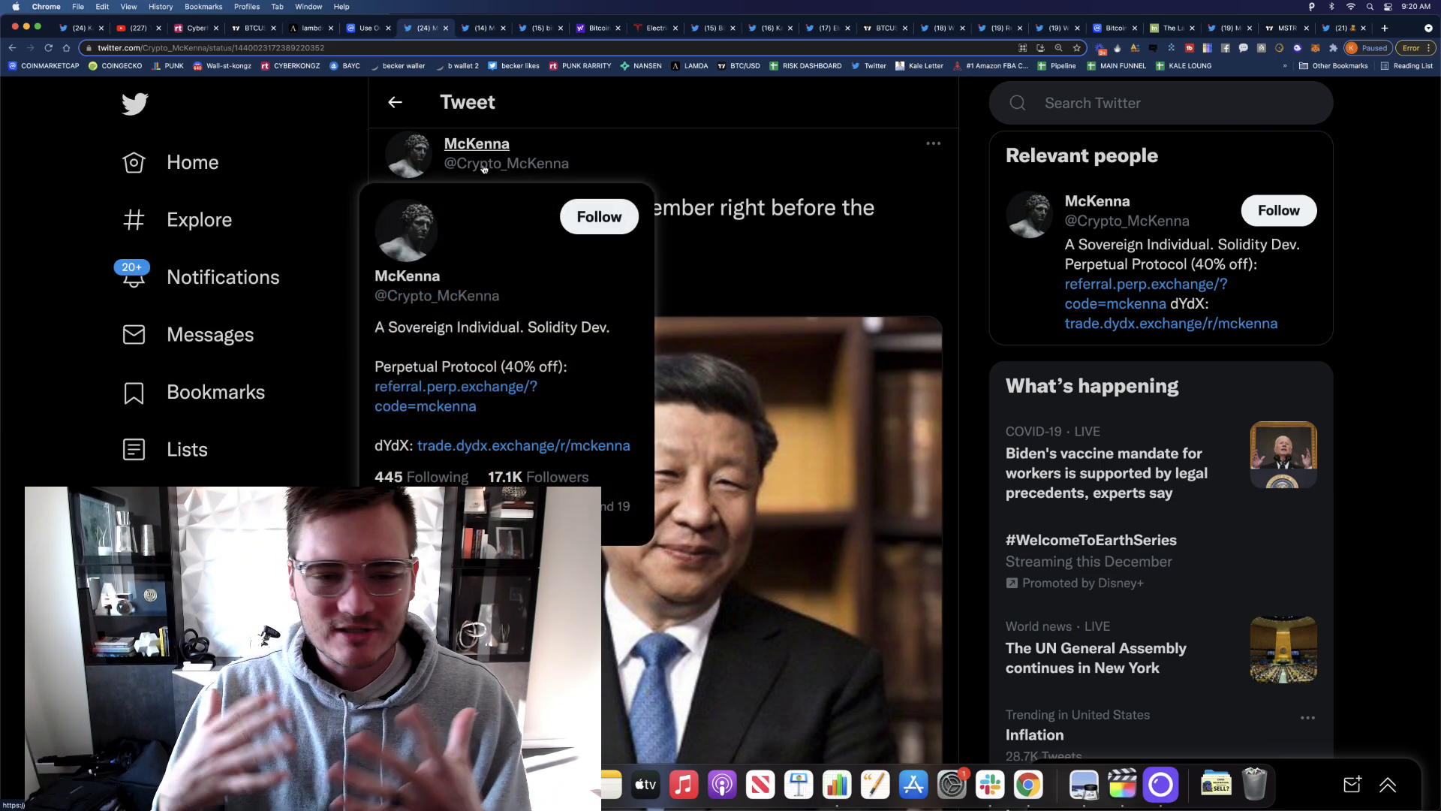
mouse_move(751, 120)
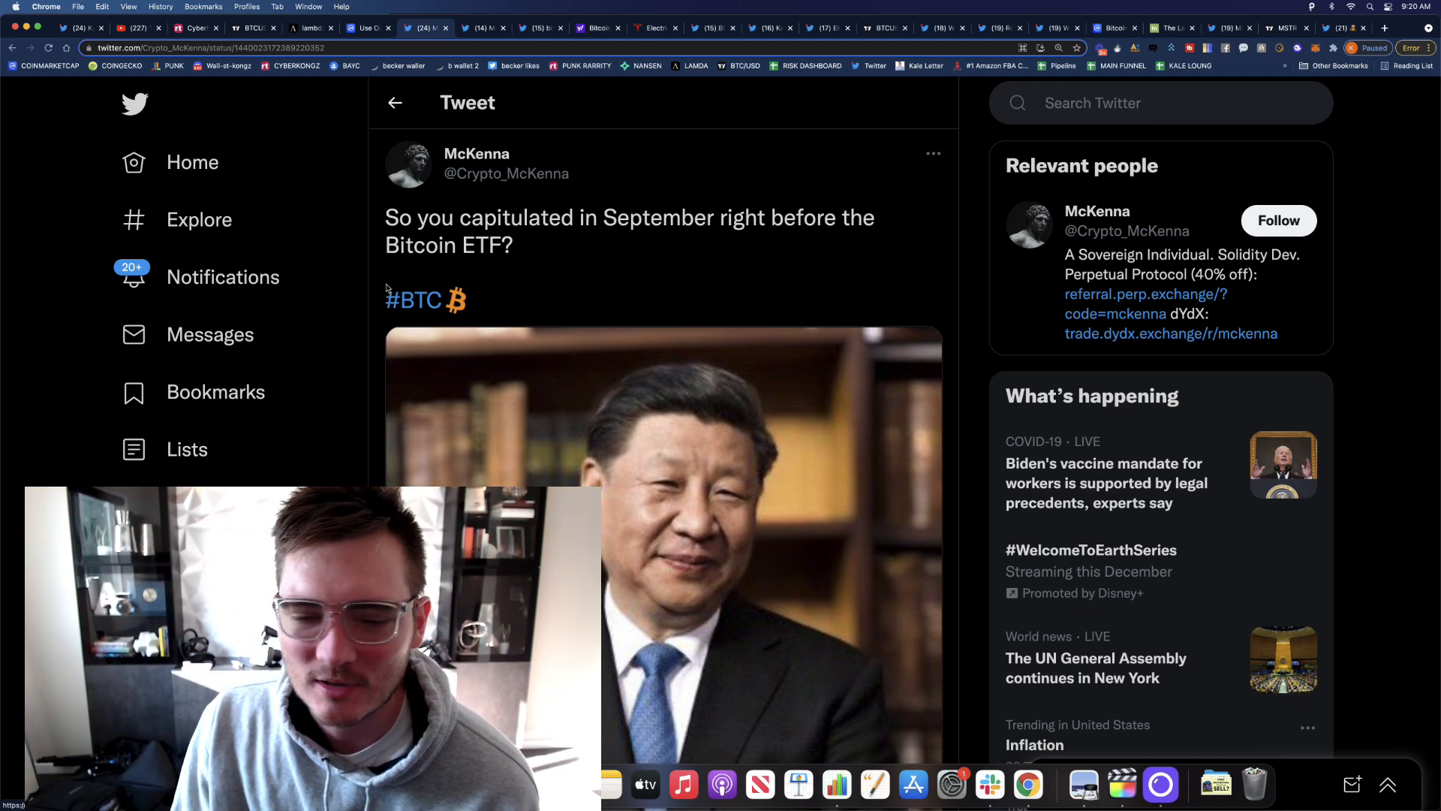
- Read McKenna's capitulation tweet, then bring up Mr. Whale's $100,000 Bitcoin prediction tweet
scroll(down, 3)
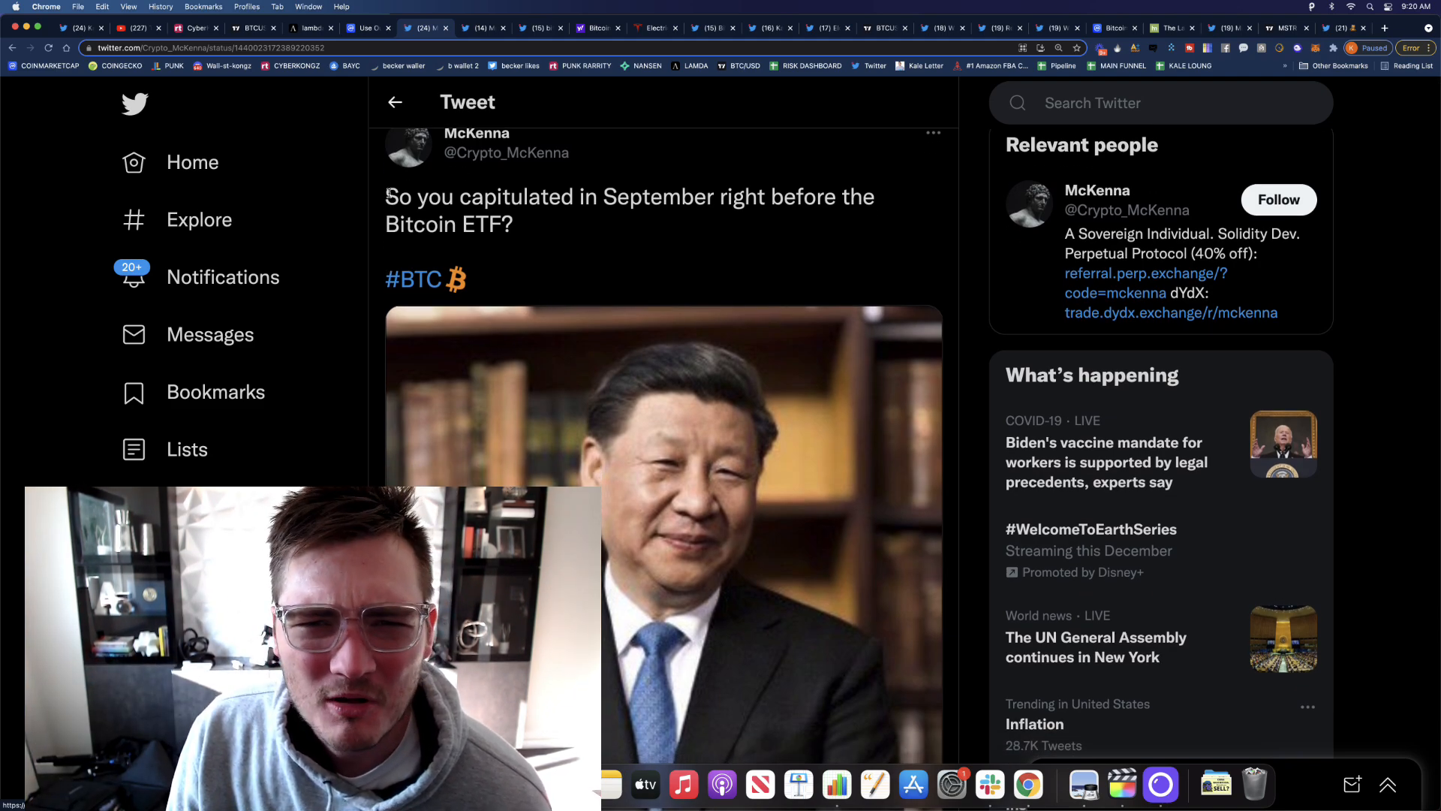
drag(386, 195, 517, 224)
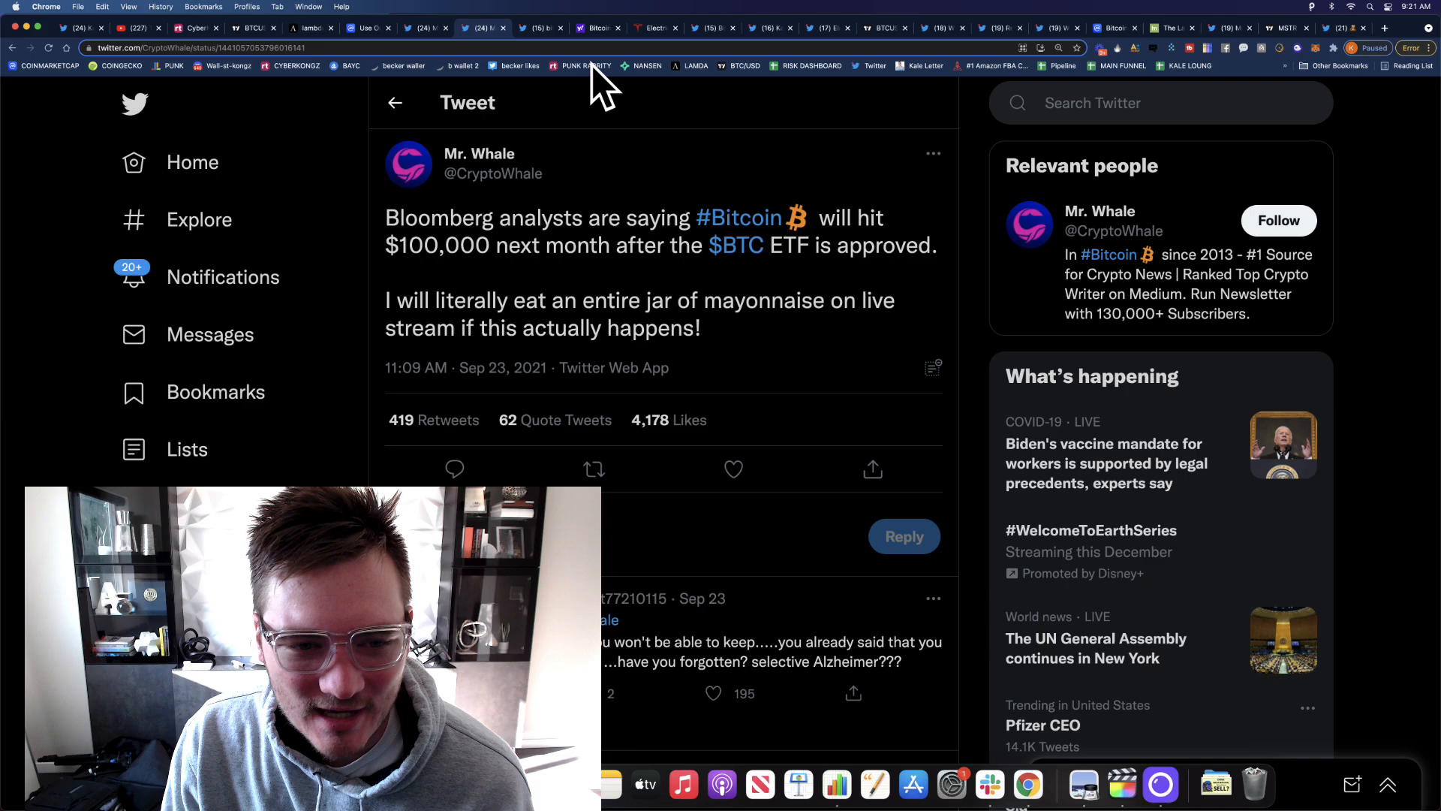
- Browse Twitter search results for 'bitcoin etf' tweets
double_click(423, 218)
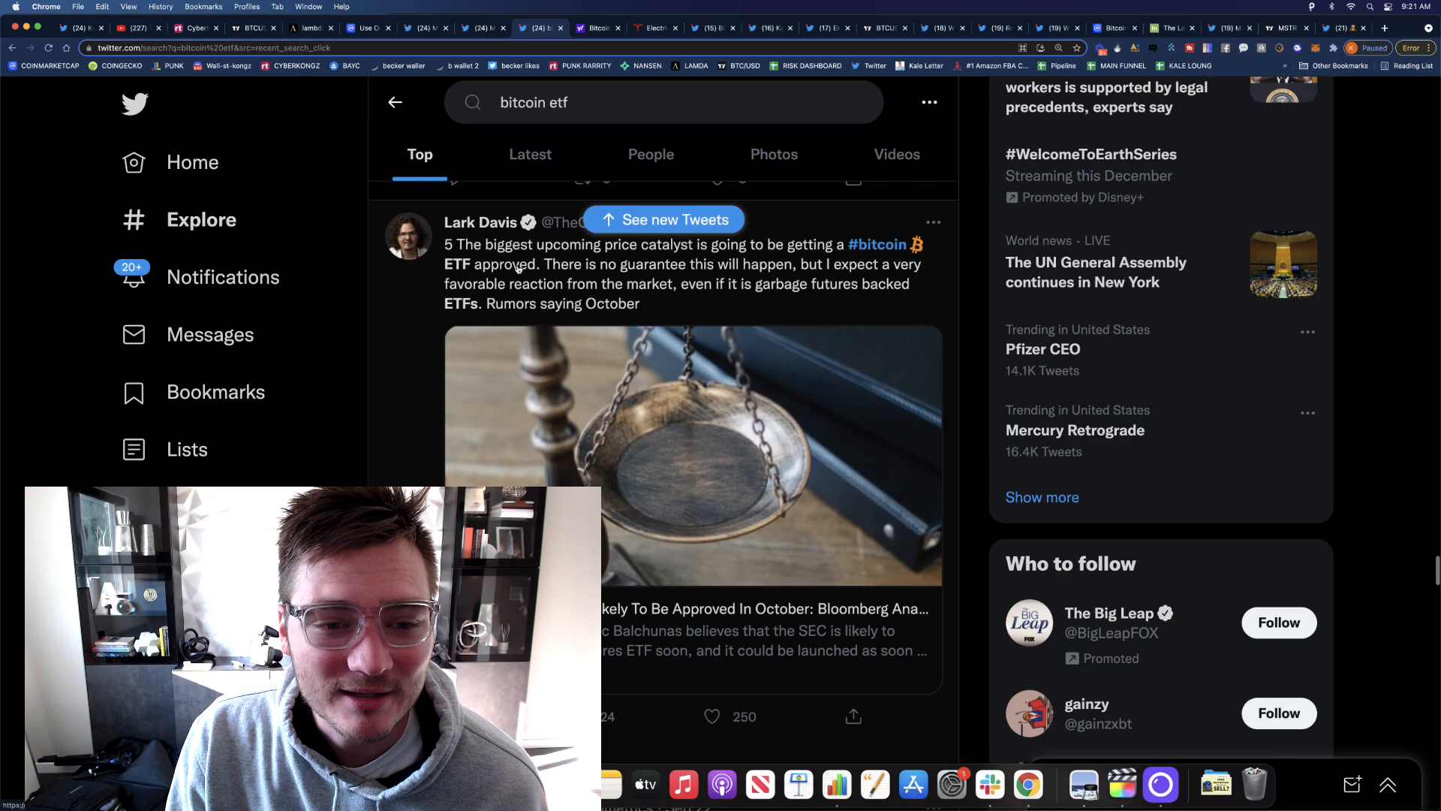
scroll(down, 3)
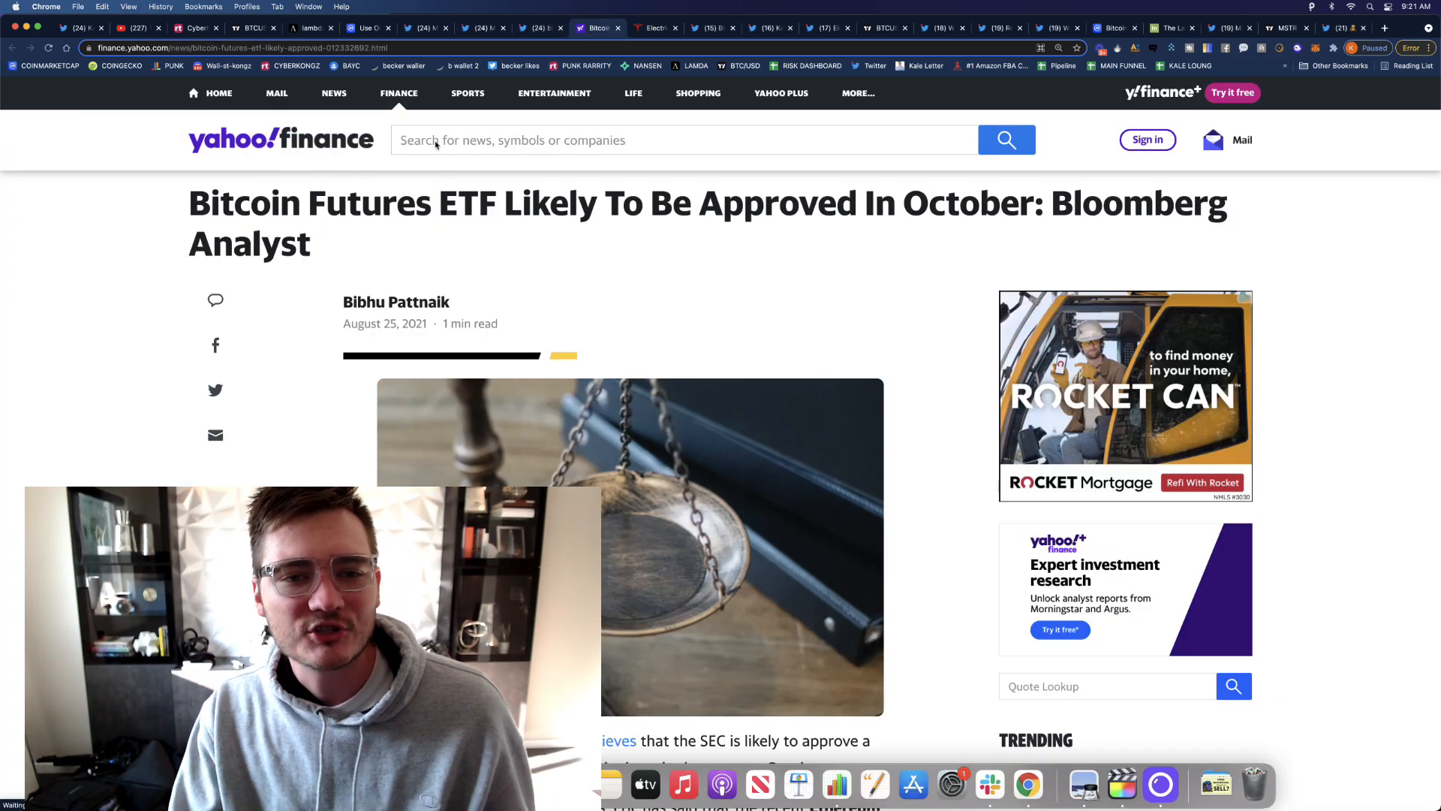
- Read through the Yahoo Finance ETF article, then search Google for 'gary gensler'
scroll(down, 3)
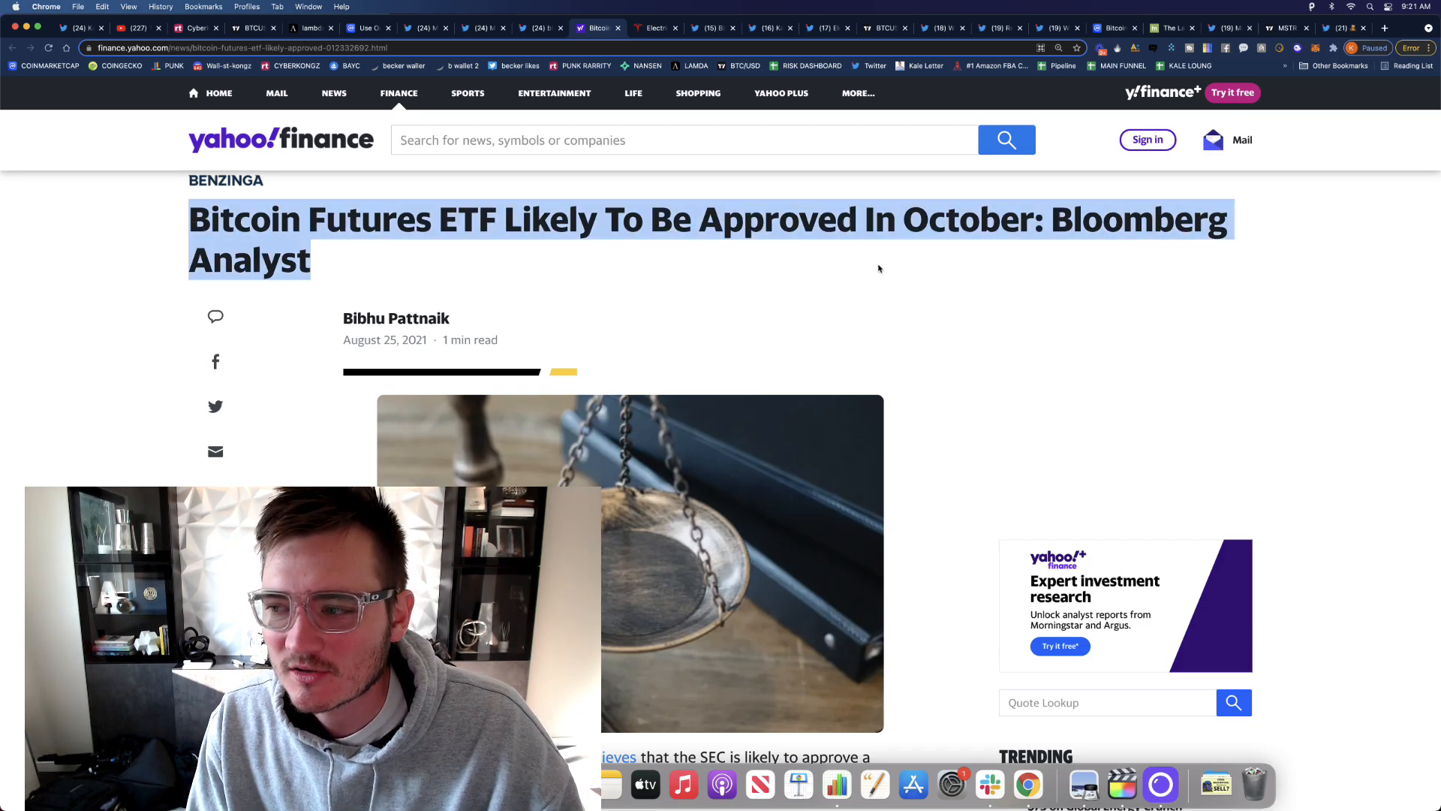
scroll(down, 3)
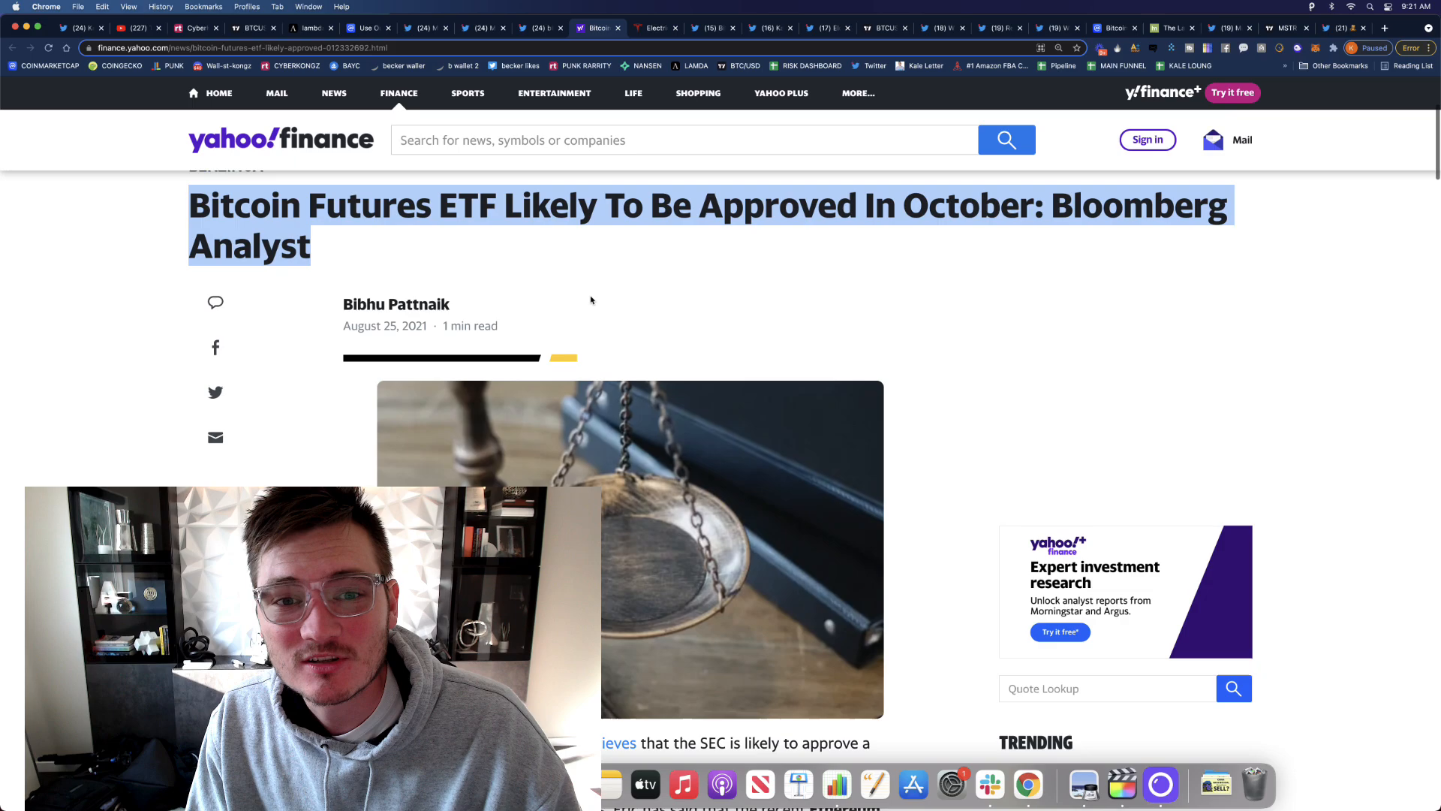
scroll(down, 3)
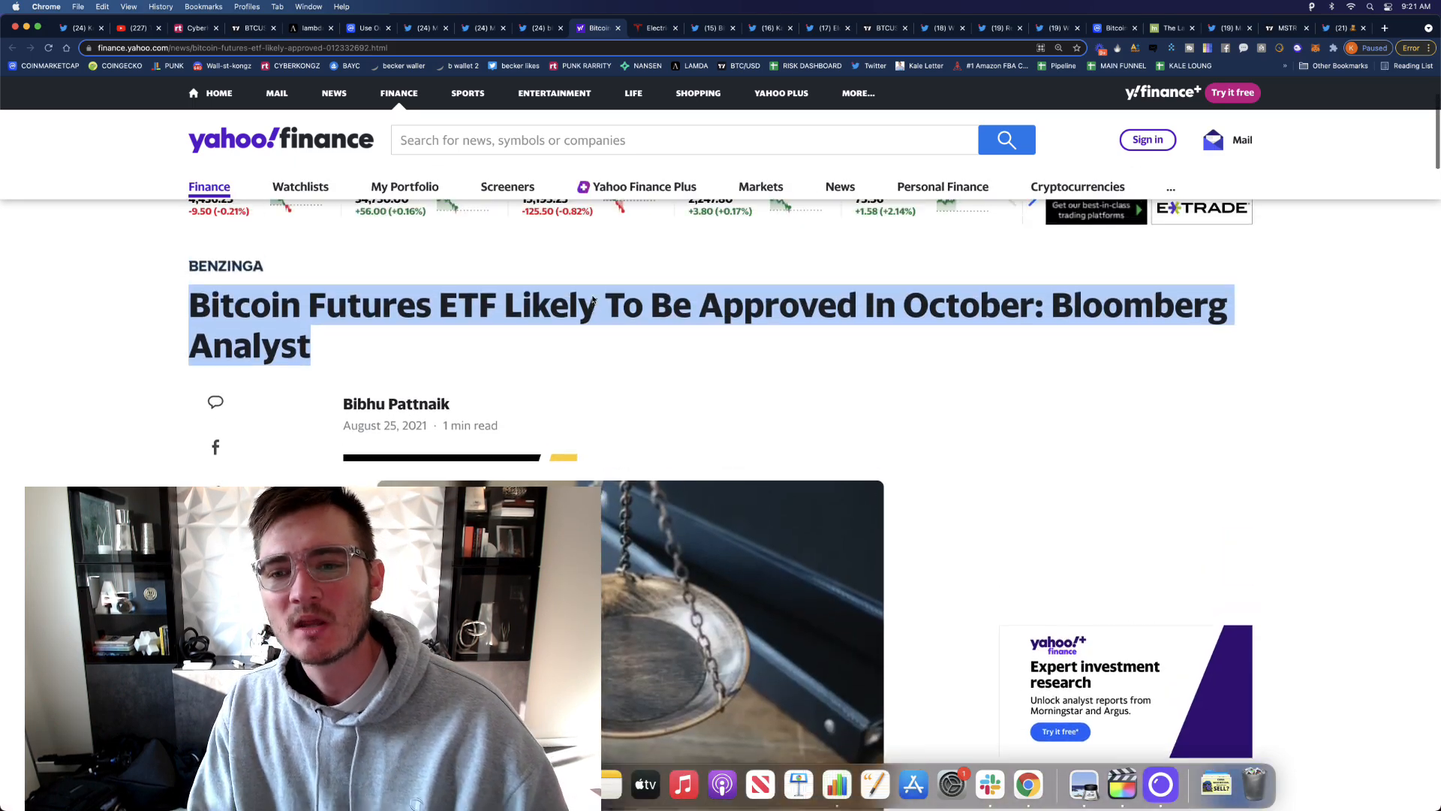
scroll(down, 3)
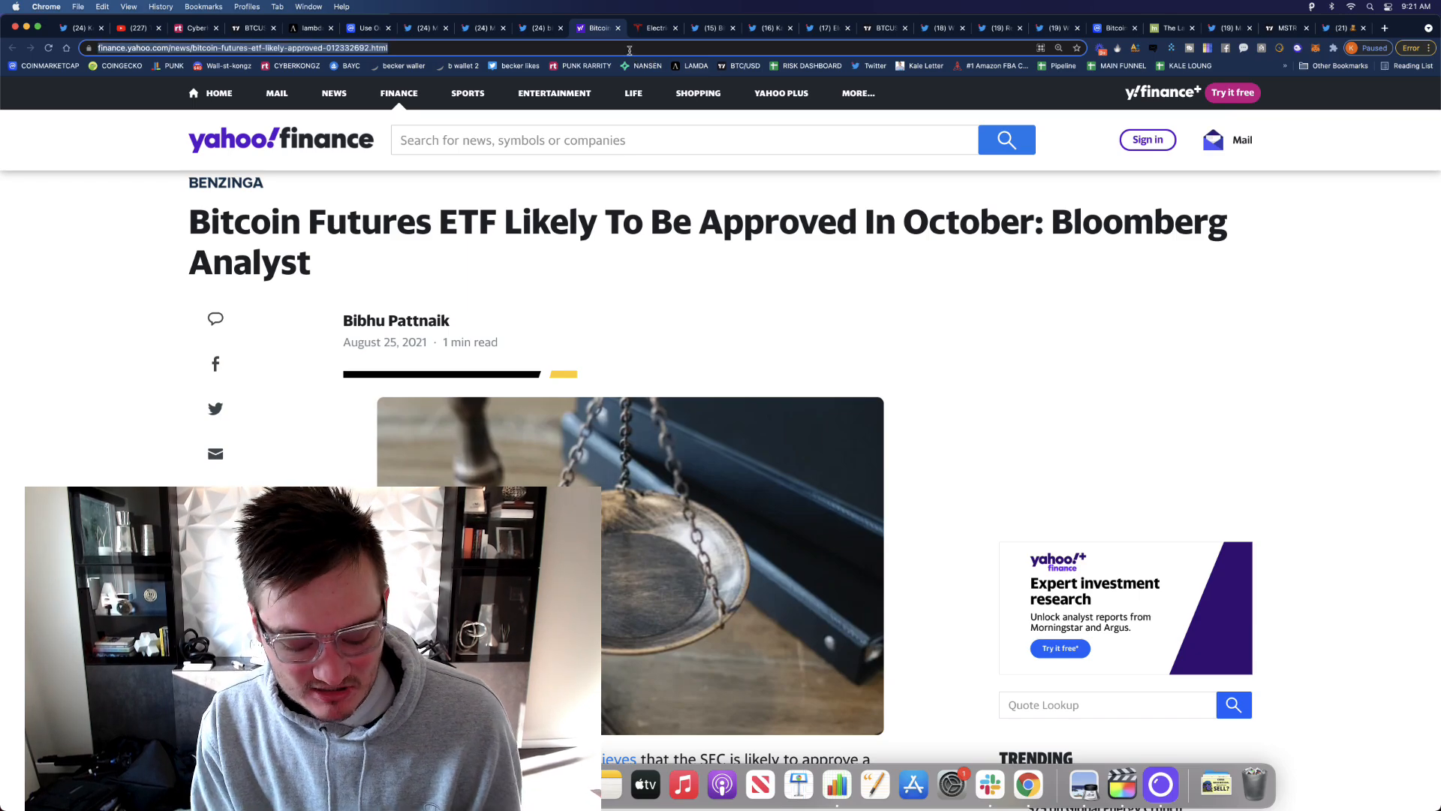
text(gary gensleet)
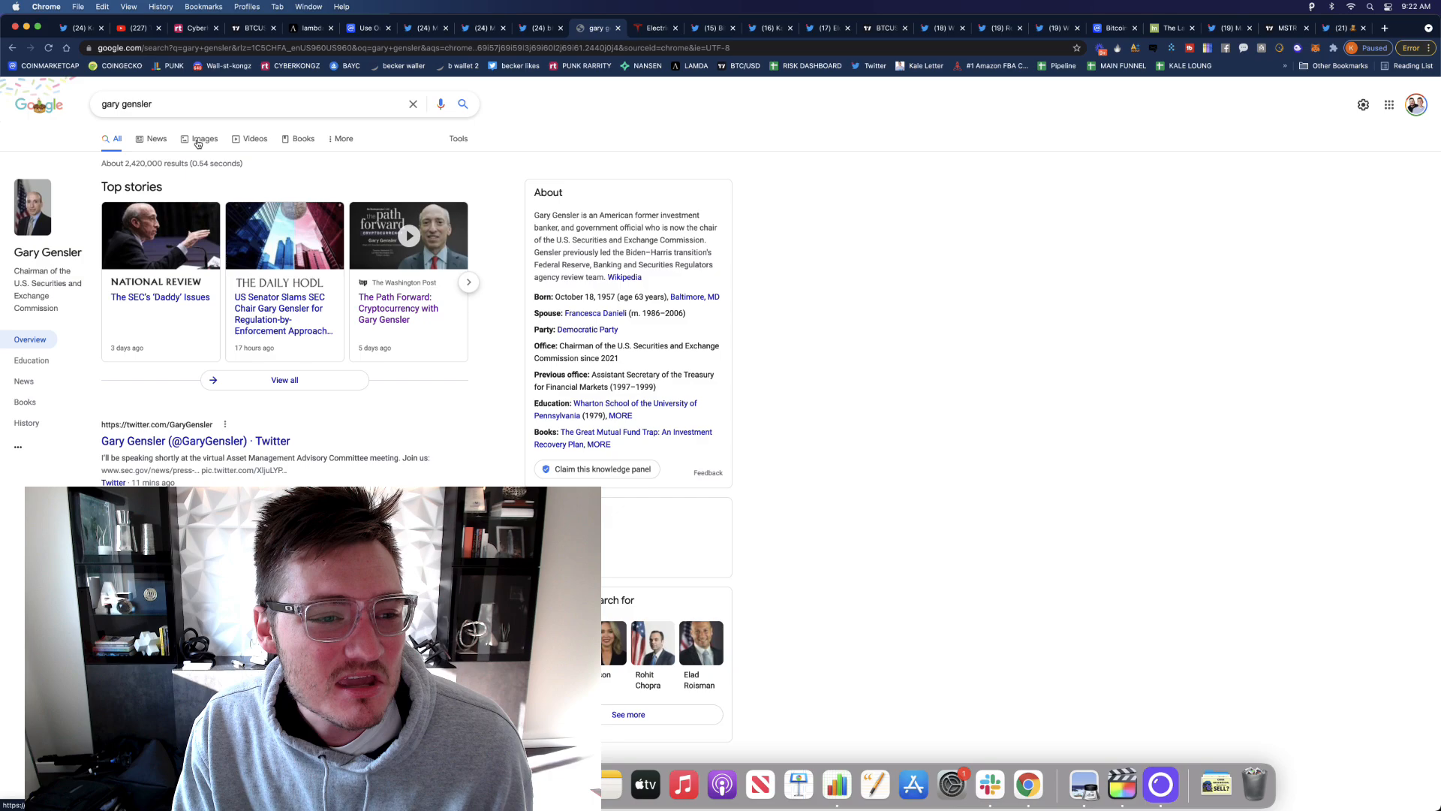
- Preview enlarged Gary Gensler photos in Google Images, then return to the Yahoo ETF article
click(203, 138)
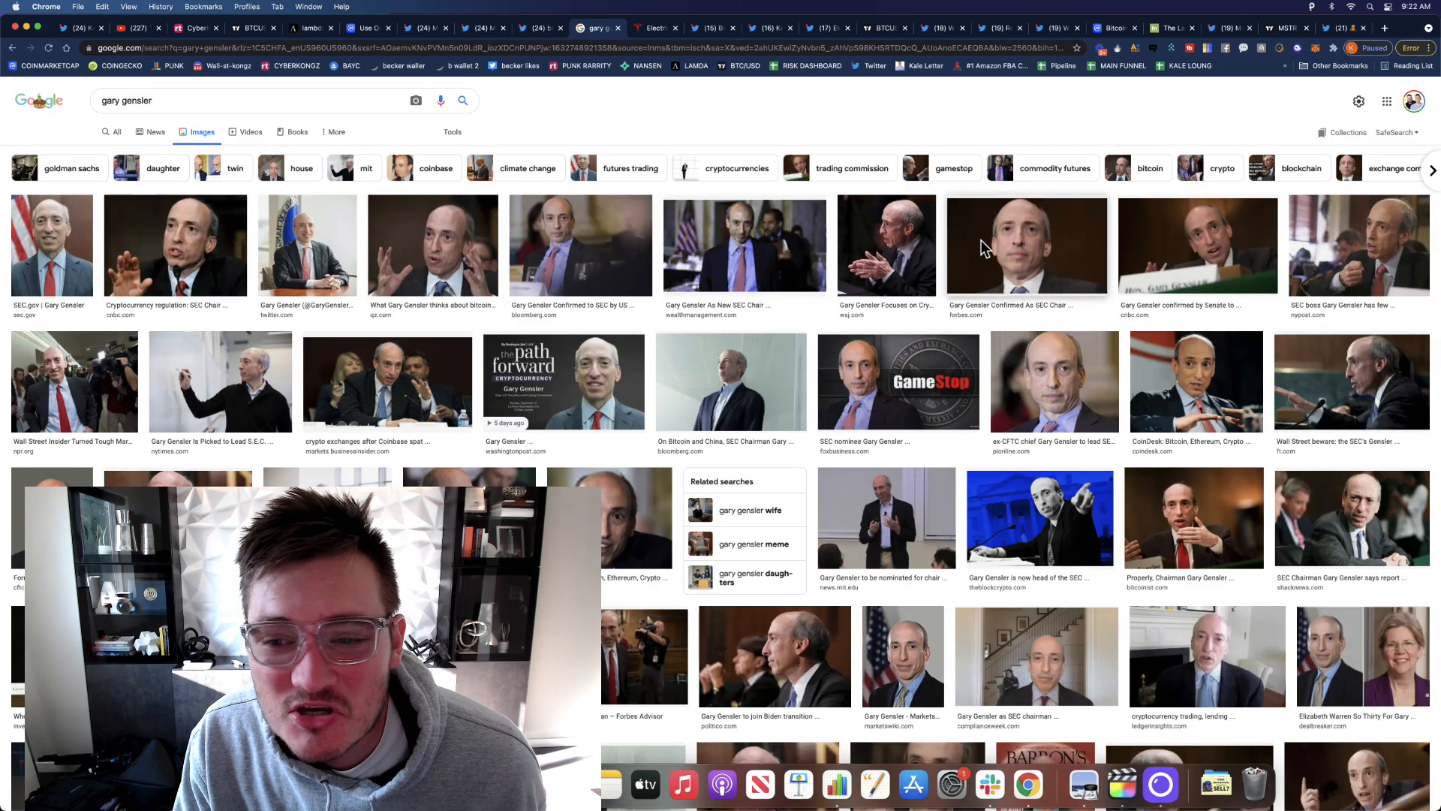
click(1025, 245)
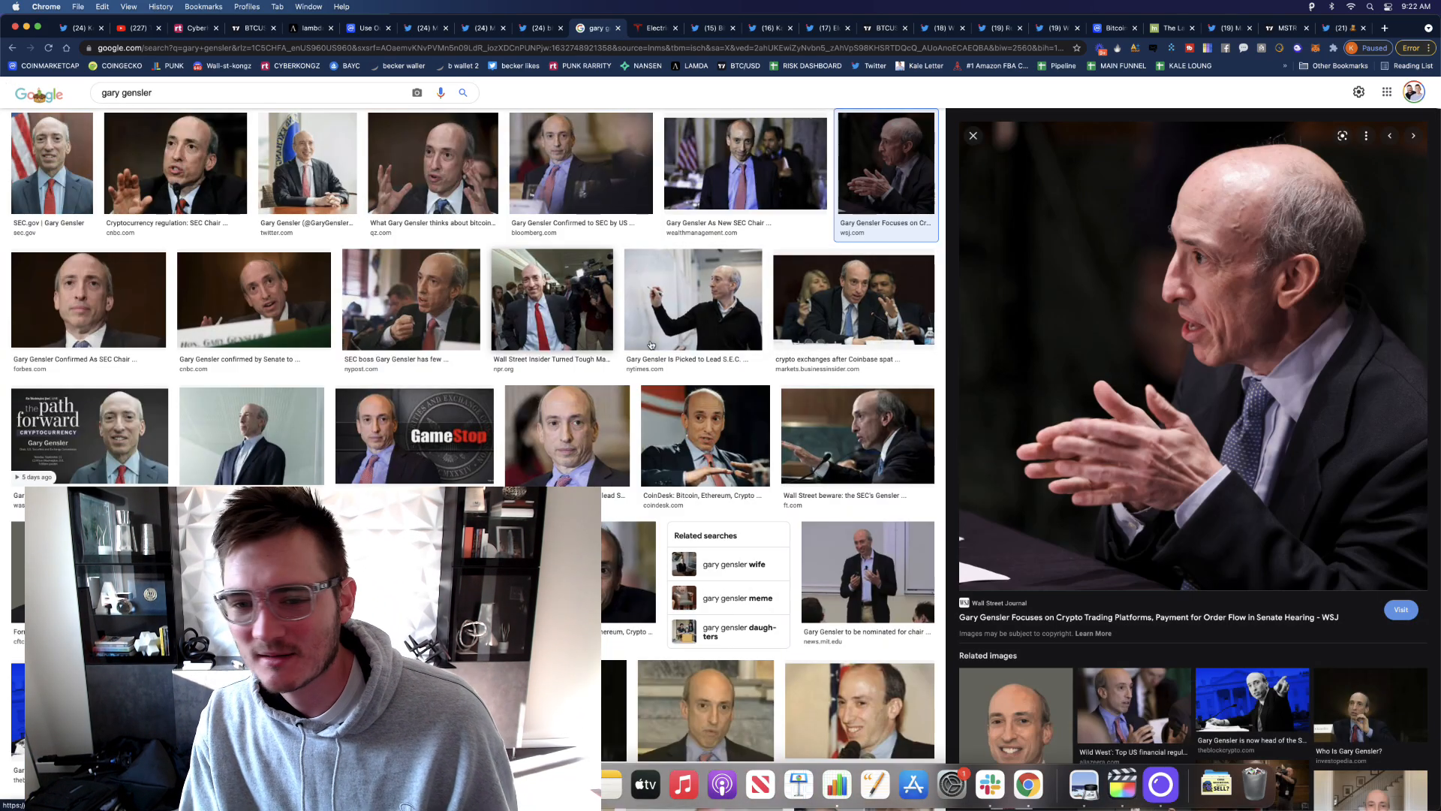
click(744, 162)
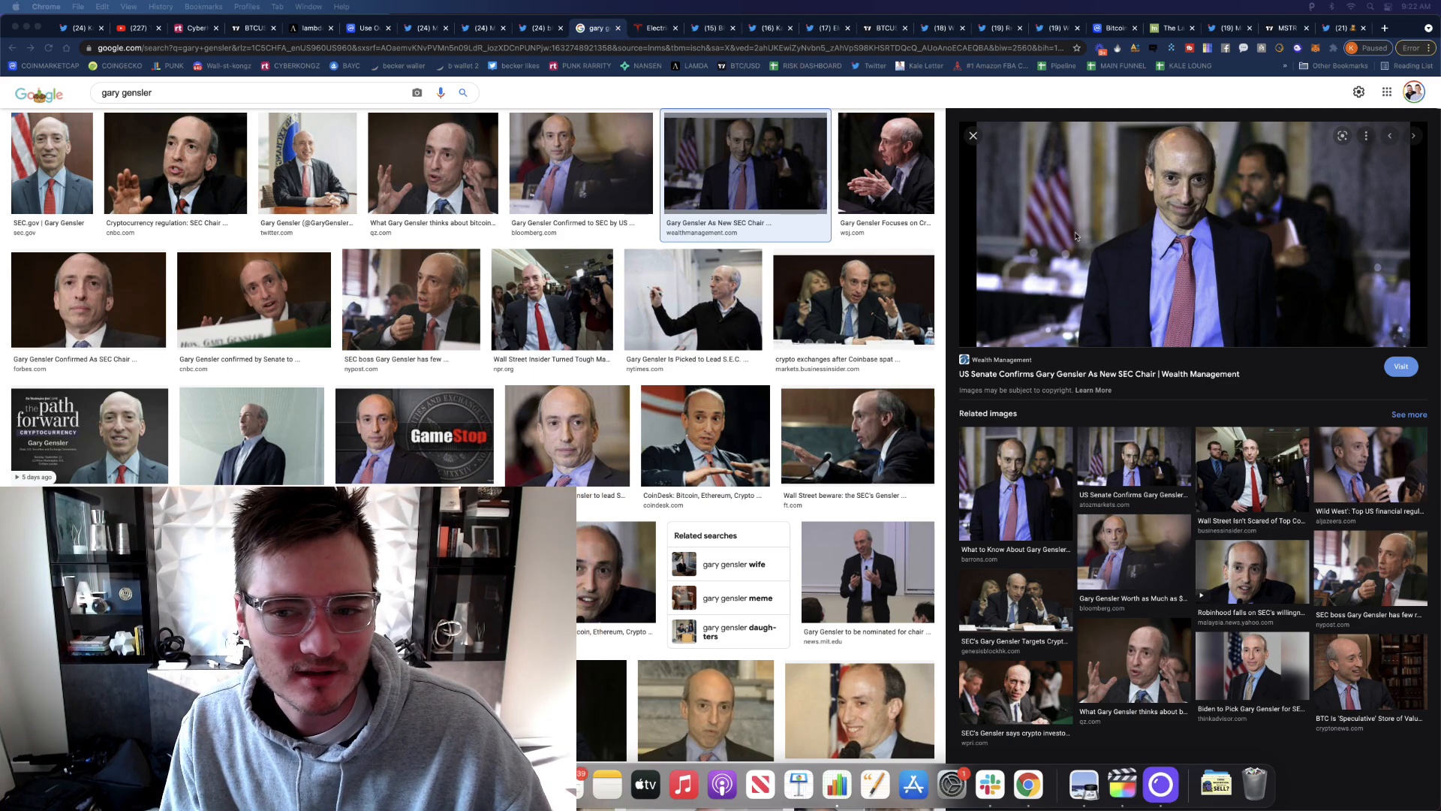
mouse_move(1186, 220)
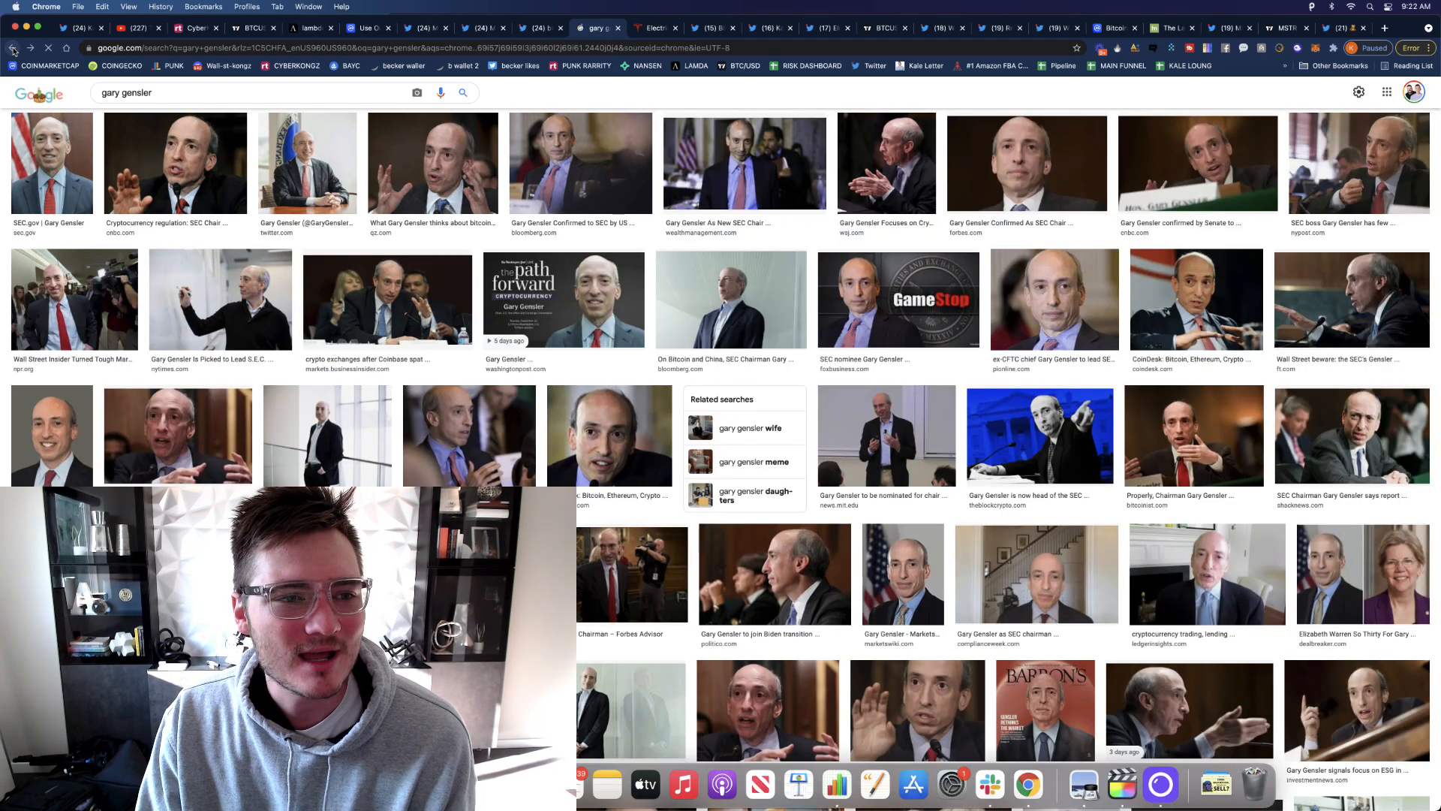
click(596, 27)
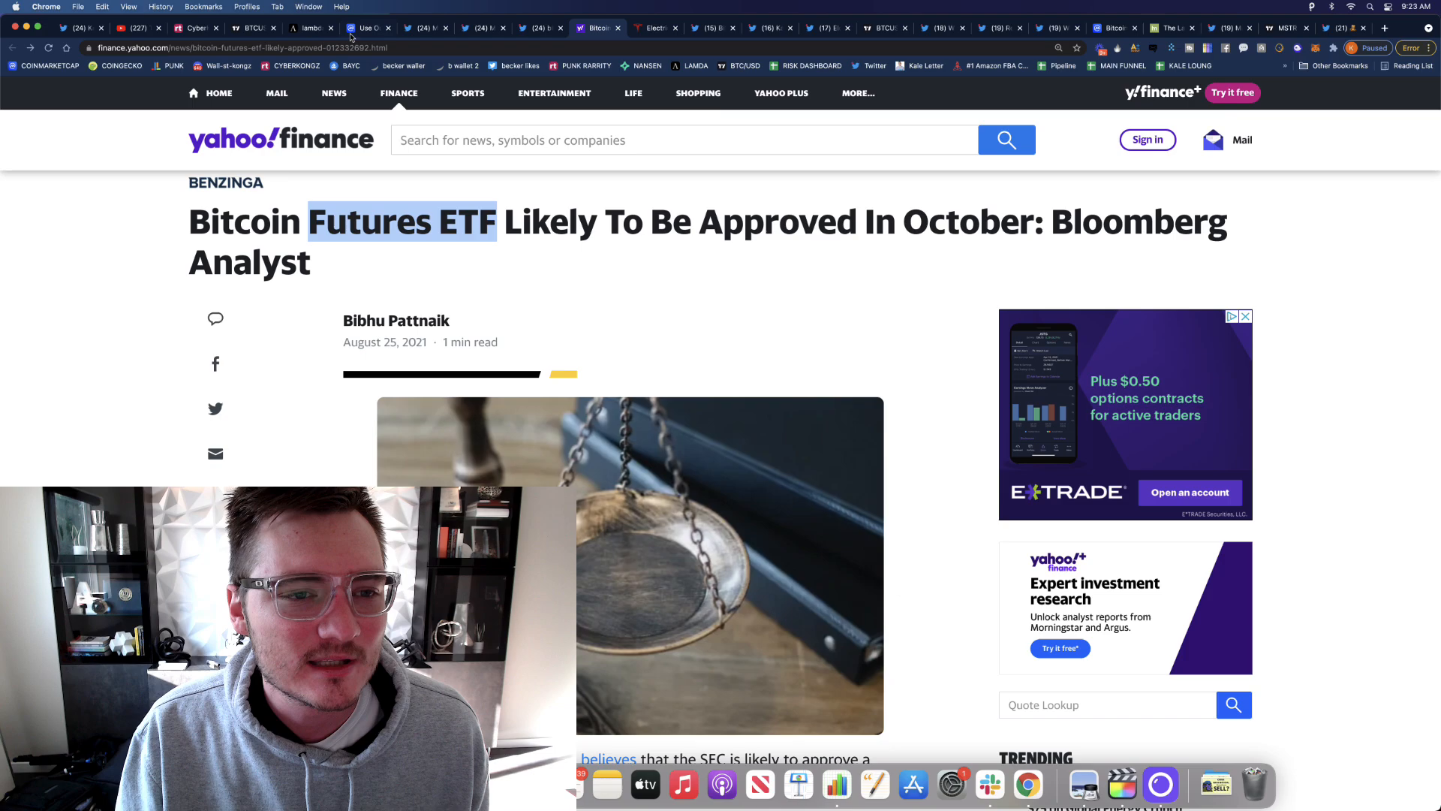
- Review the portfolio tracker's assets (DeRace, Altura, Moonriver, Polkadex, PolkaBridge) with the page zoomed in
click(366, 27)
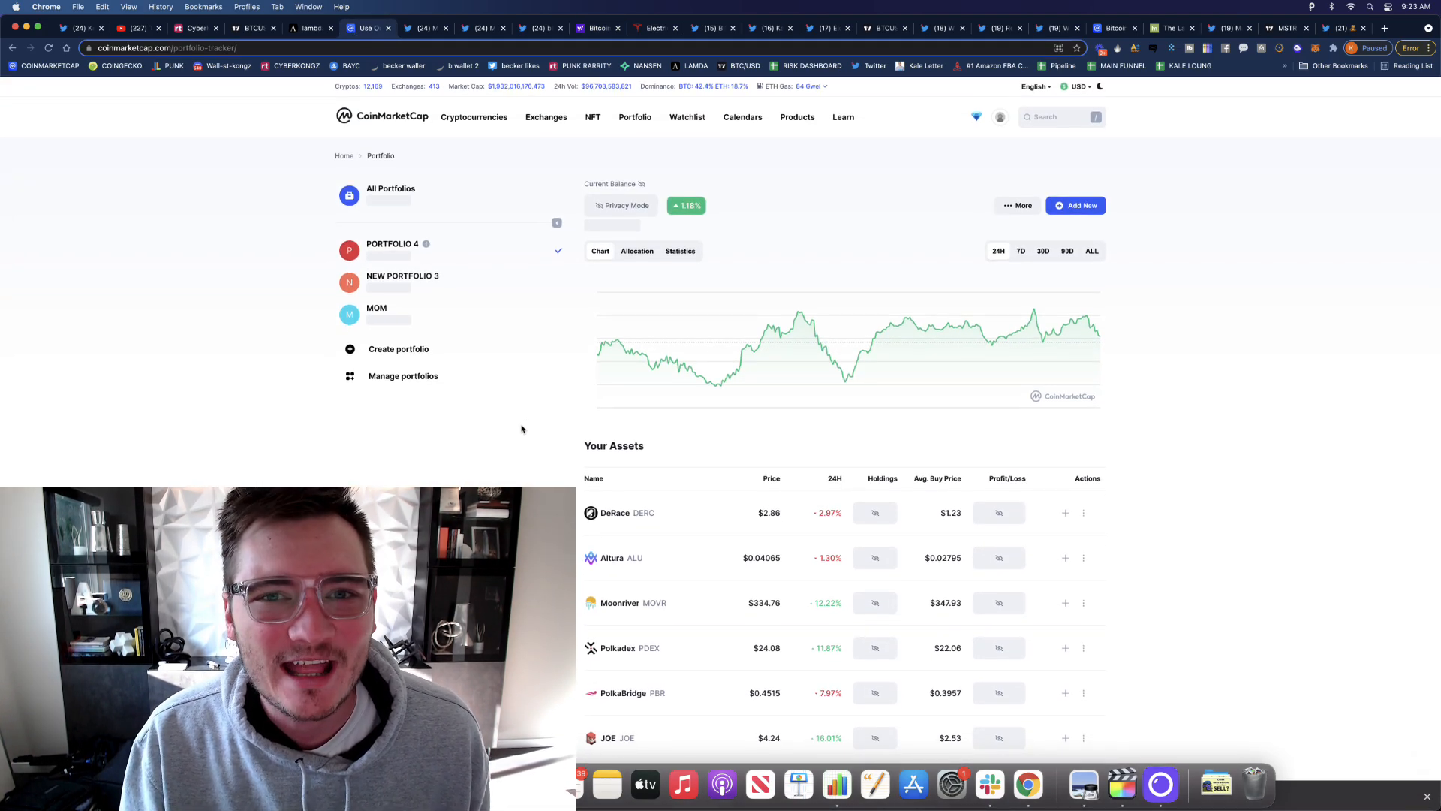
scroll(down, 3)
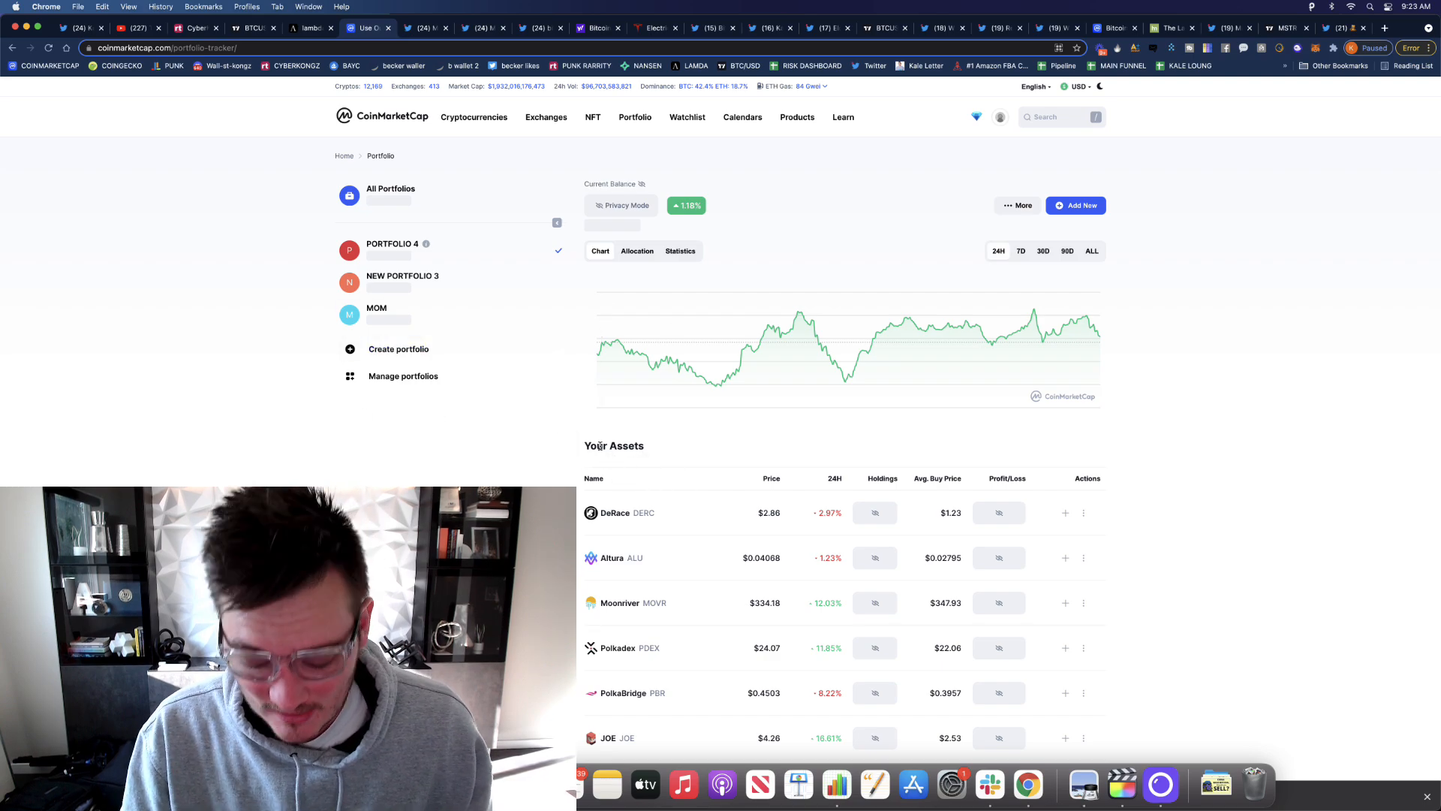
key(cmd+plus)
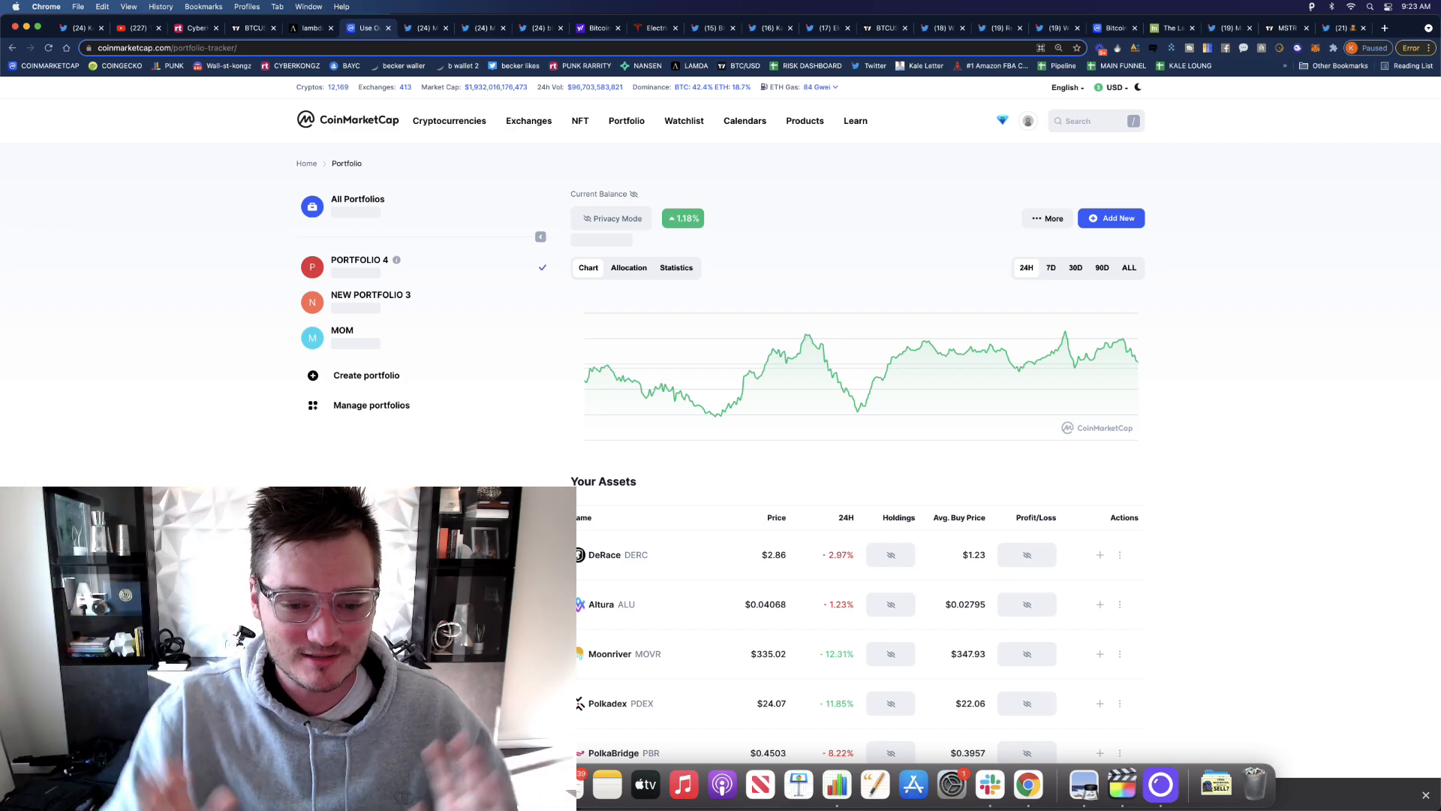
scroll(down, 3)
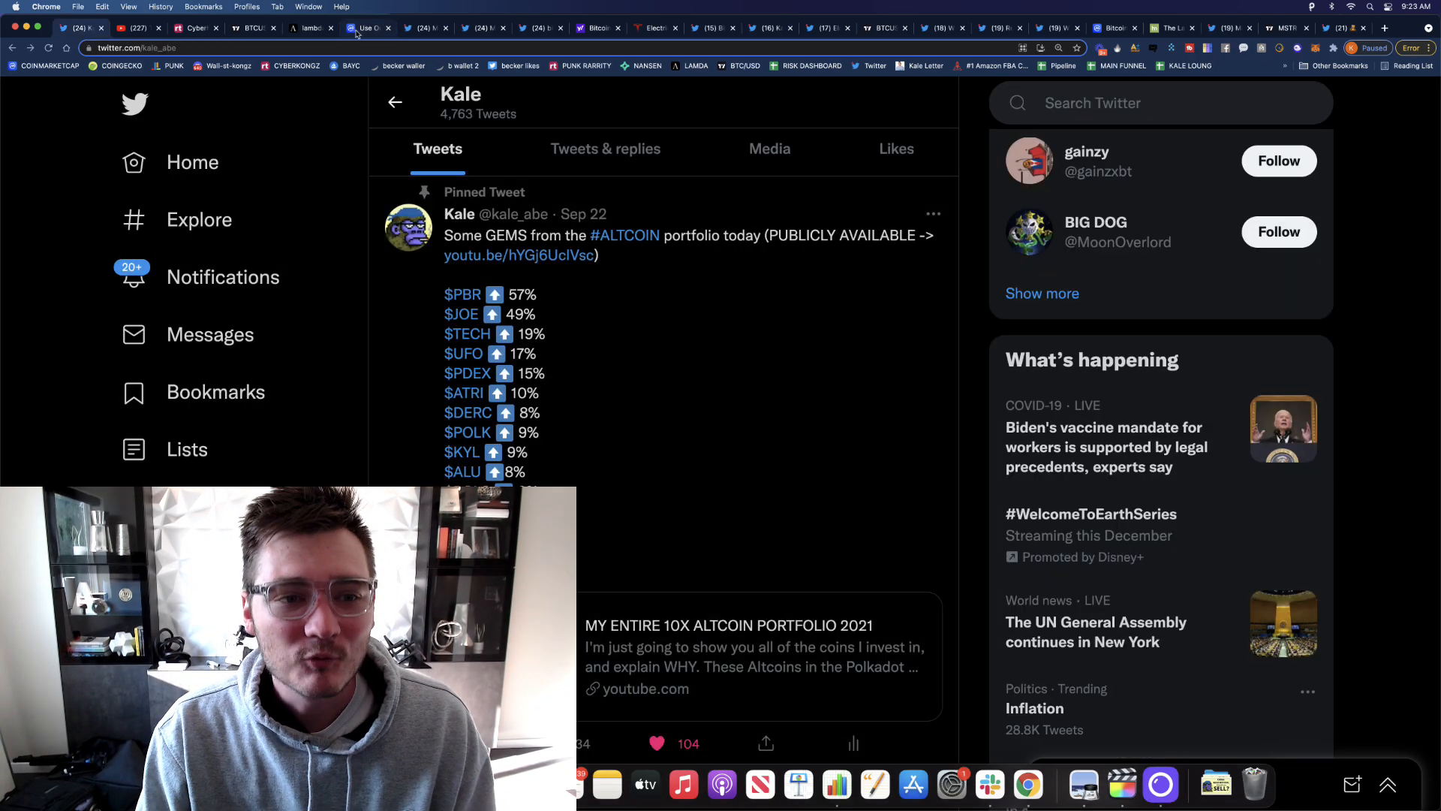
- Revisit the Yahoo Finance Bitcoin futures ETF article, then bring up Tesla's Model S page
click(368, 27)
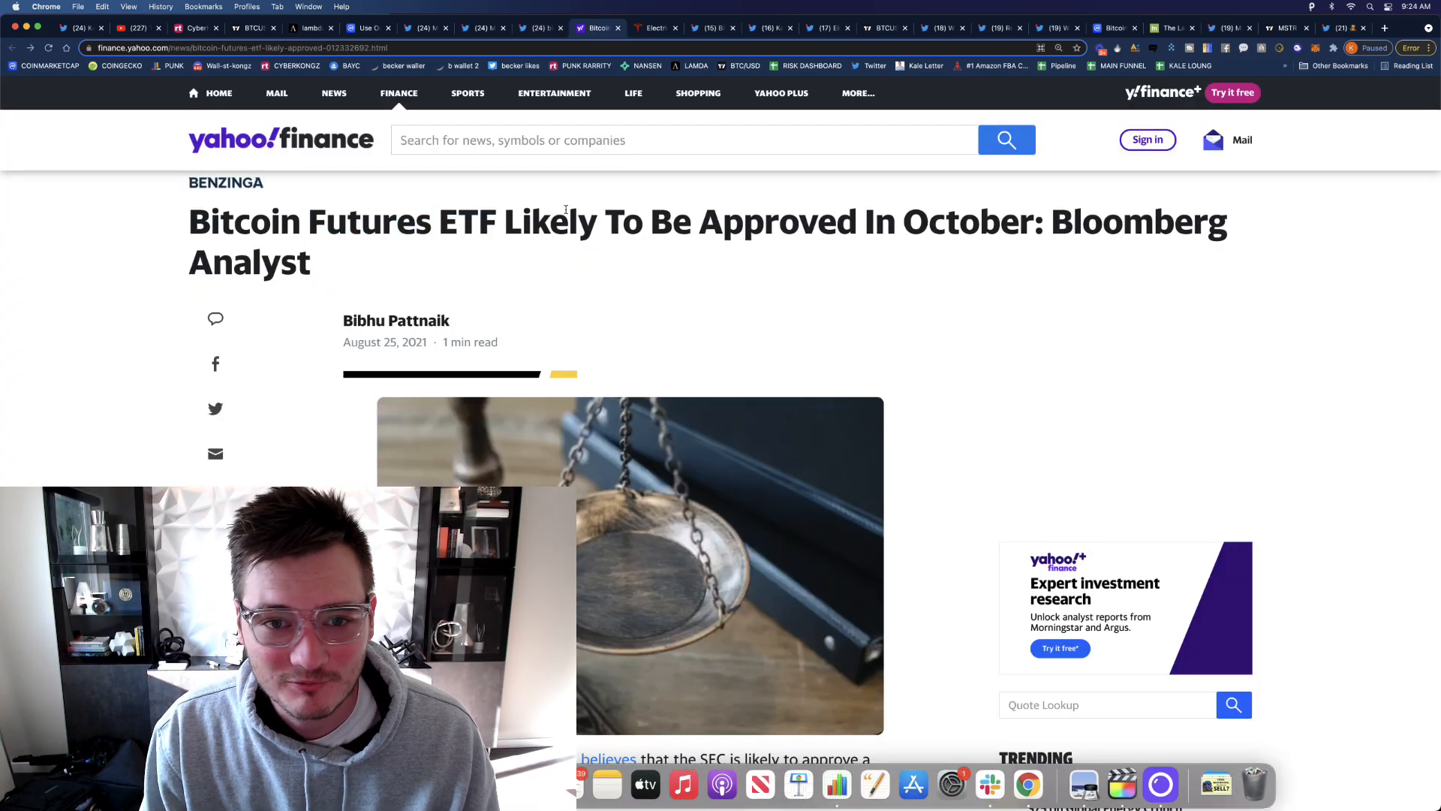
click(656, 27)
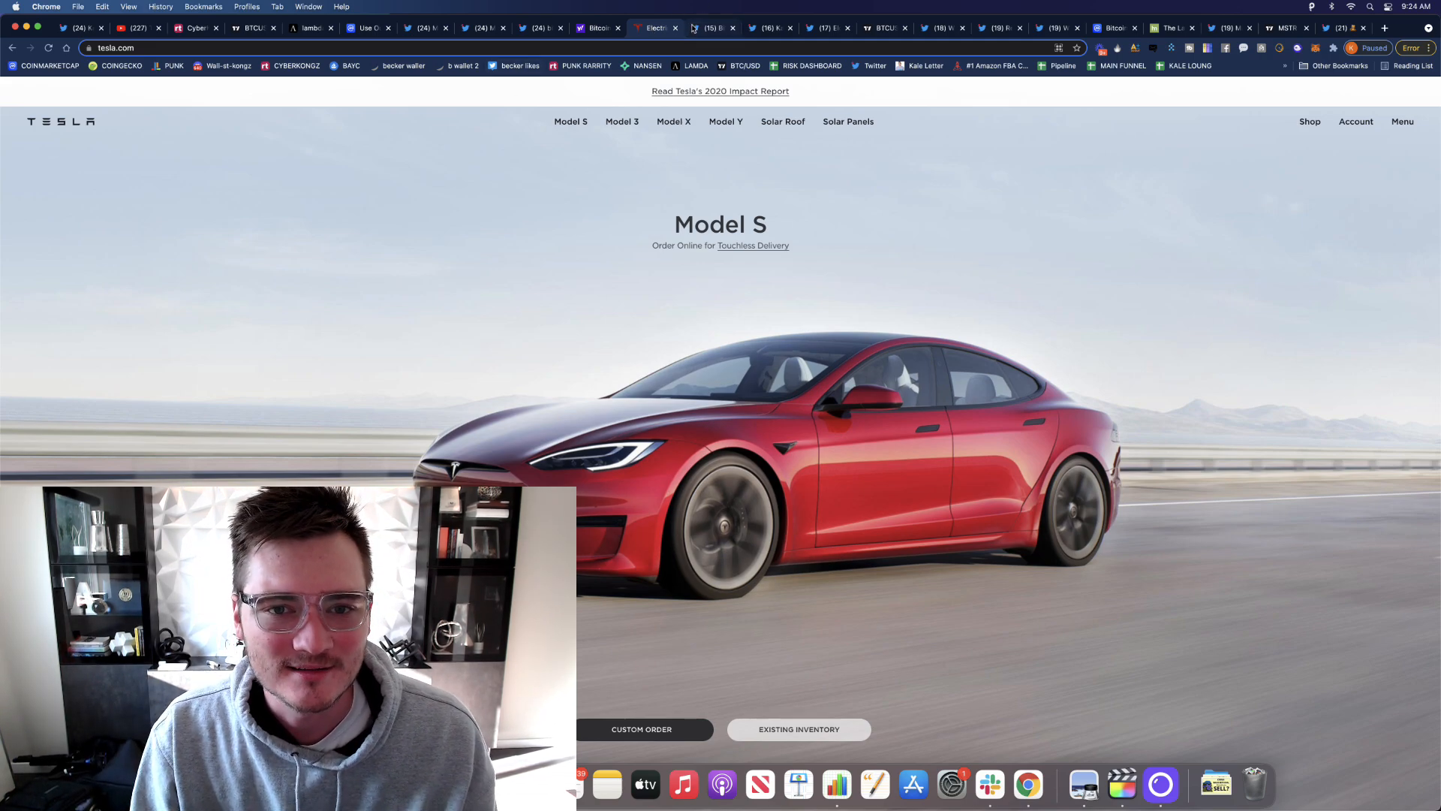
- Read Kale's tweet urging Elon Musk to accept BTC, highlighting 'It doesn't matter that' and 'no one will buy a Tesla with it'
click(712, 27)
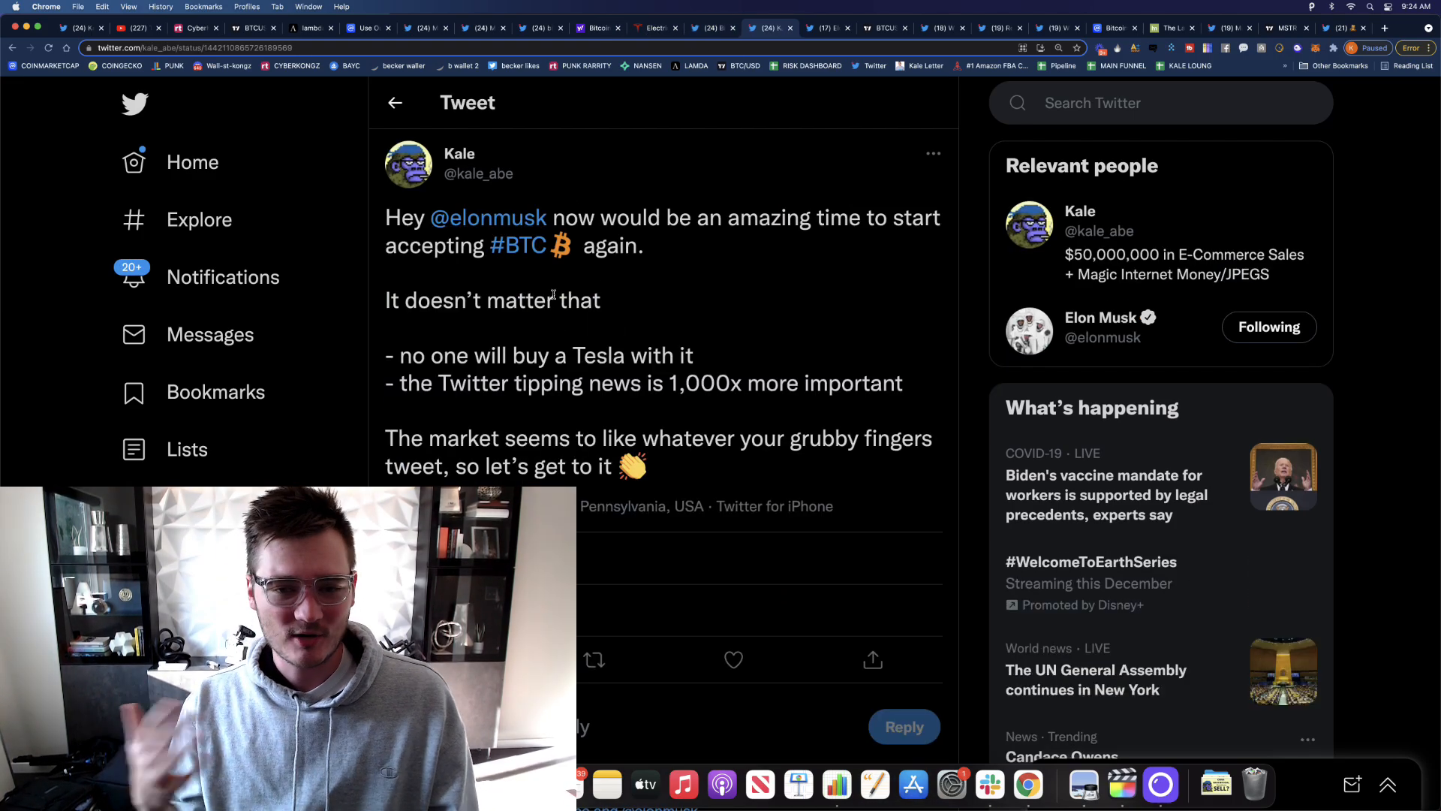
scroll(down, 3)
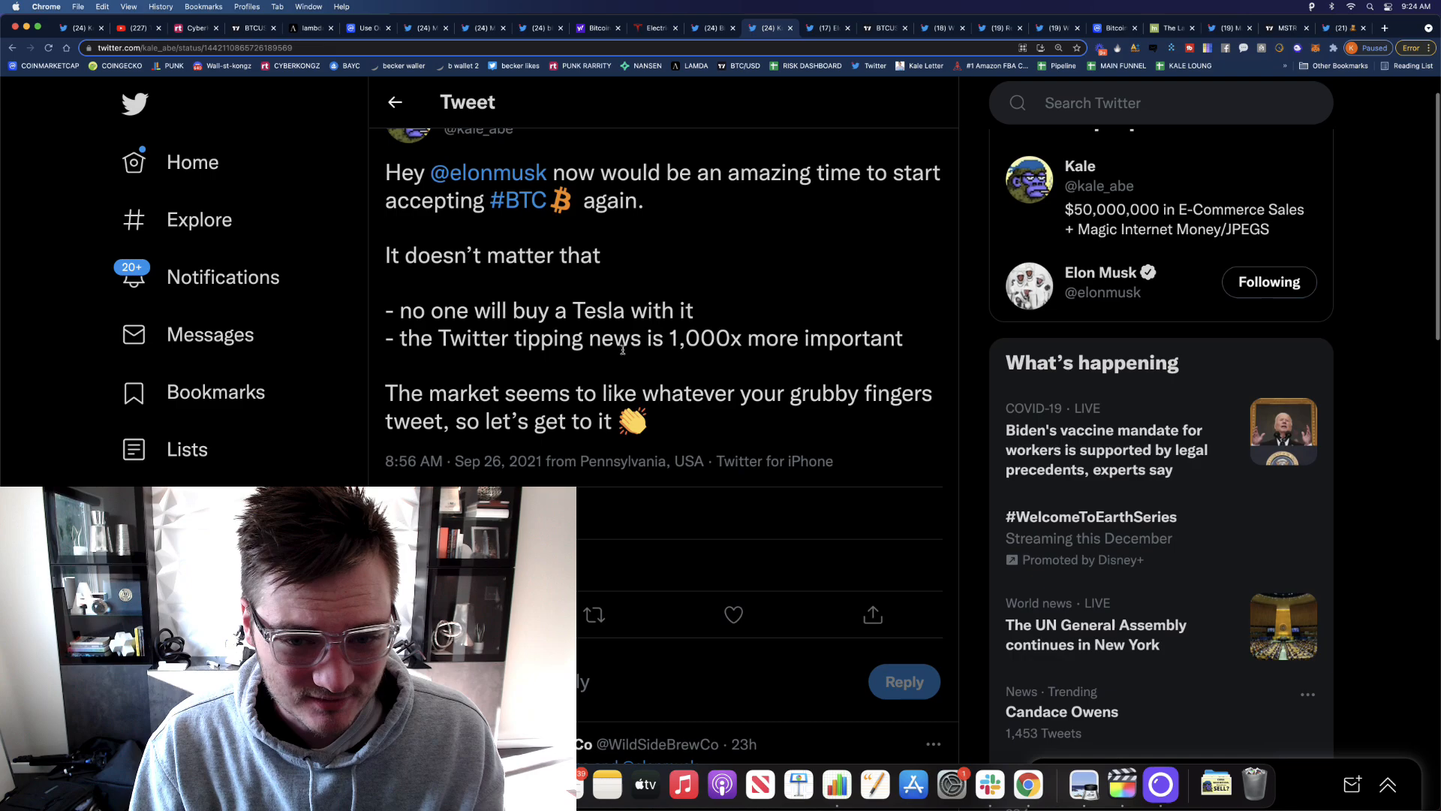
drag(386, 171, 599, 255)
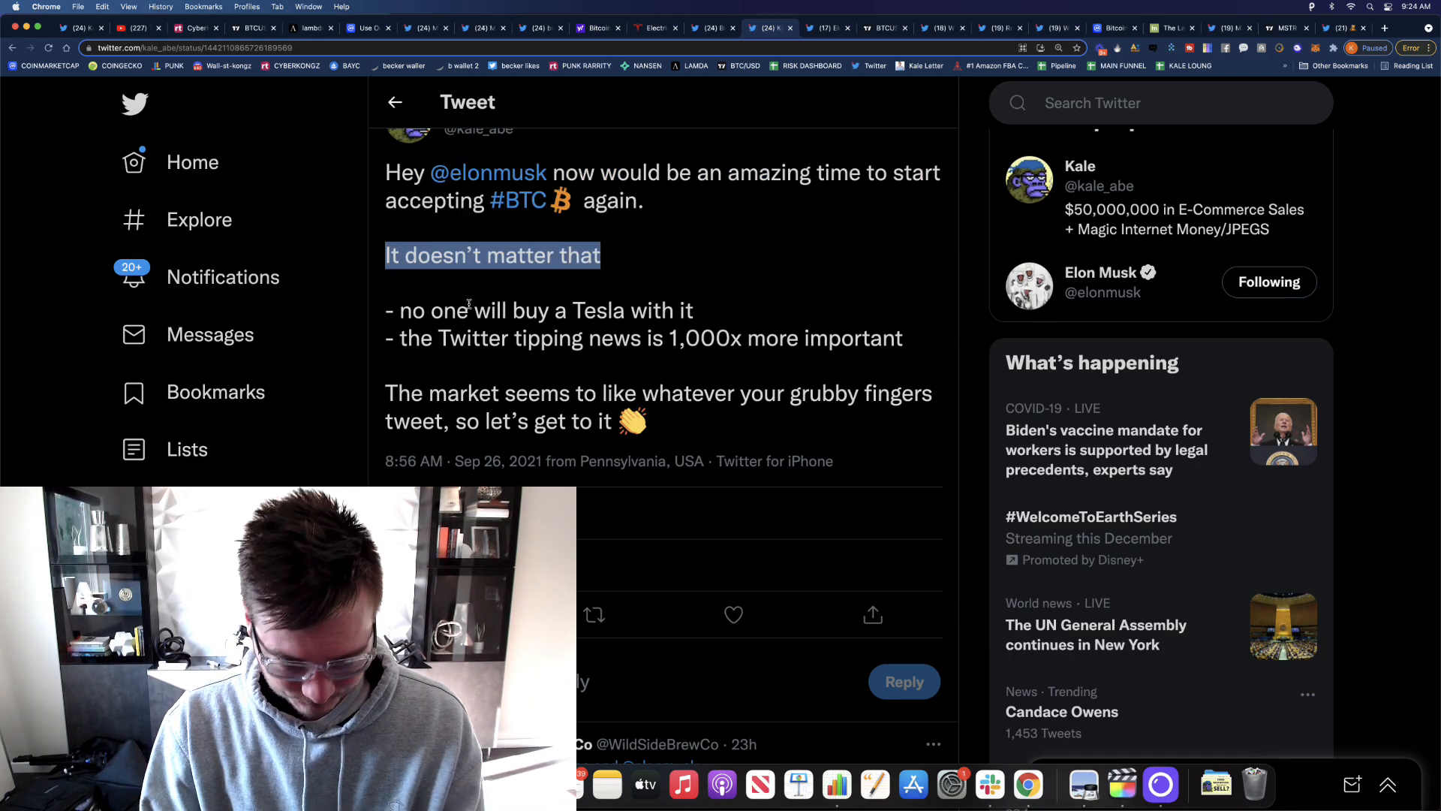
drag(386, 309, 694, 309)
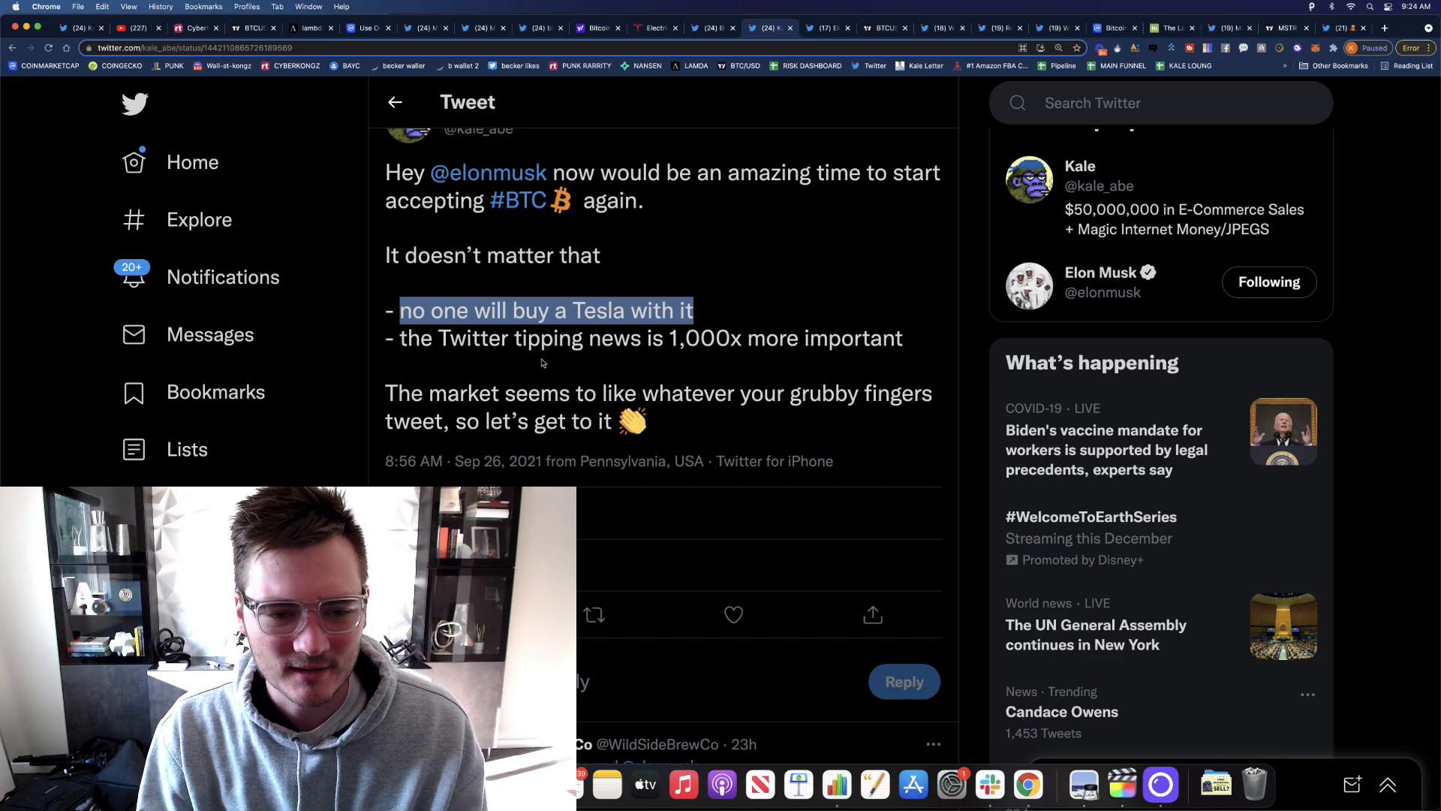
scroll(down, 3)
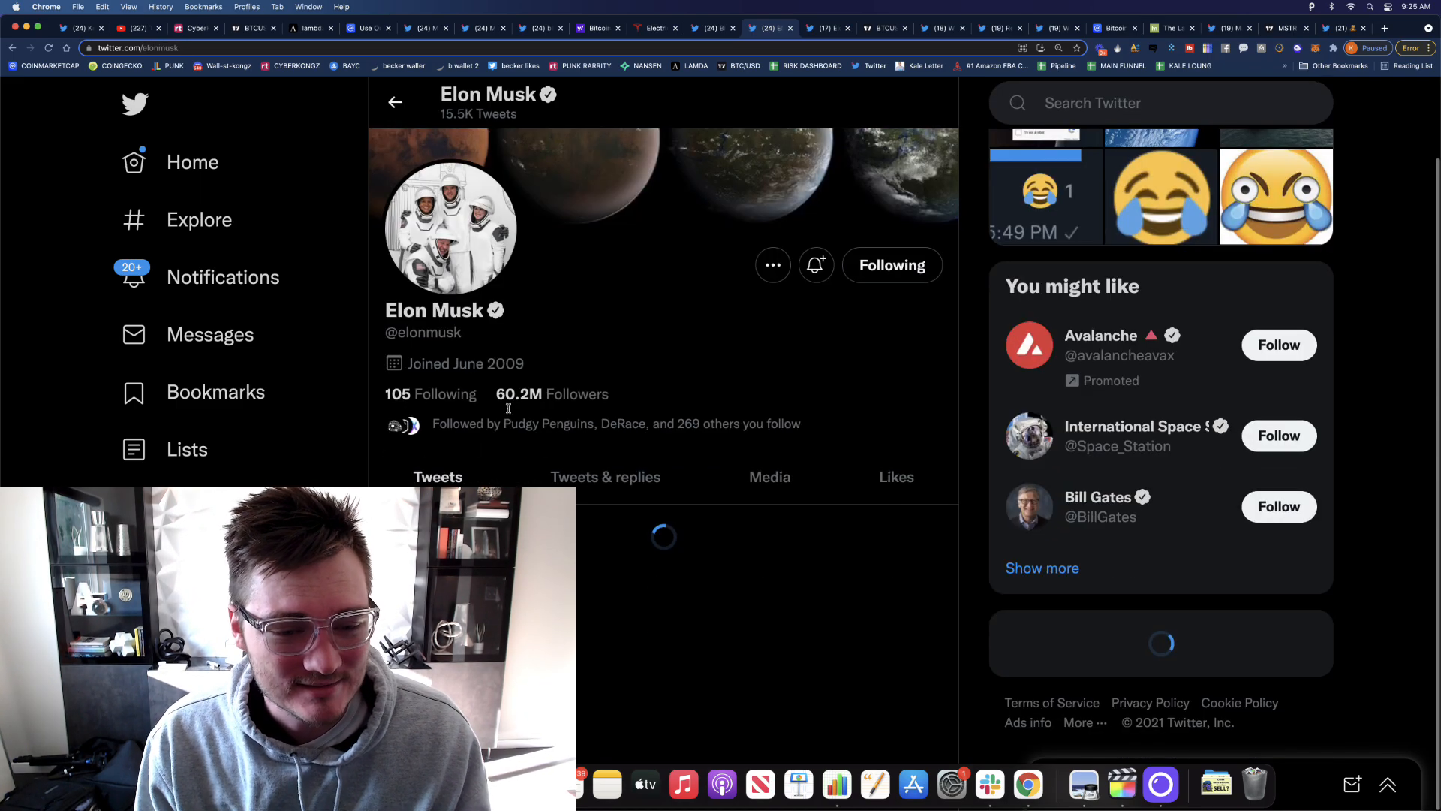
- View Elon Musk's tweet announcing Tesla accepts Bitcoin and highlight its March 24 date
scroll(down, 3)
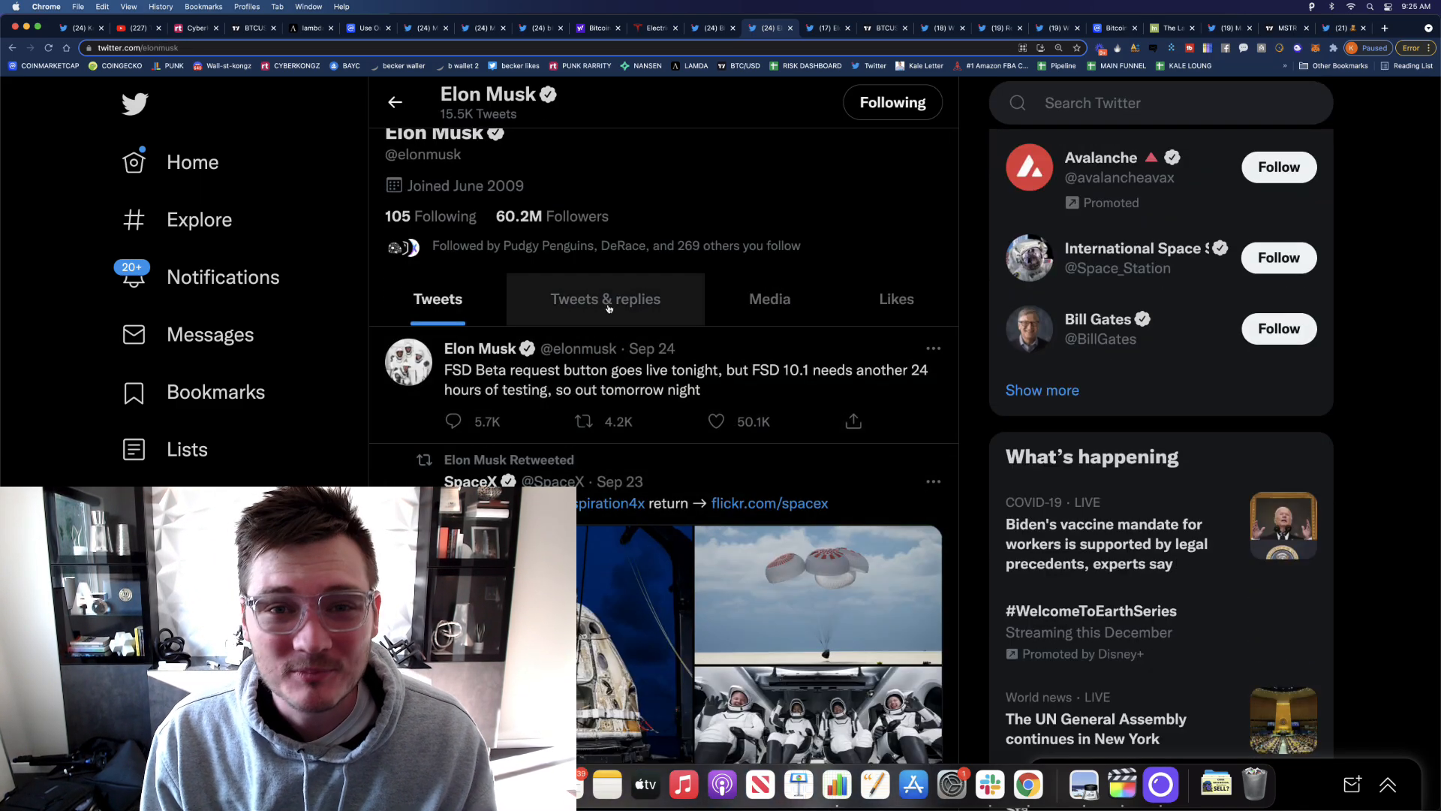
scroll(down, 3)
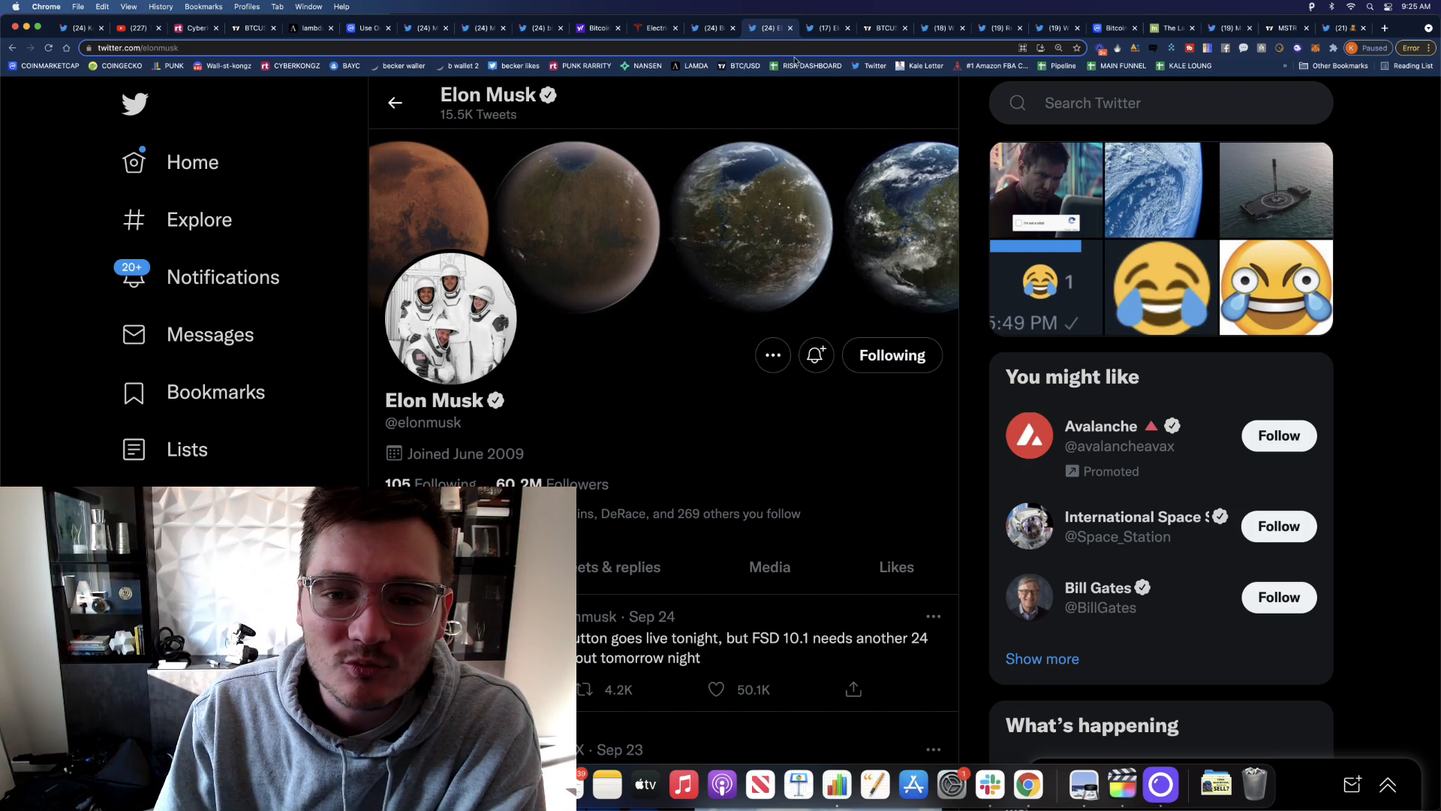
click(881, 29)
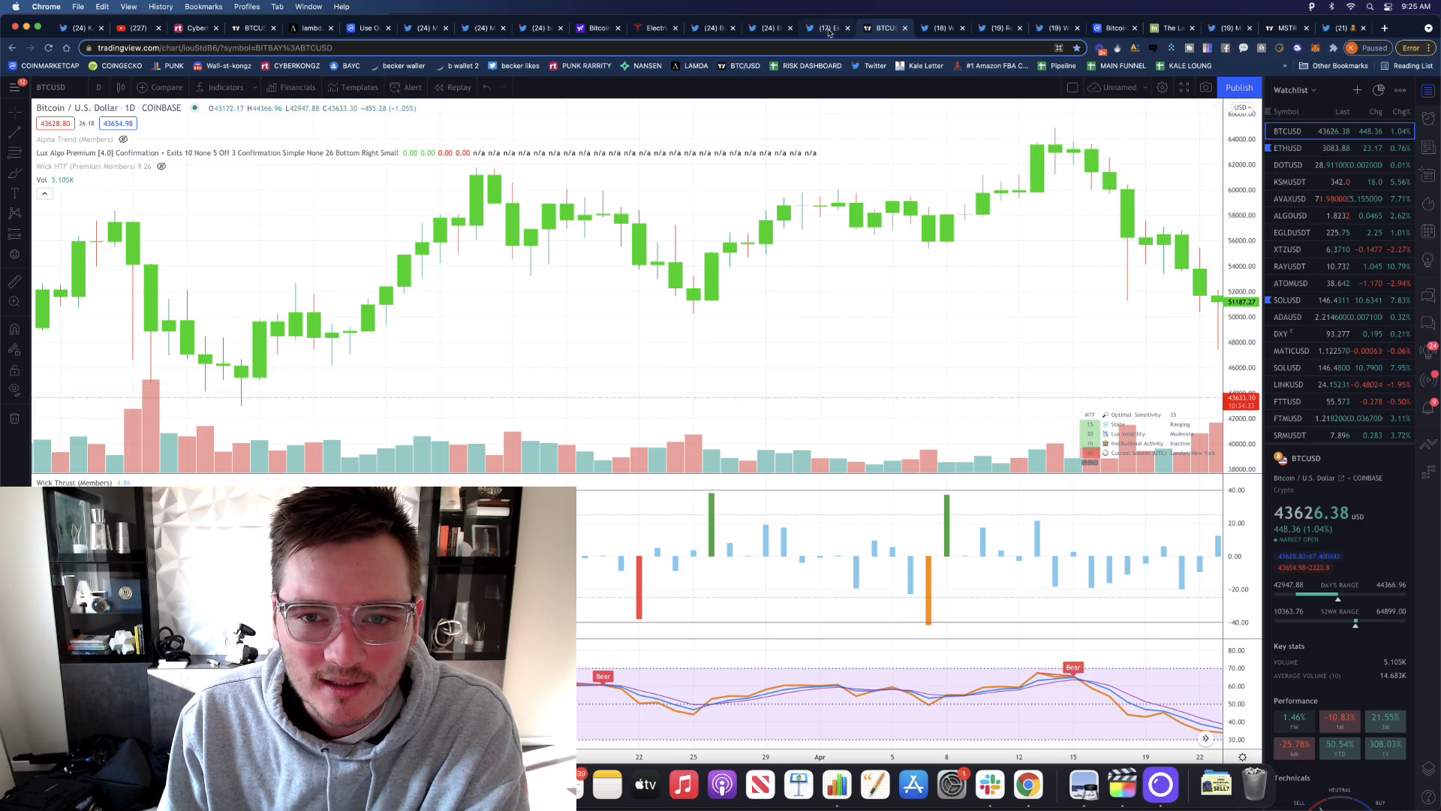
click(822, 27)
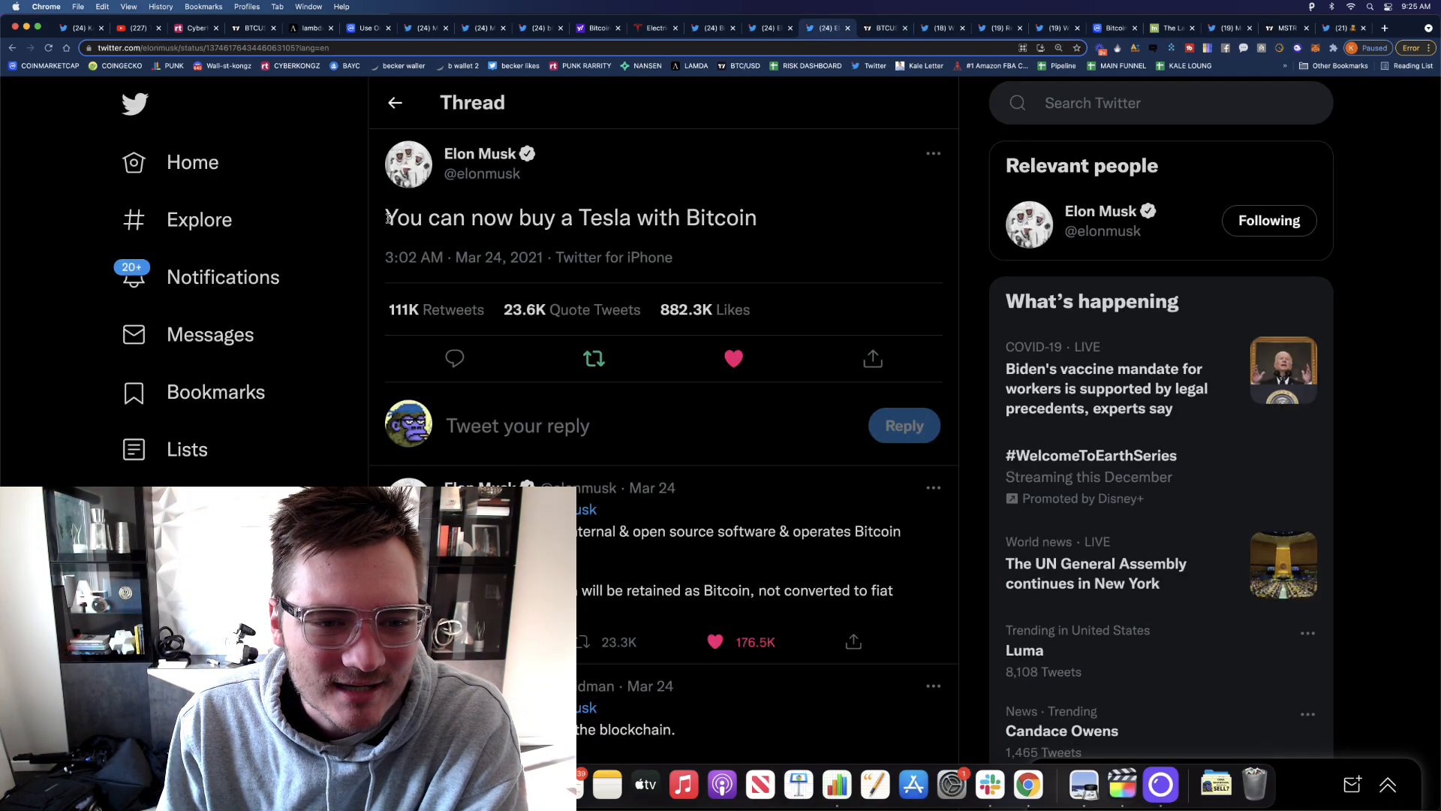
triple_click(571, 218)
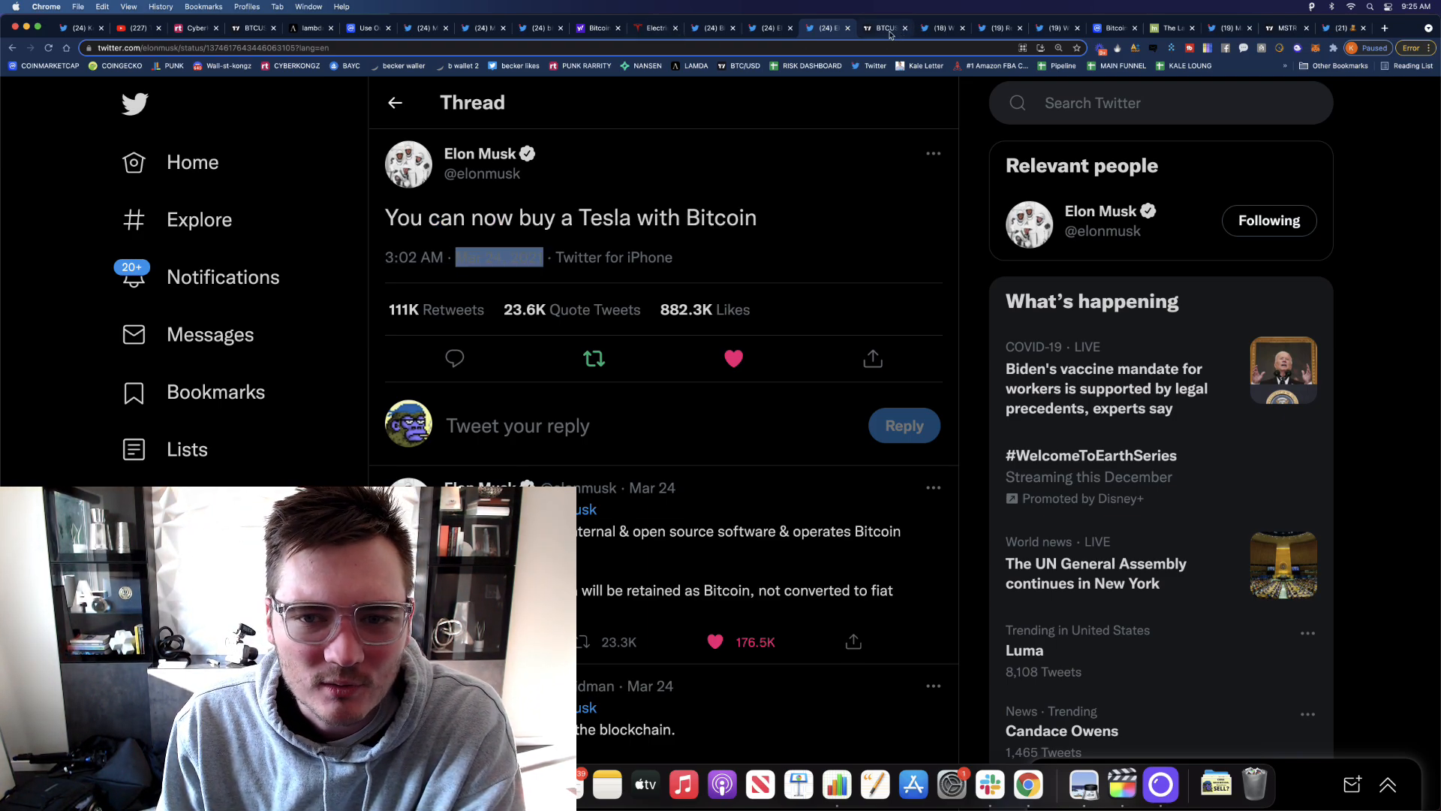
- Check the Bitcoin daily chart, then bring up the CoinMarketCap crypto portfolio tracker
click(886, 27)
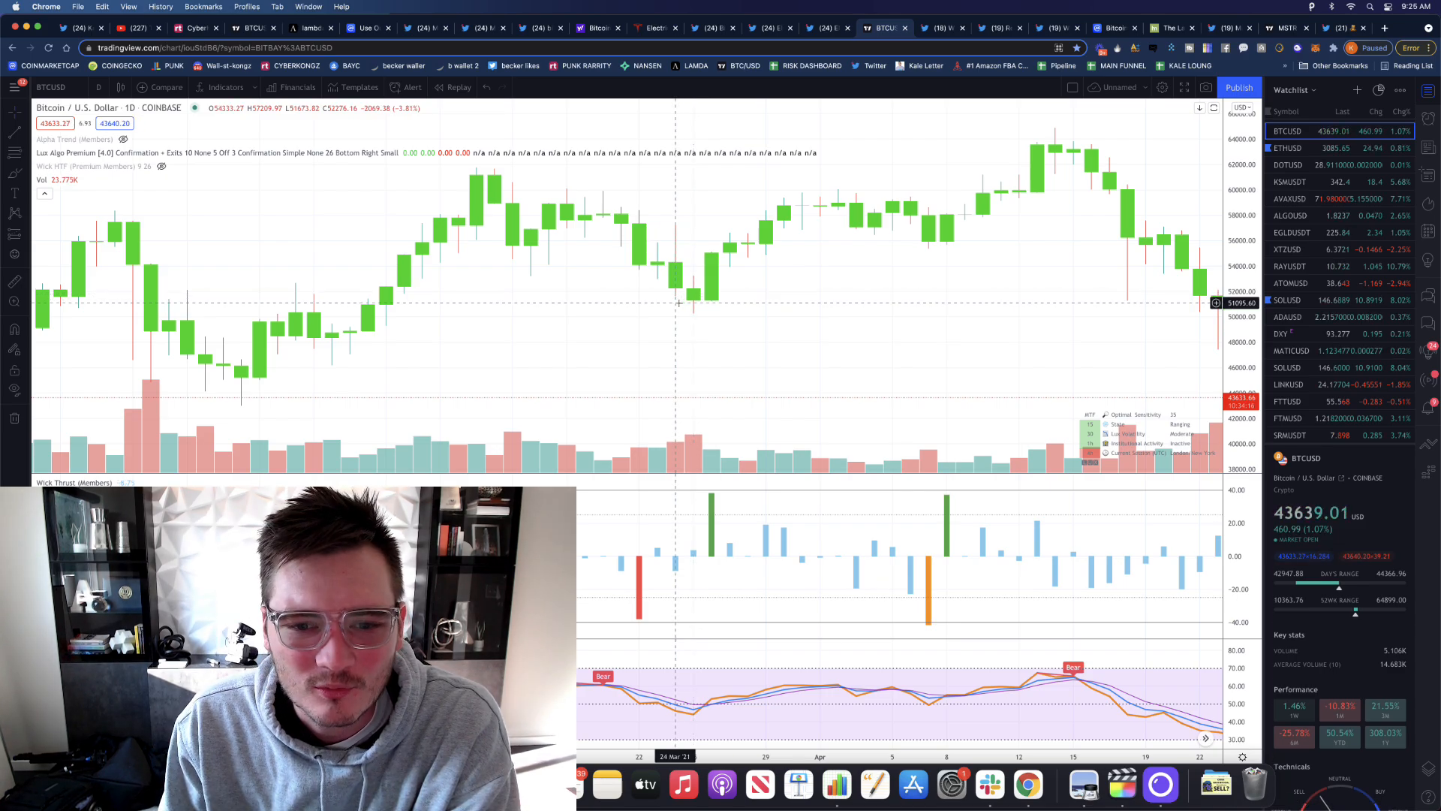
mouse_move(1055, 133)
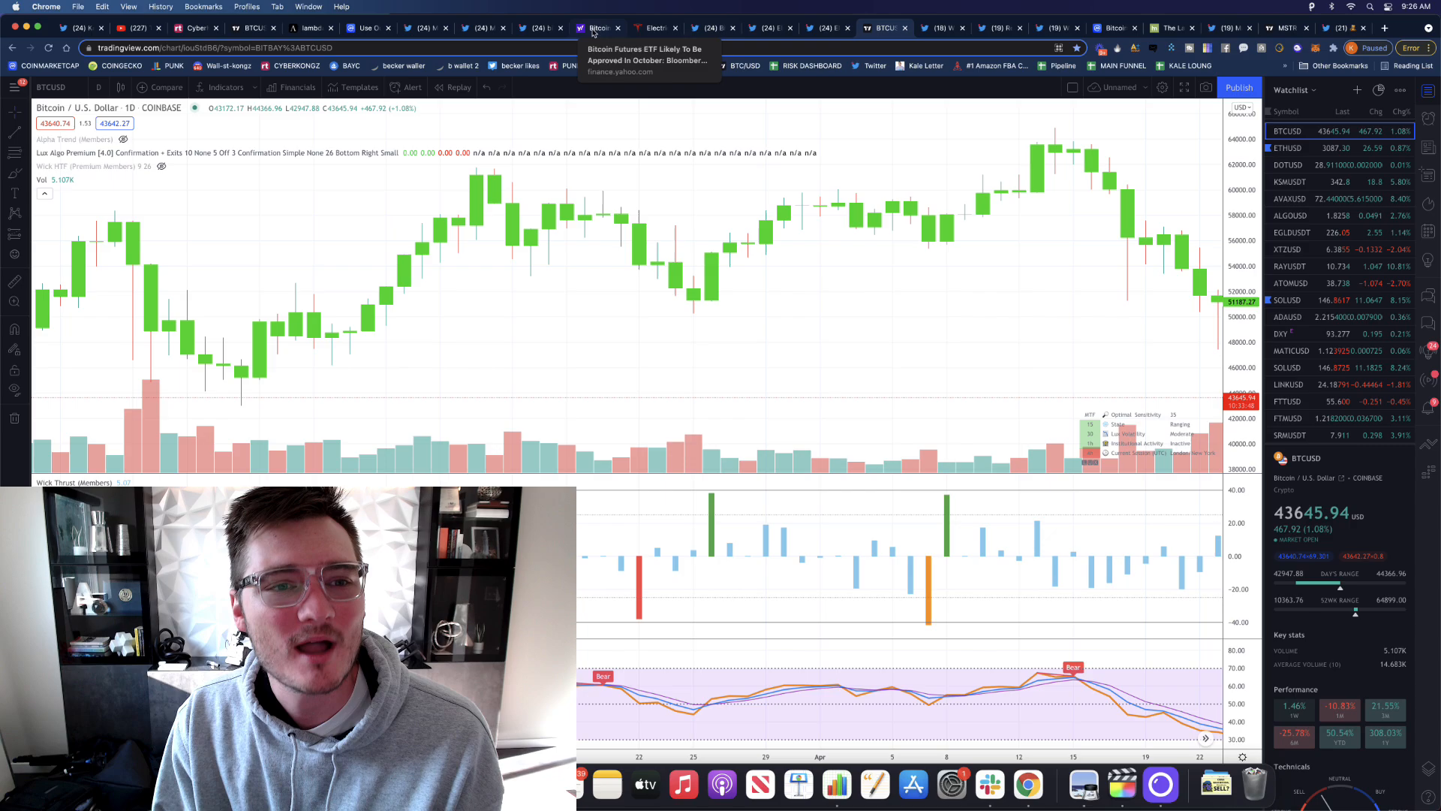
click(369, 27)
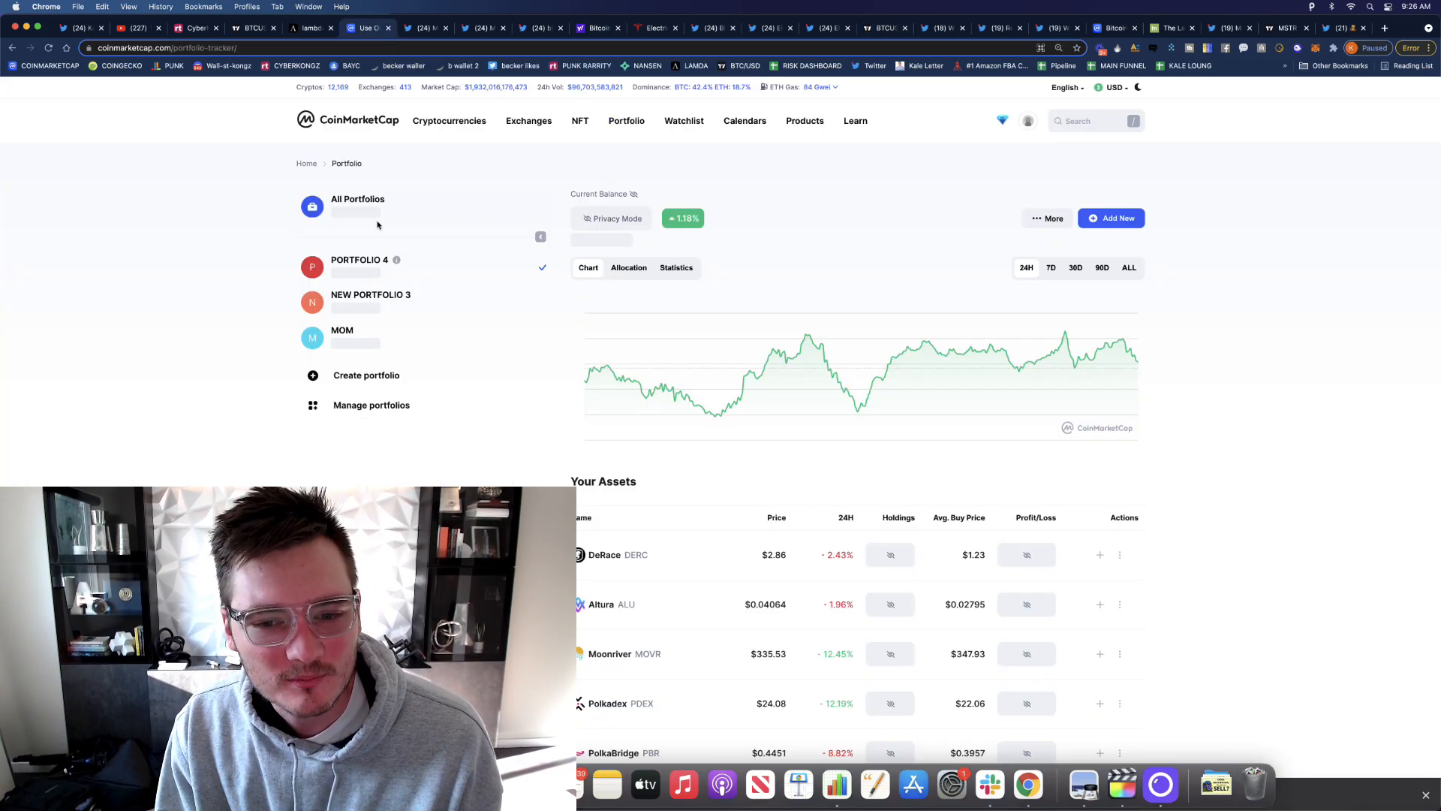
mouse_move(450, 482)
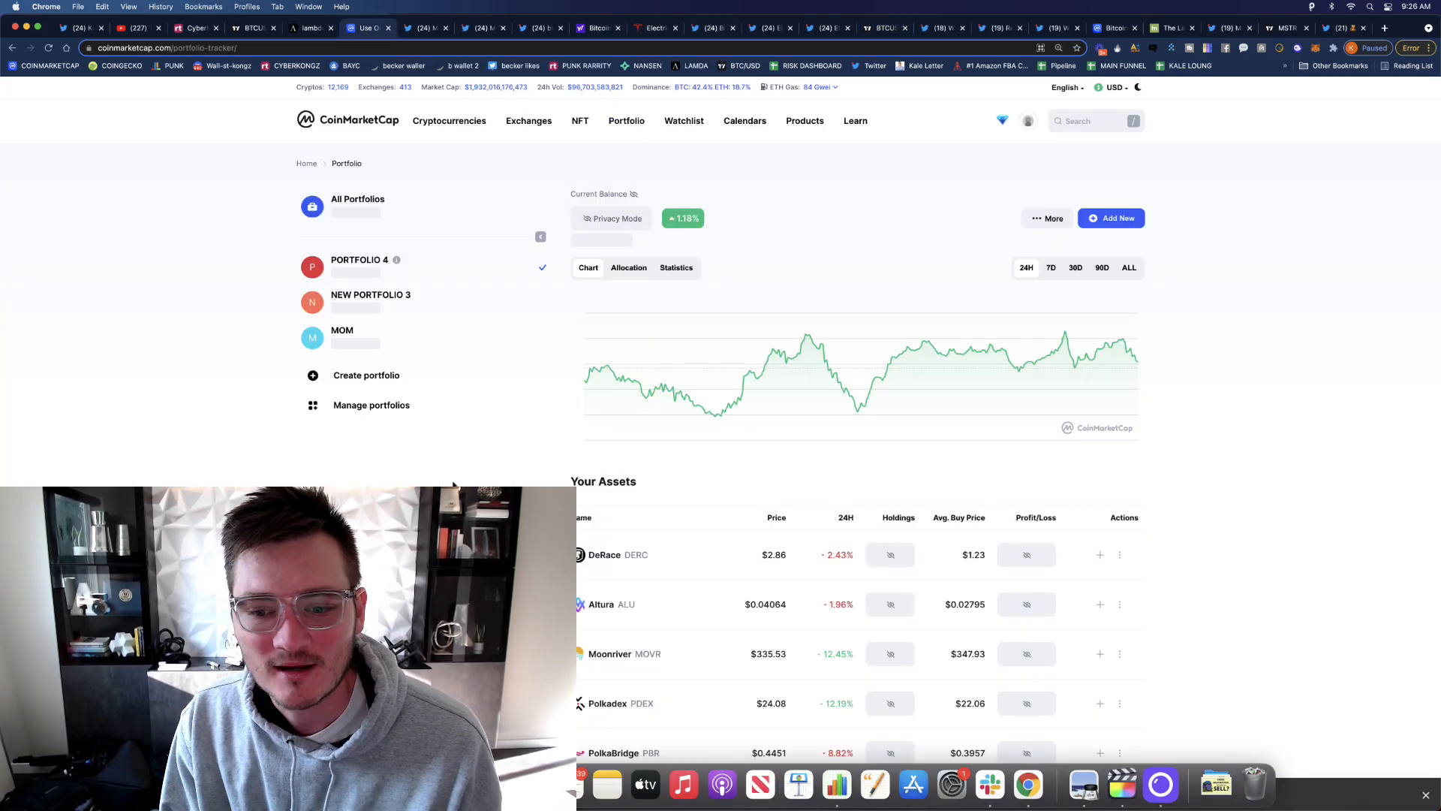
- Look through the portfolio's Your Assets list, then return to Tesla's Model S page
scroll(down, 3)
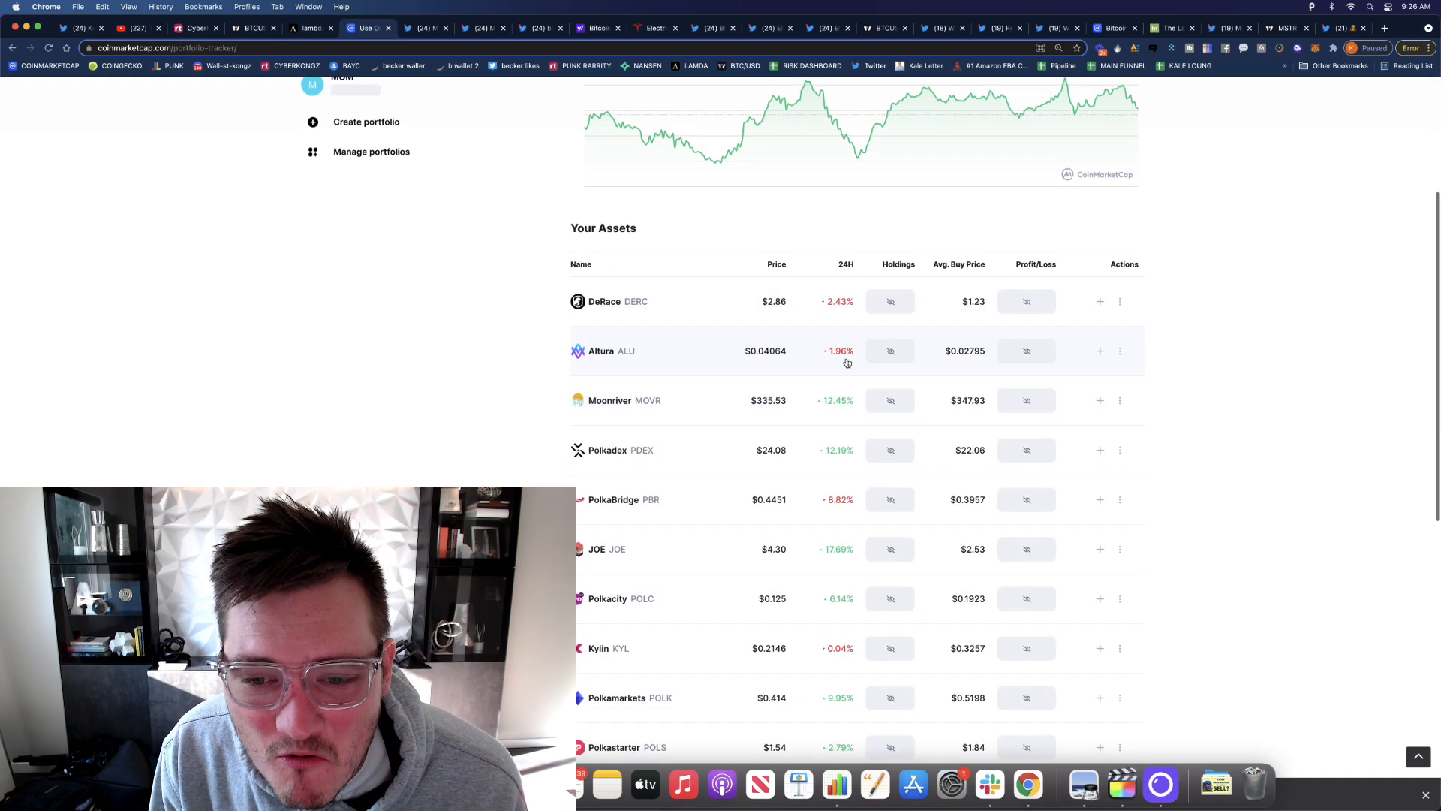
scroll(down, 3)
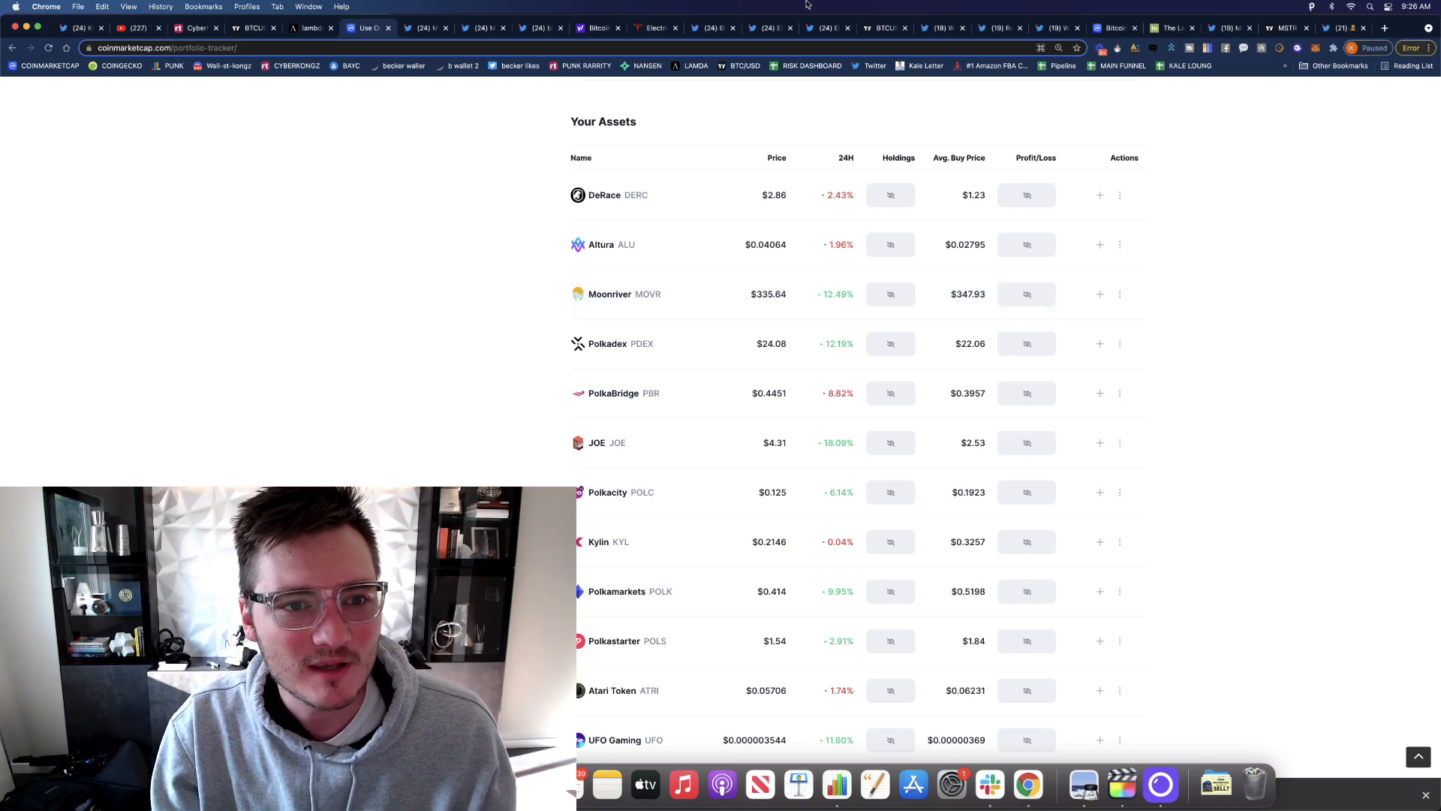
click(656, 27)
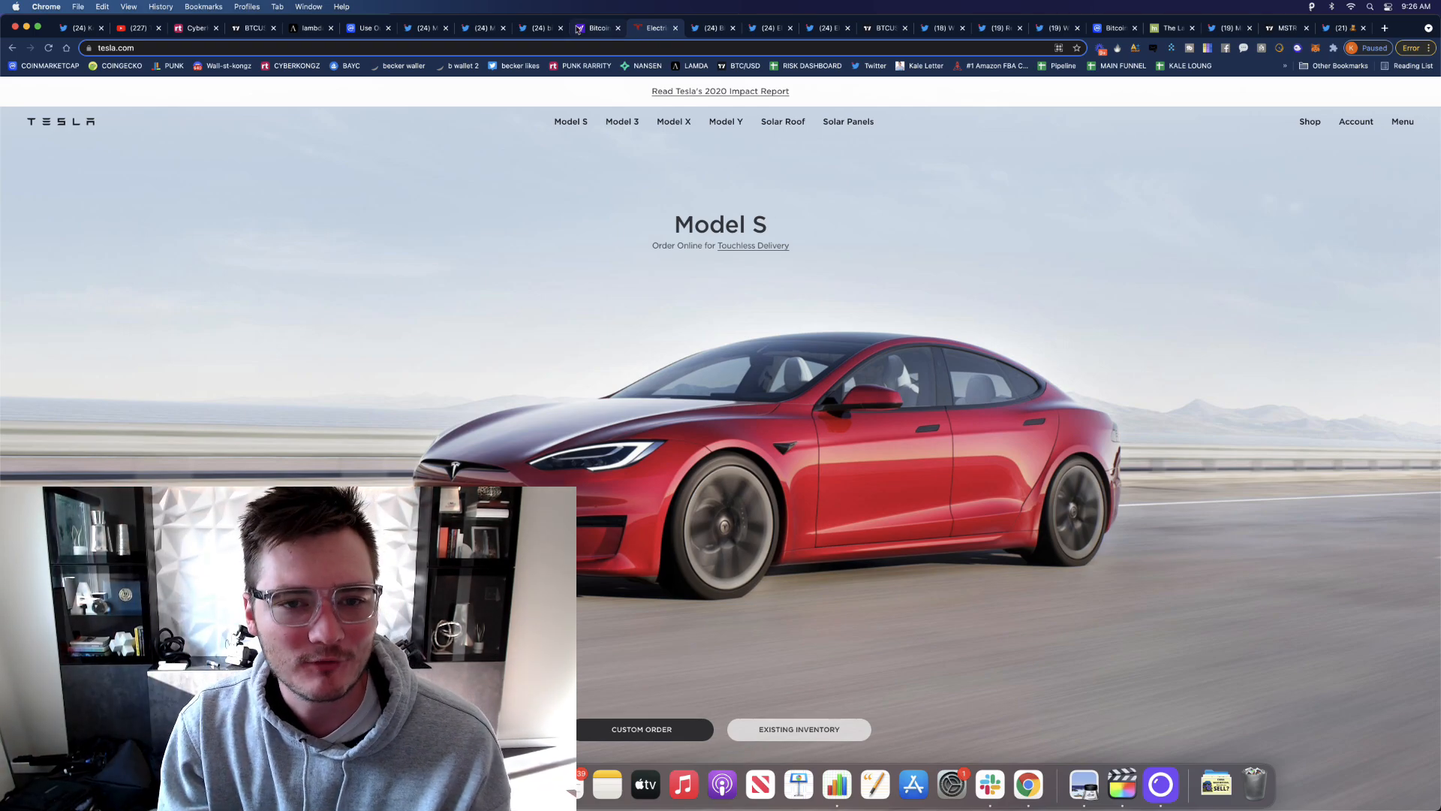
- Revisit the Bitcoin futures ETF article and Tesla site, ending on the institutional-demand tweet thread
click(596, 27)
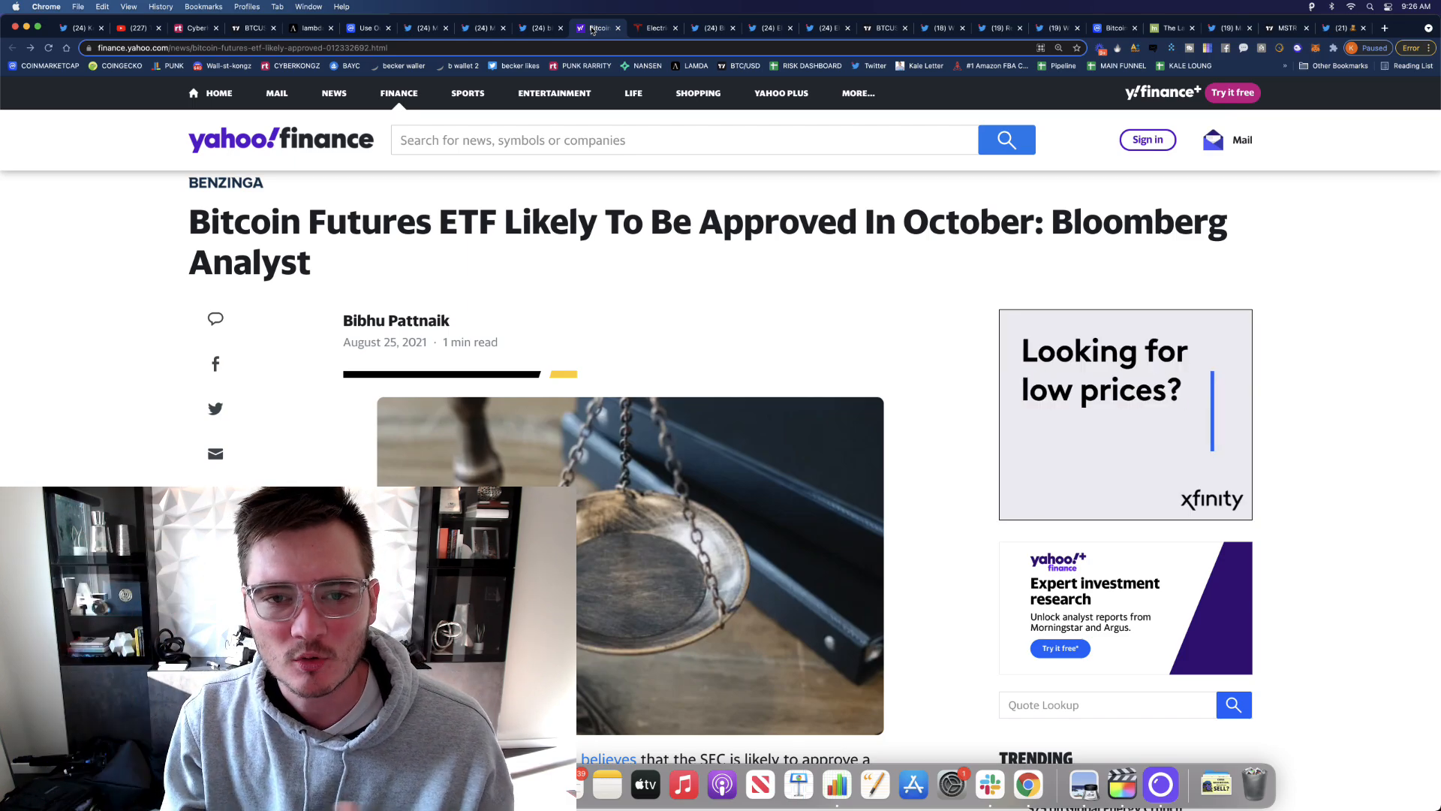
click(654, 27)
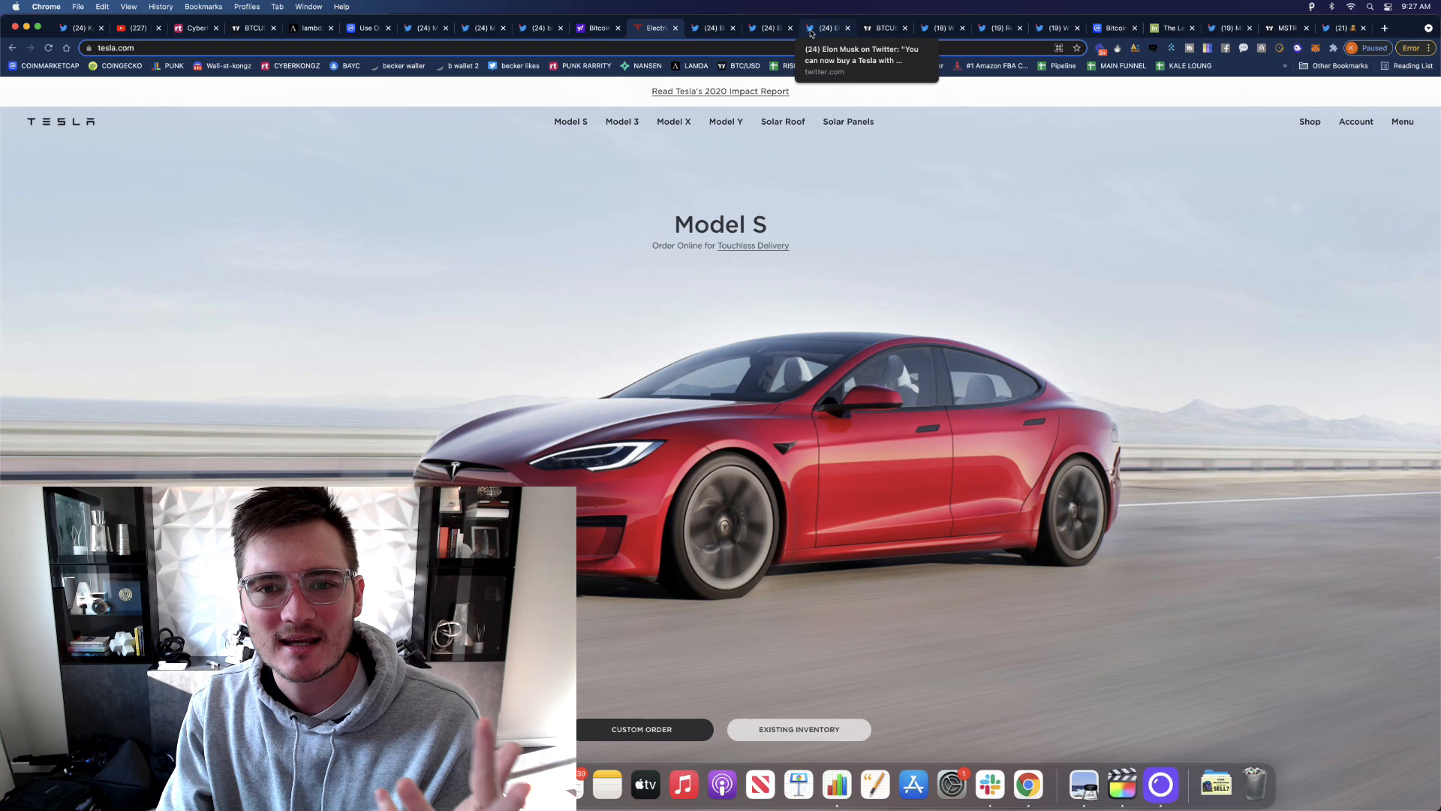
click(886, 27)
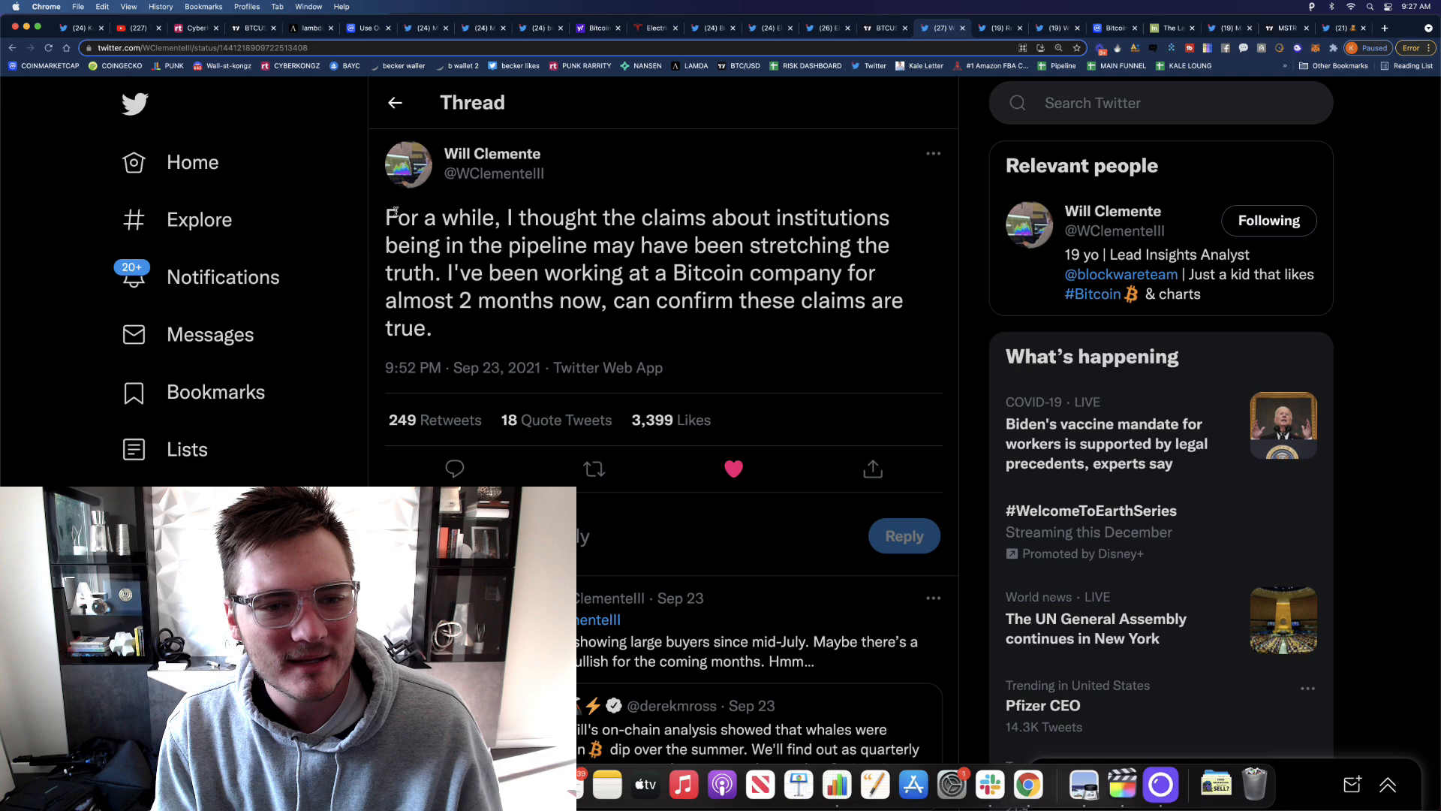
- Highlight the tweet text about institutional claims, then move down to the reply about large buyers
drag(386, 216, 736, 216)
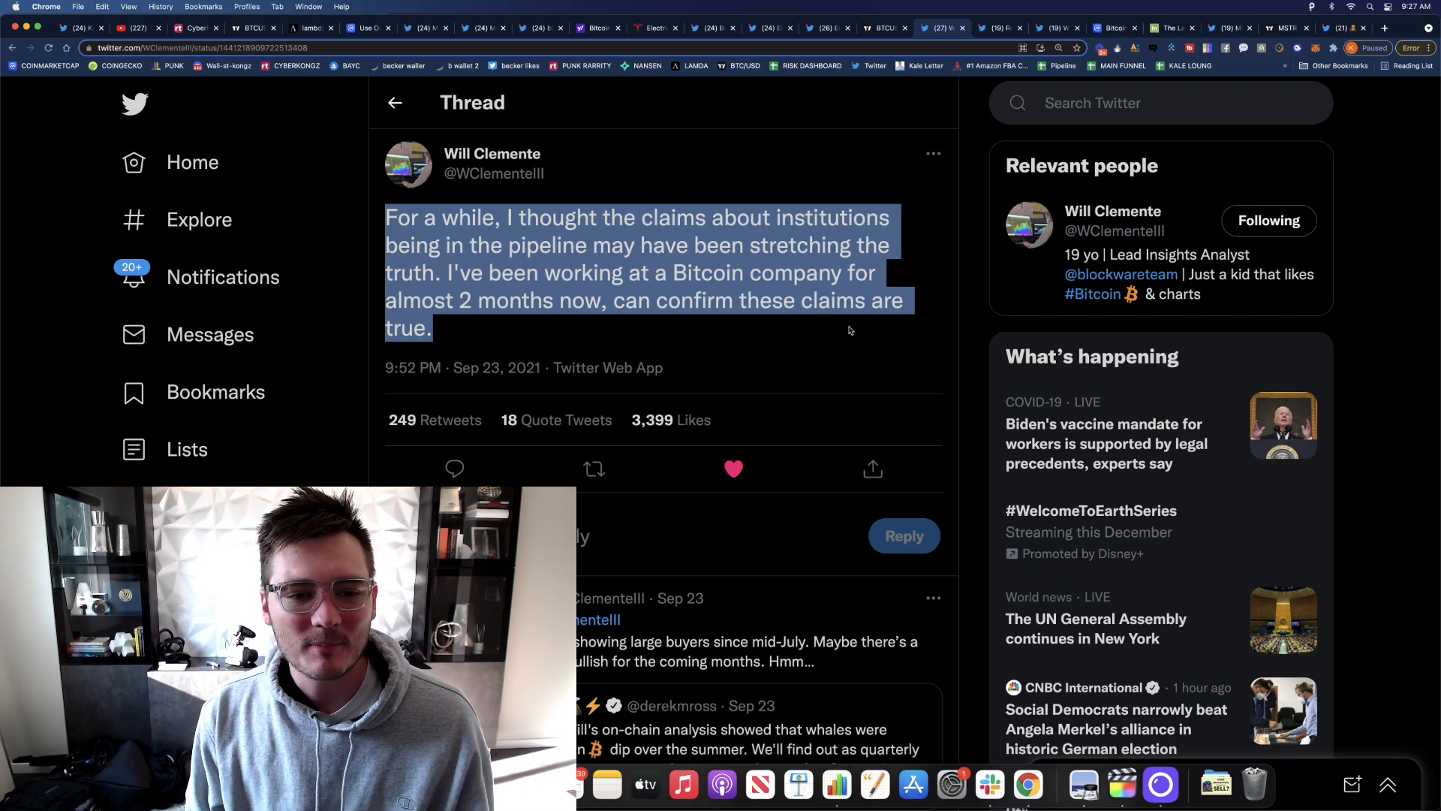
click(501, 341)
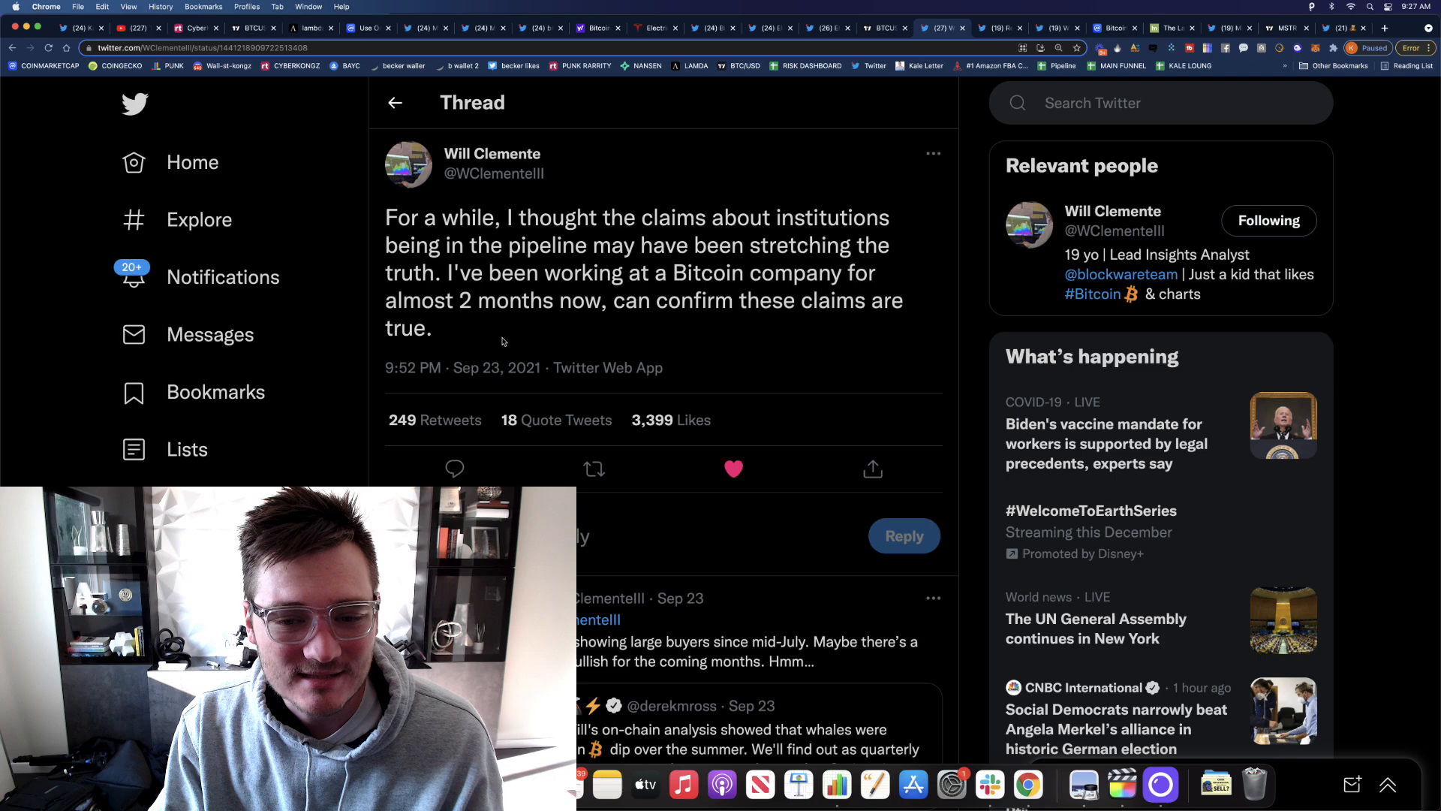
scroll(down, 3)
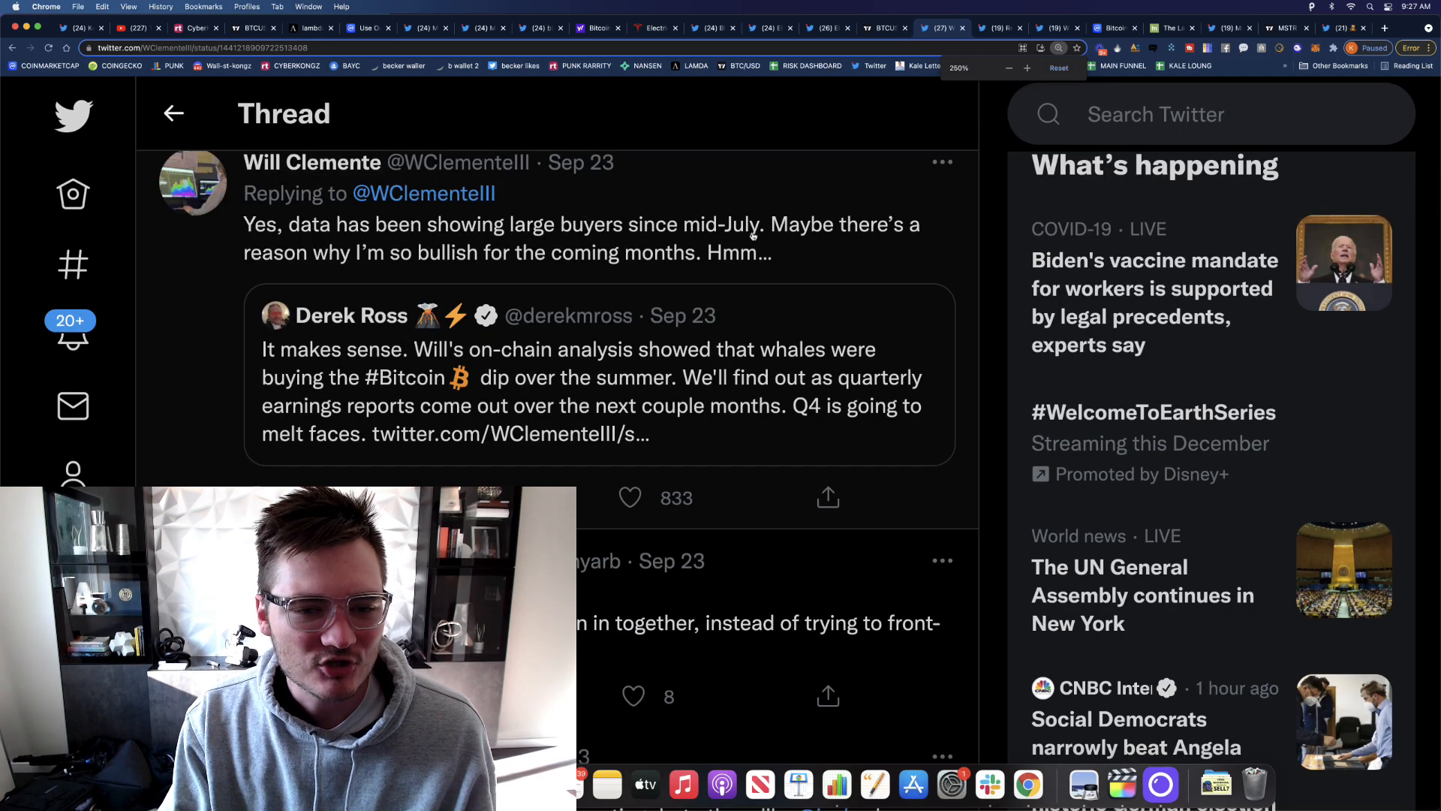
drag(771, 224, 772, 252)
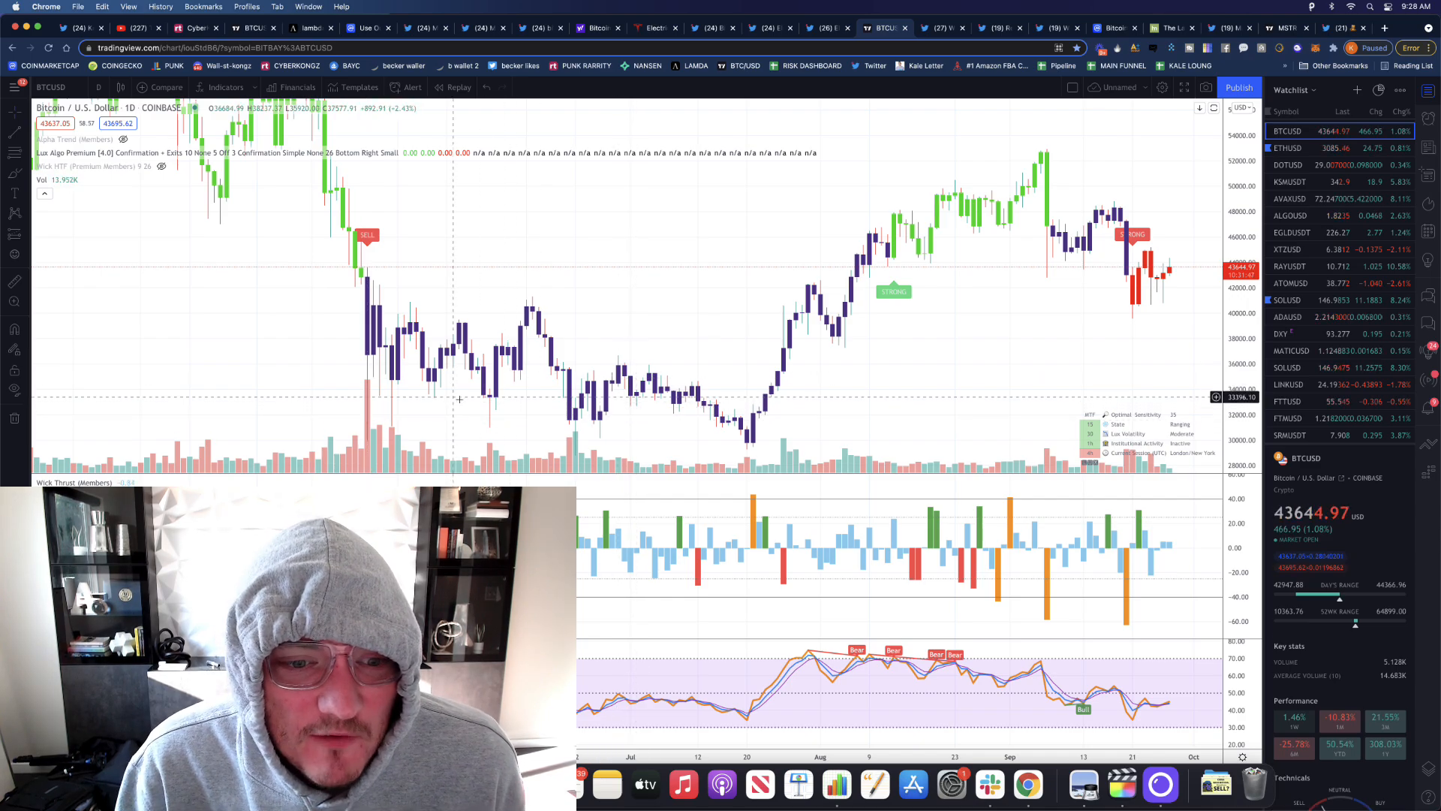
mouse_move(633, 433)
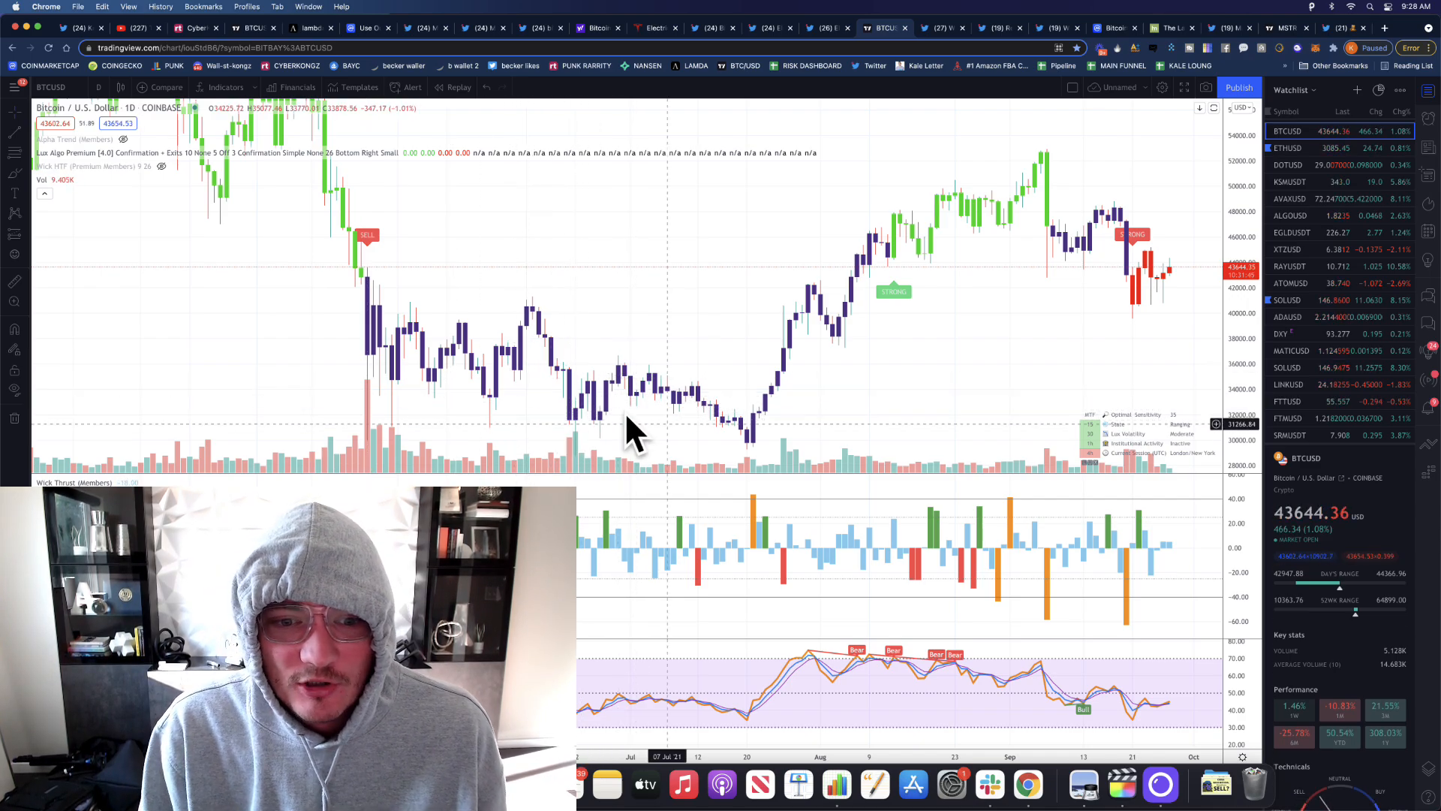
mouse_move(697, 404)
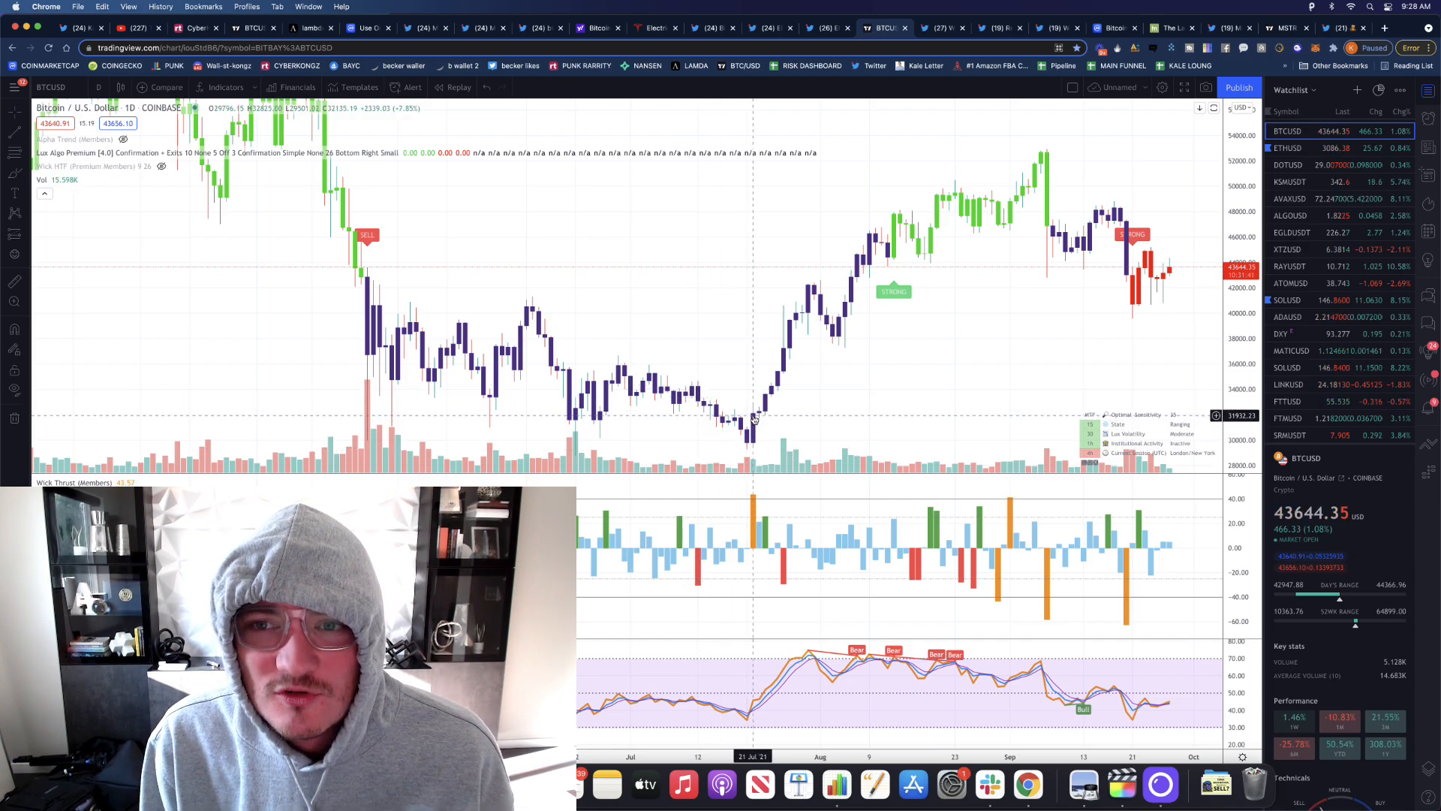
mouse_move(800, 290)
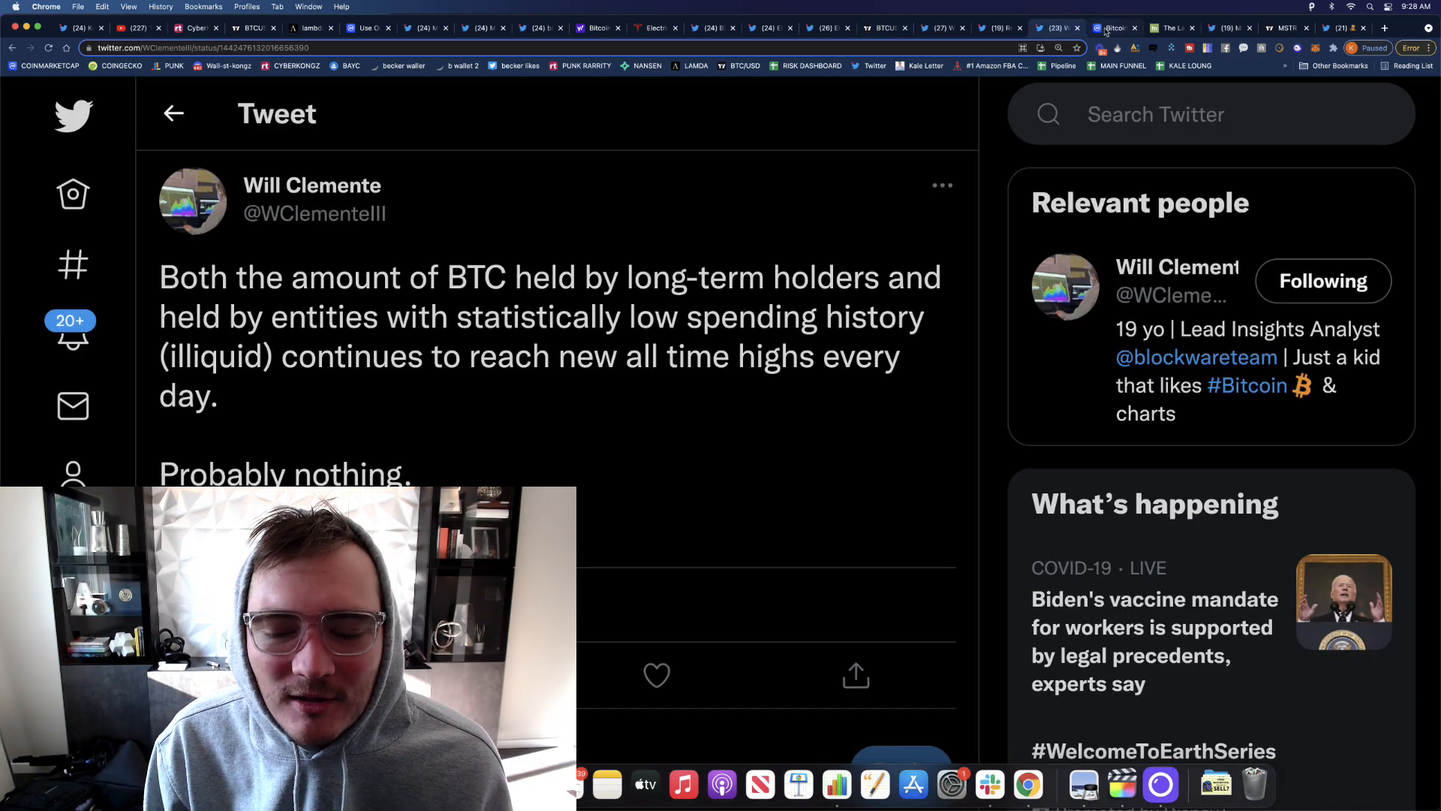
- Read the long-term holders tweet, then view CoinMarketCap's Bitcoin price page around $43,508
click(1116, 28)
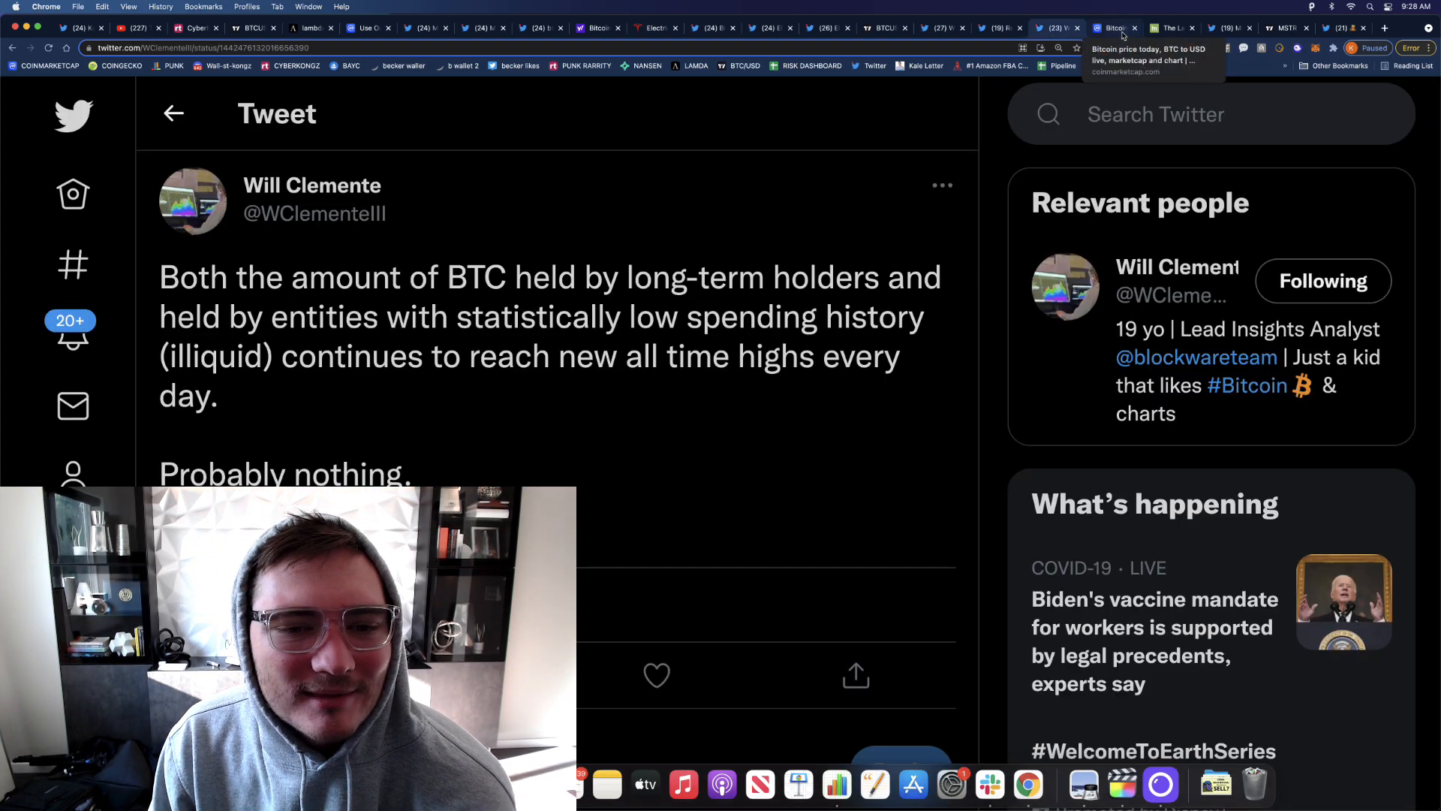
click(1112, 27)
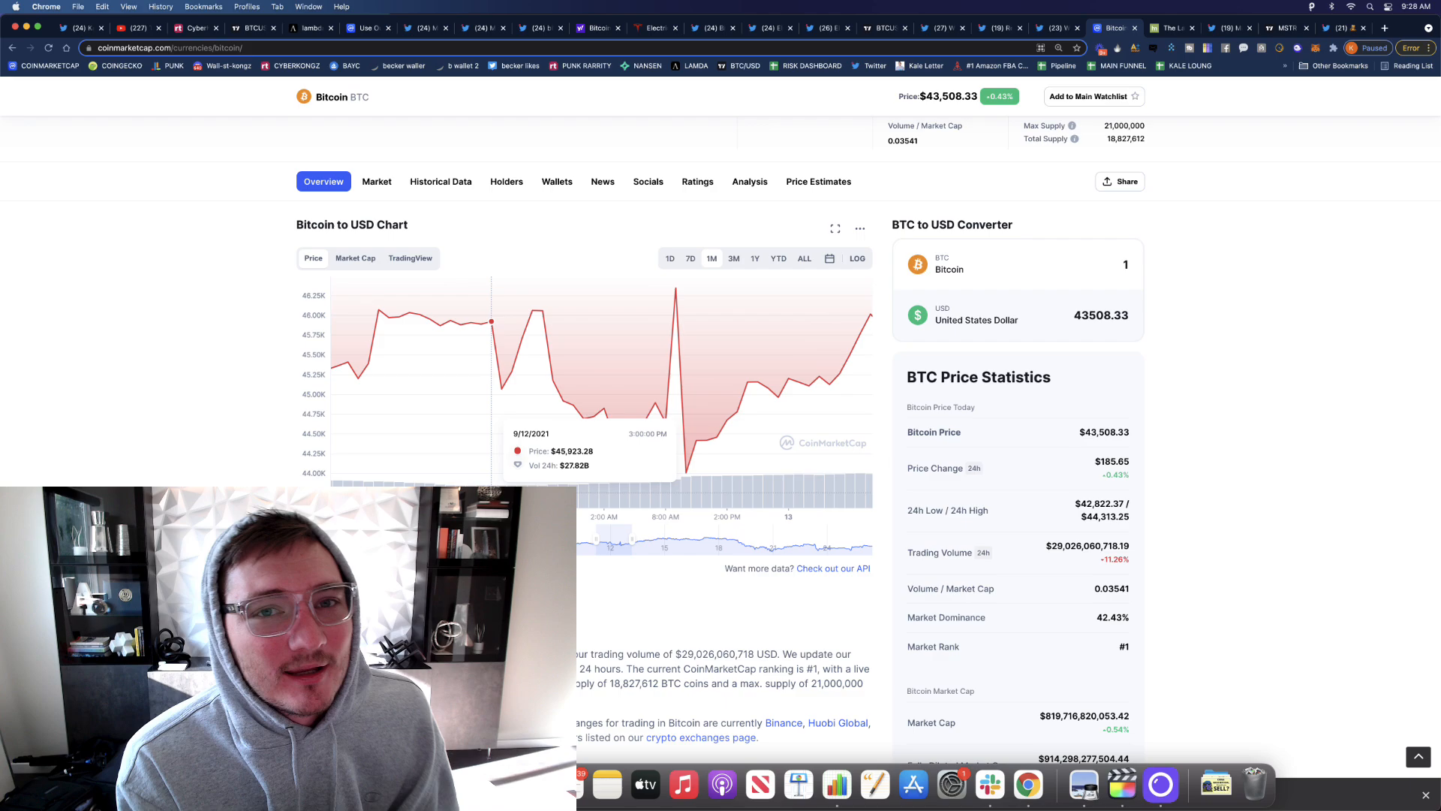
mouse_move(632, 485)
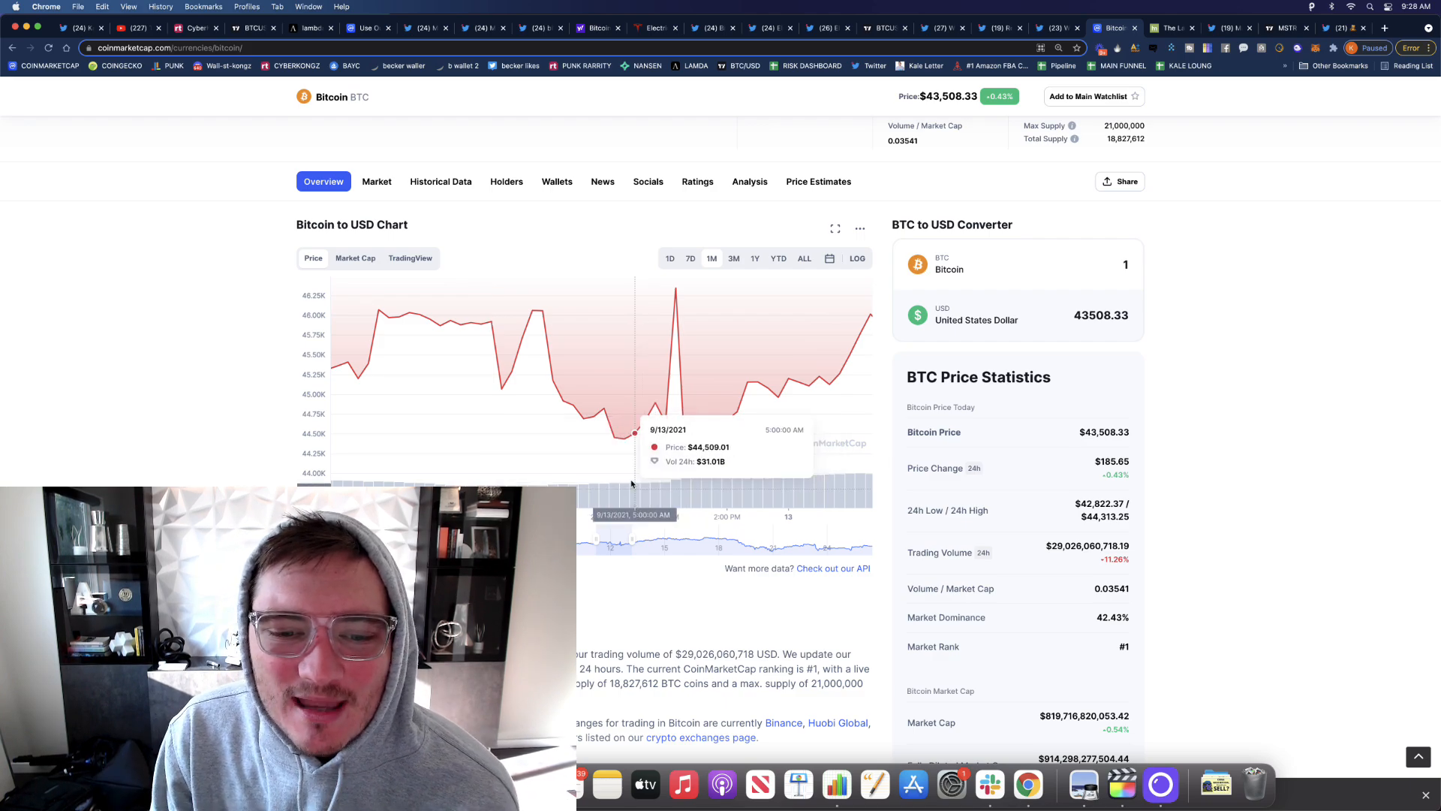
mouse_move(623, 438)
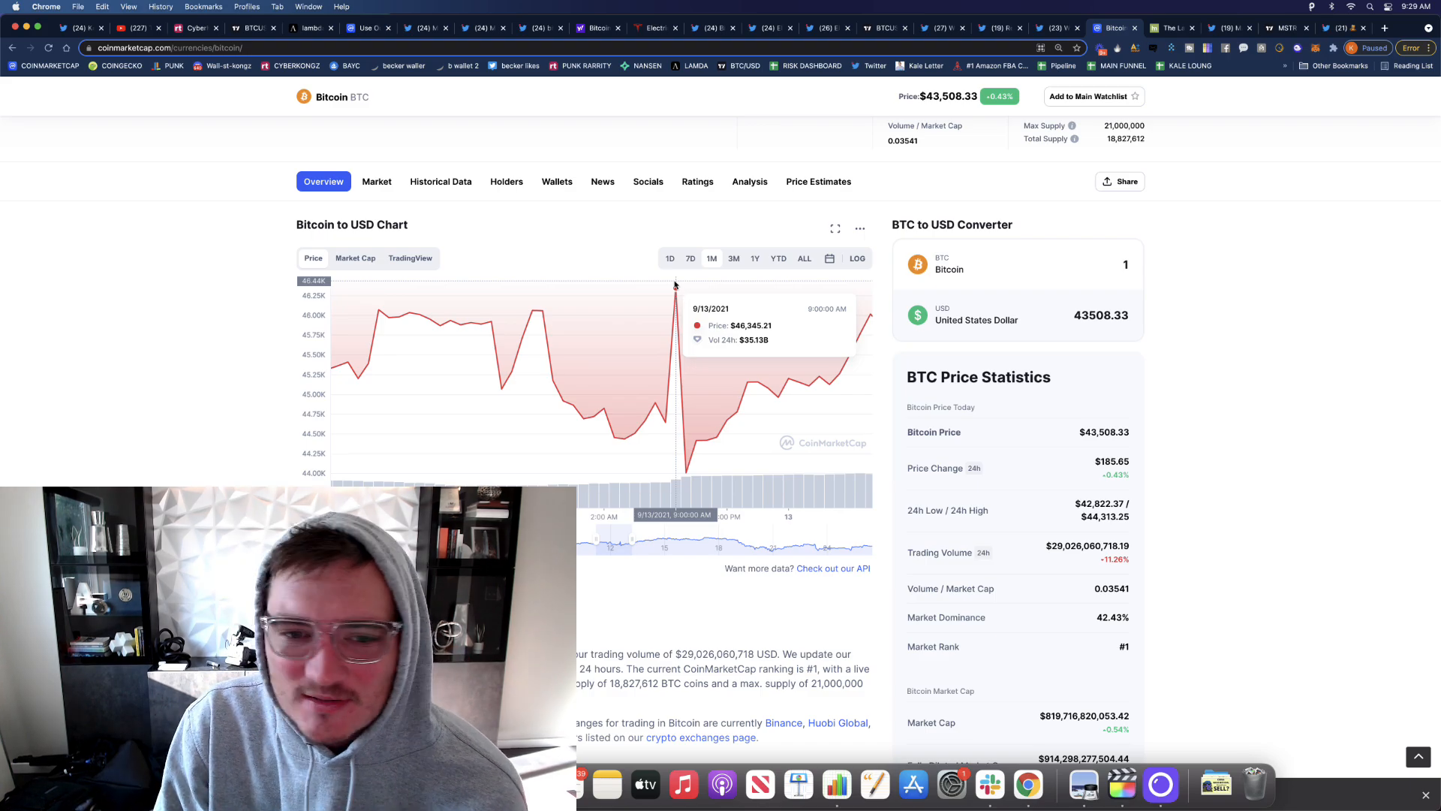
mouse_move(614, 437)
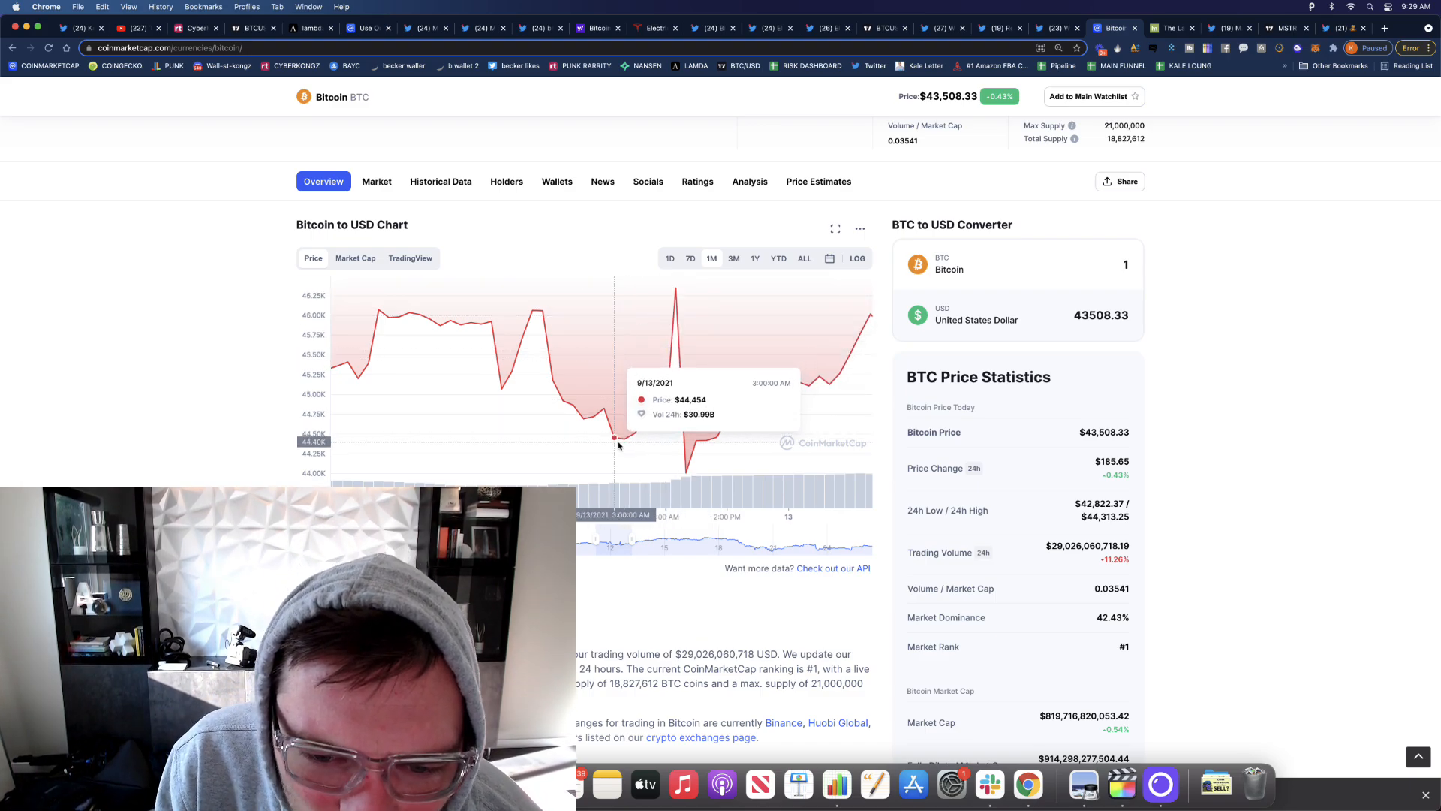
mouse_move(676, 288)
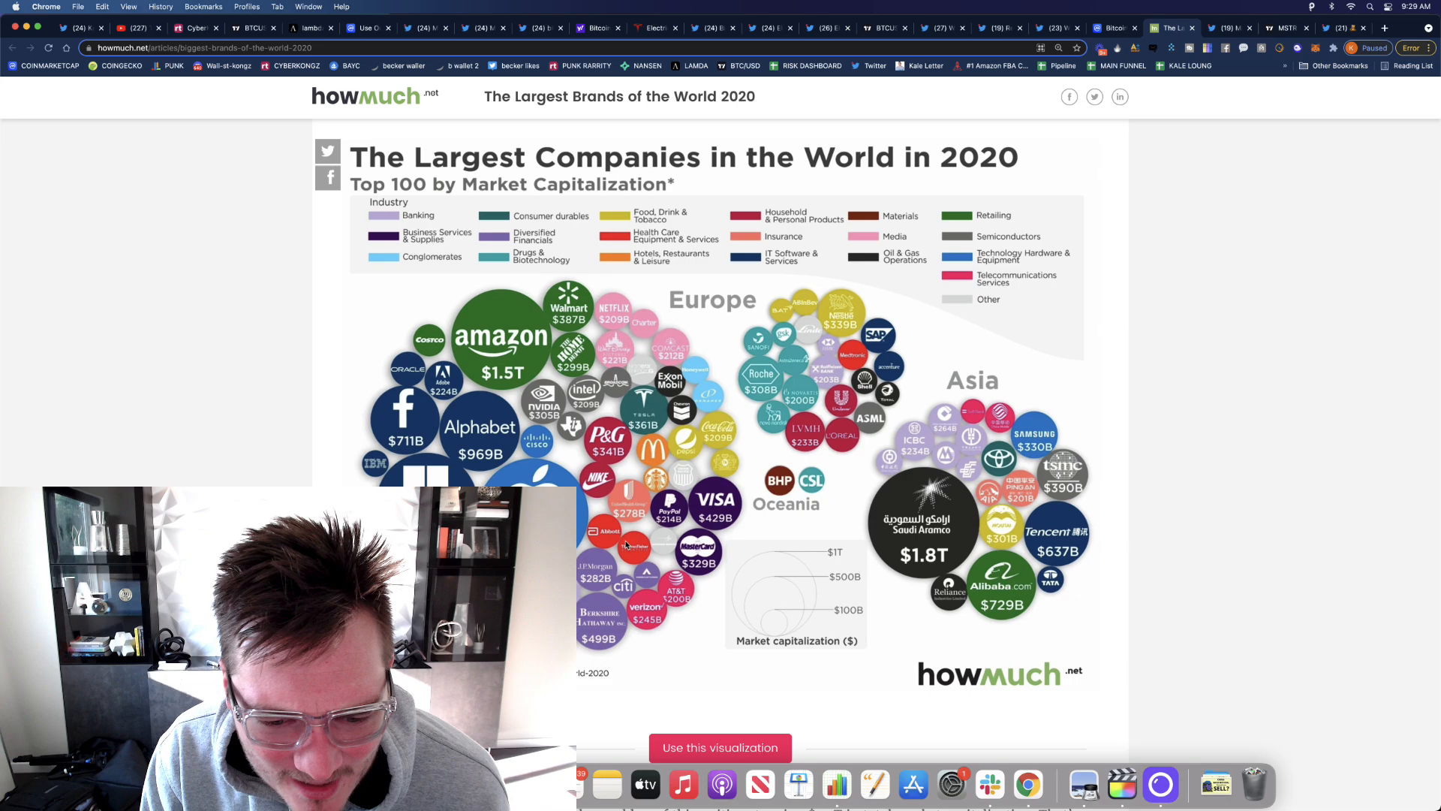
- Look over the Largest Companies 2020 market-cap graphic, then bring up the daily BTCUSD chart
scroll(down, 3)
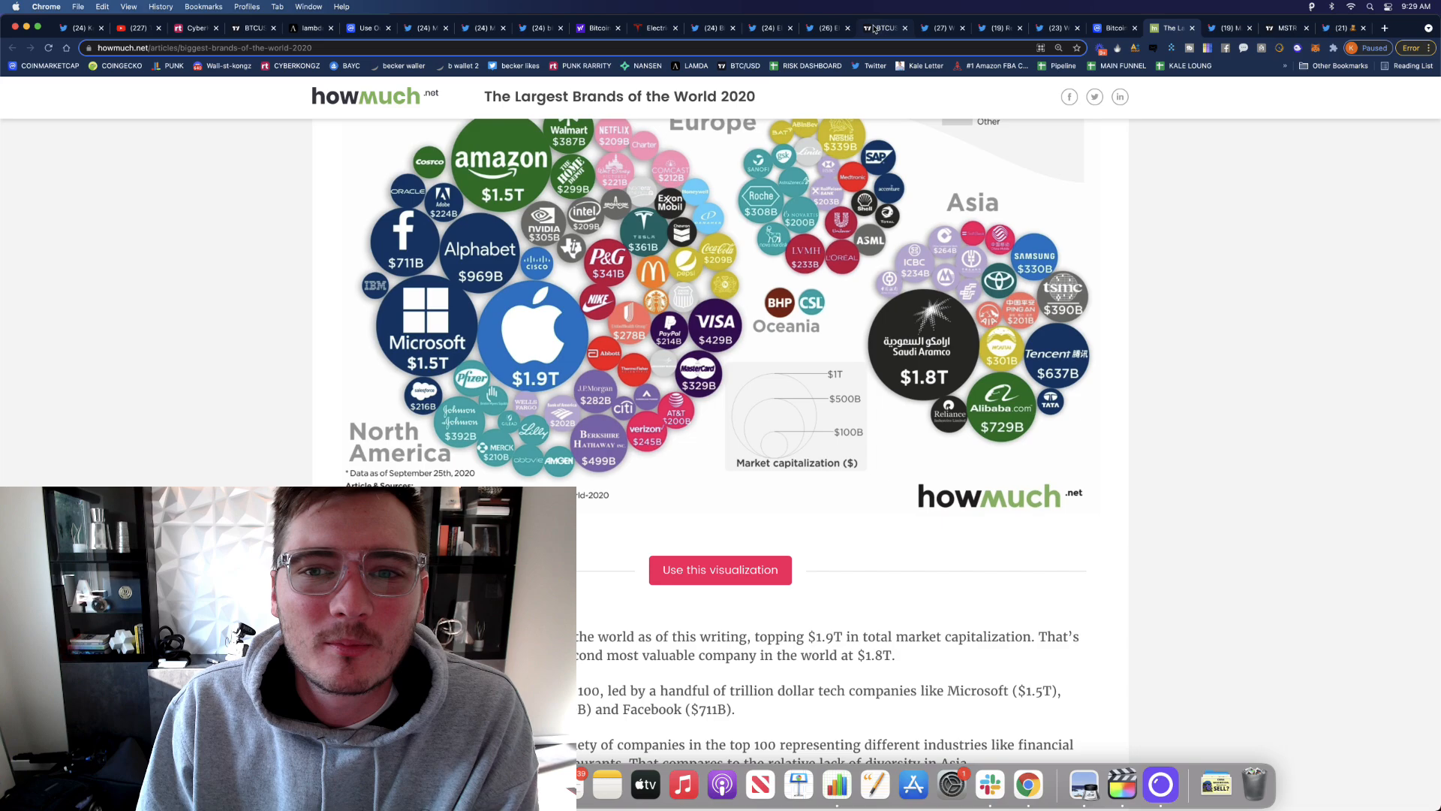
click(883, 27)
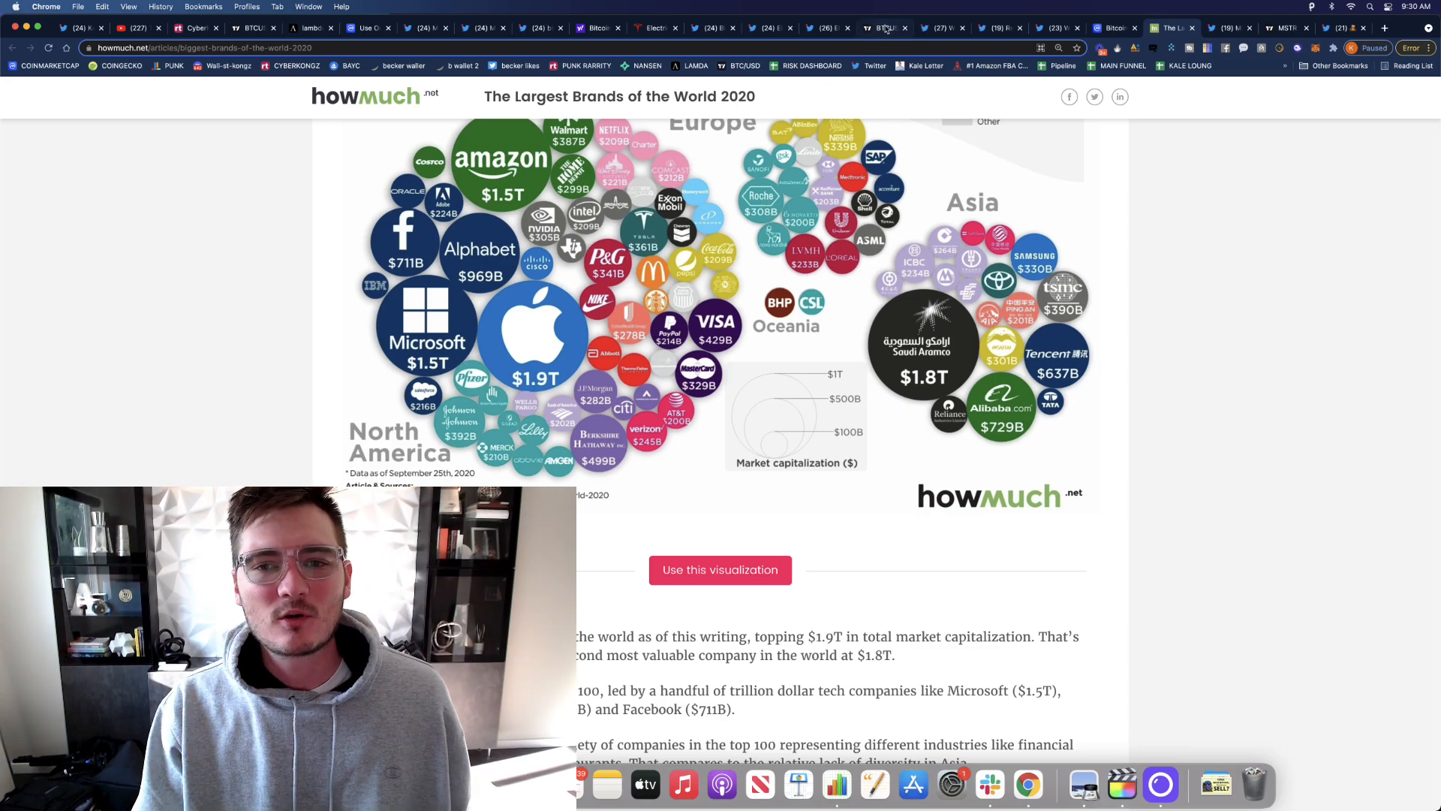
click(885, 27)
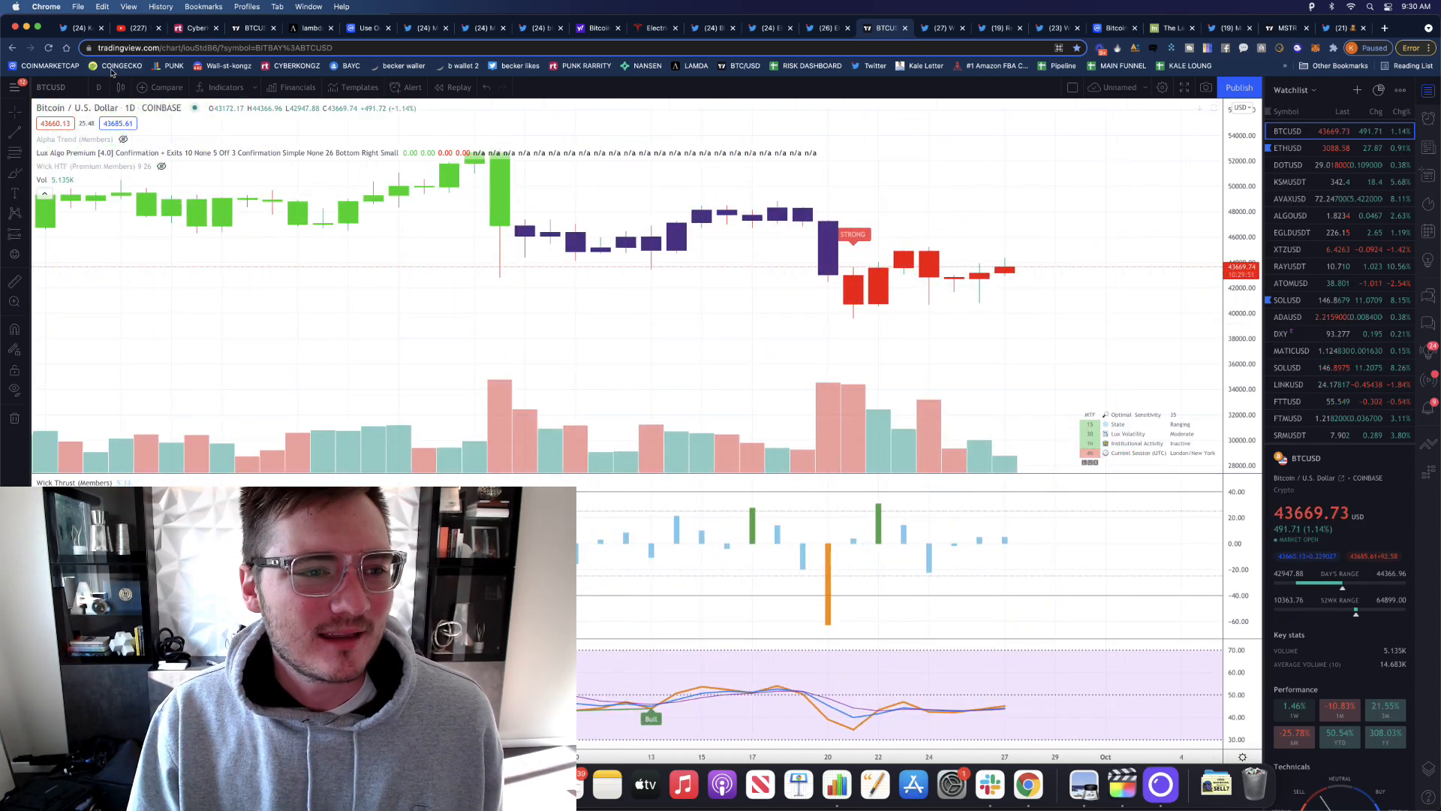
- Switch the BTCUSD chart from daily to one-hour candles
click(100, 87)
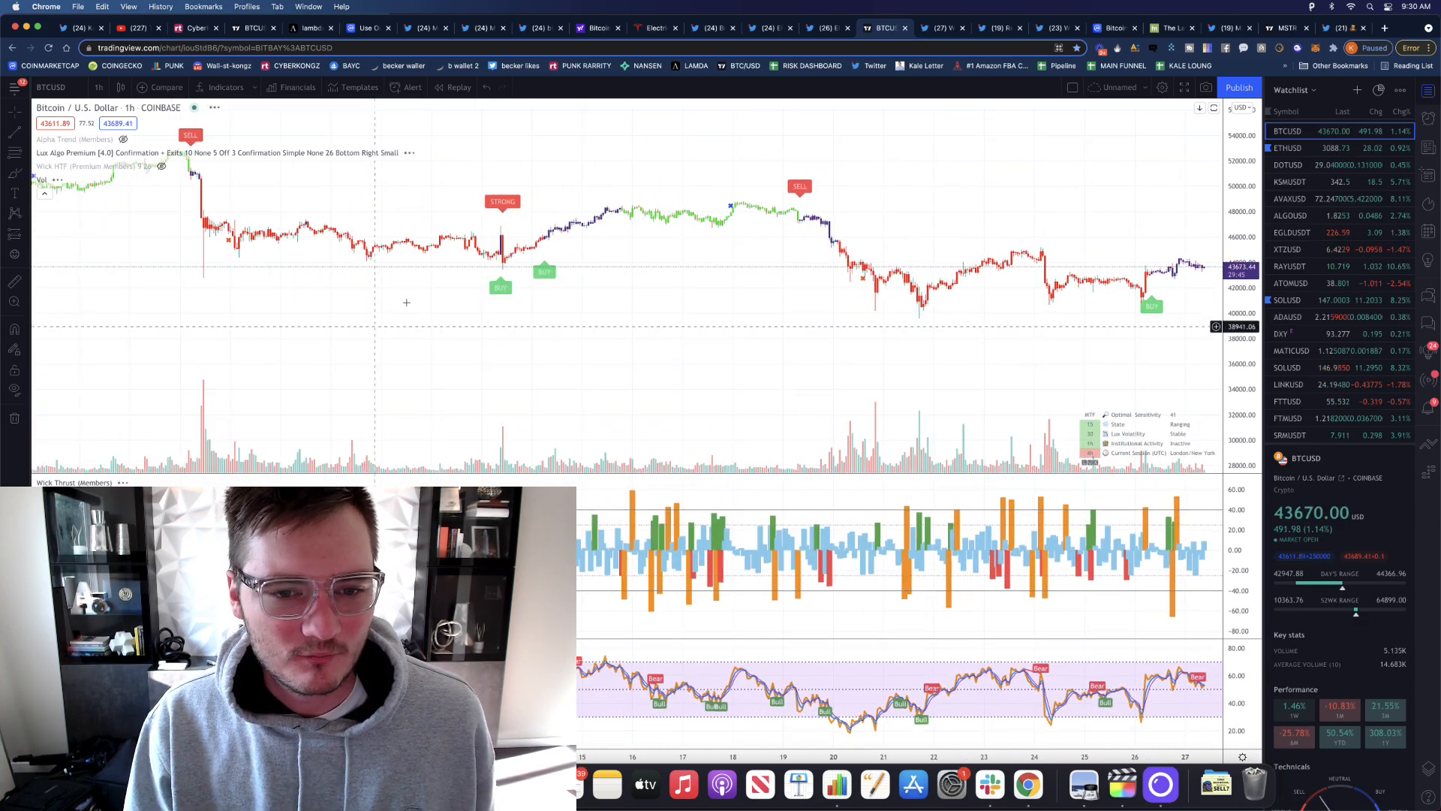
mouse_move(547, 268)
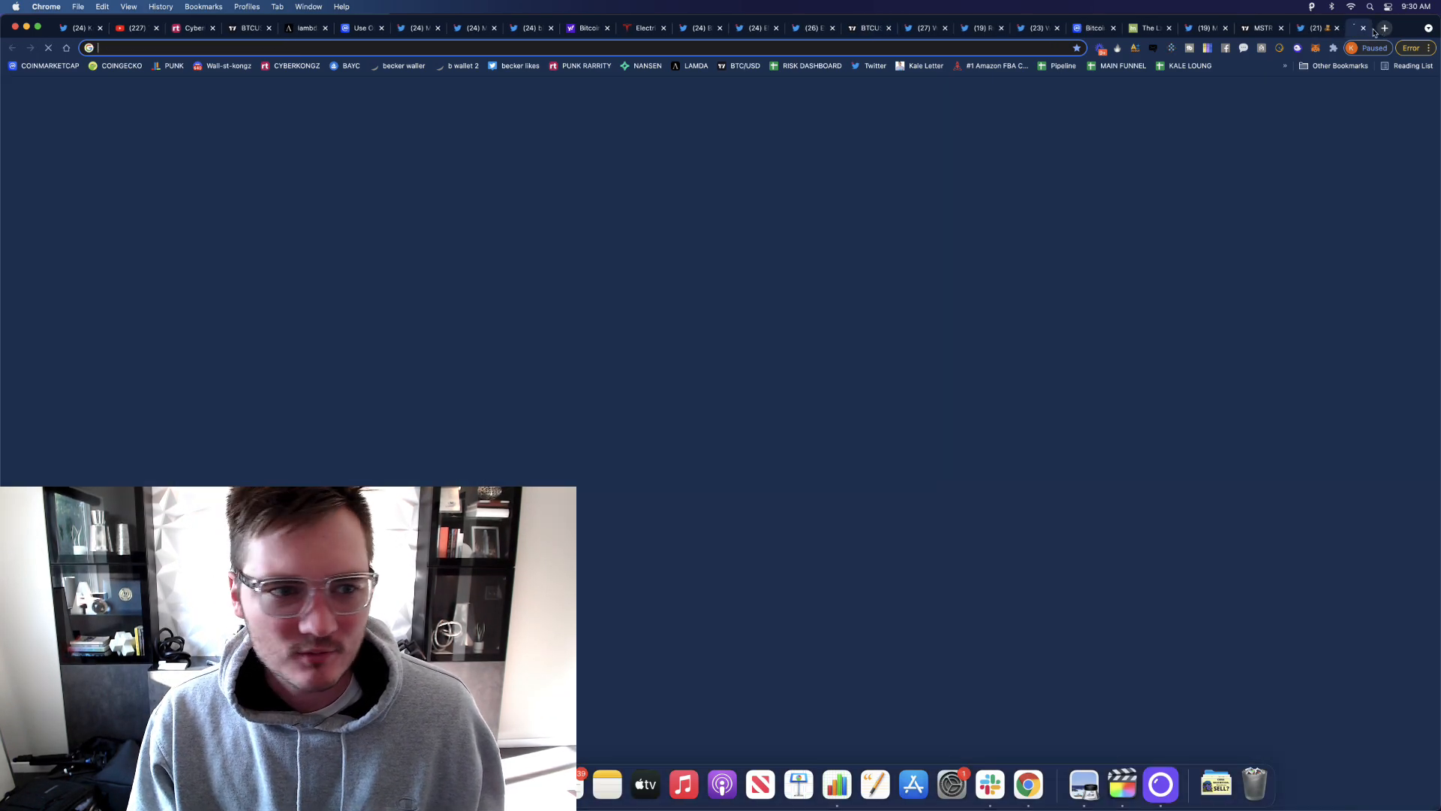
- Search 'derace' on CoinMarketCap and open the DeRace (DERC) coin page
text(derace.com)
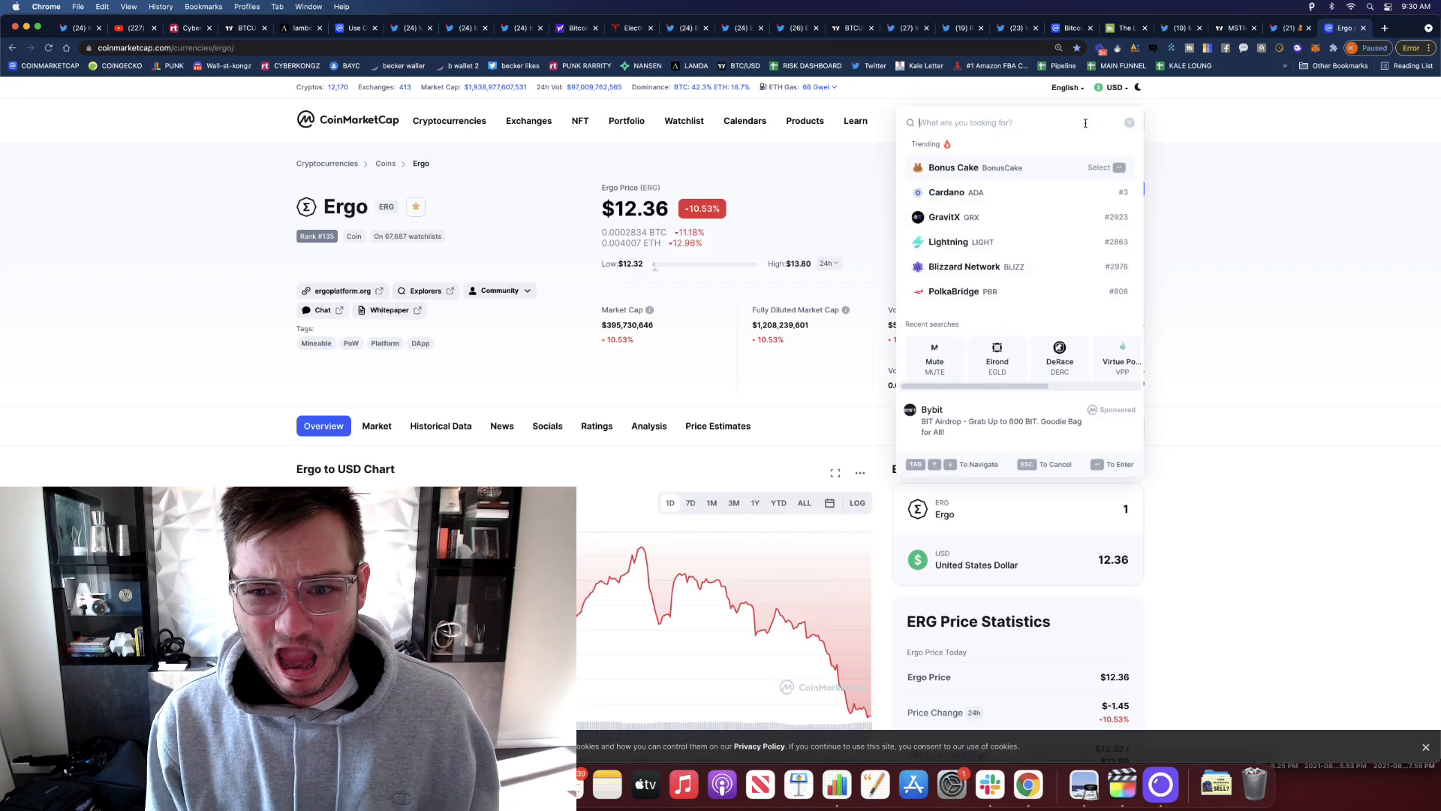
text(derace)
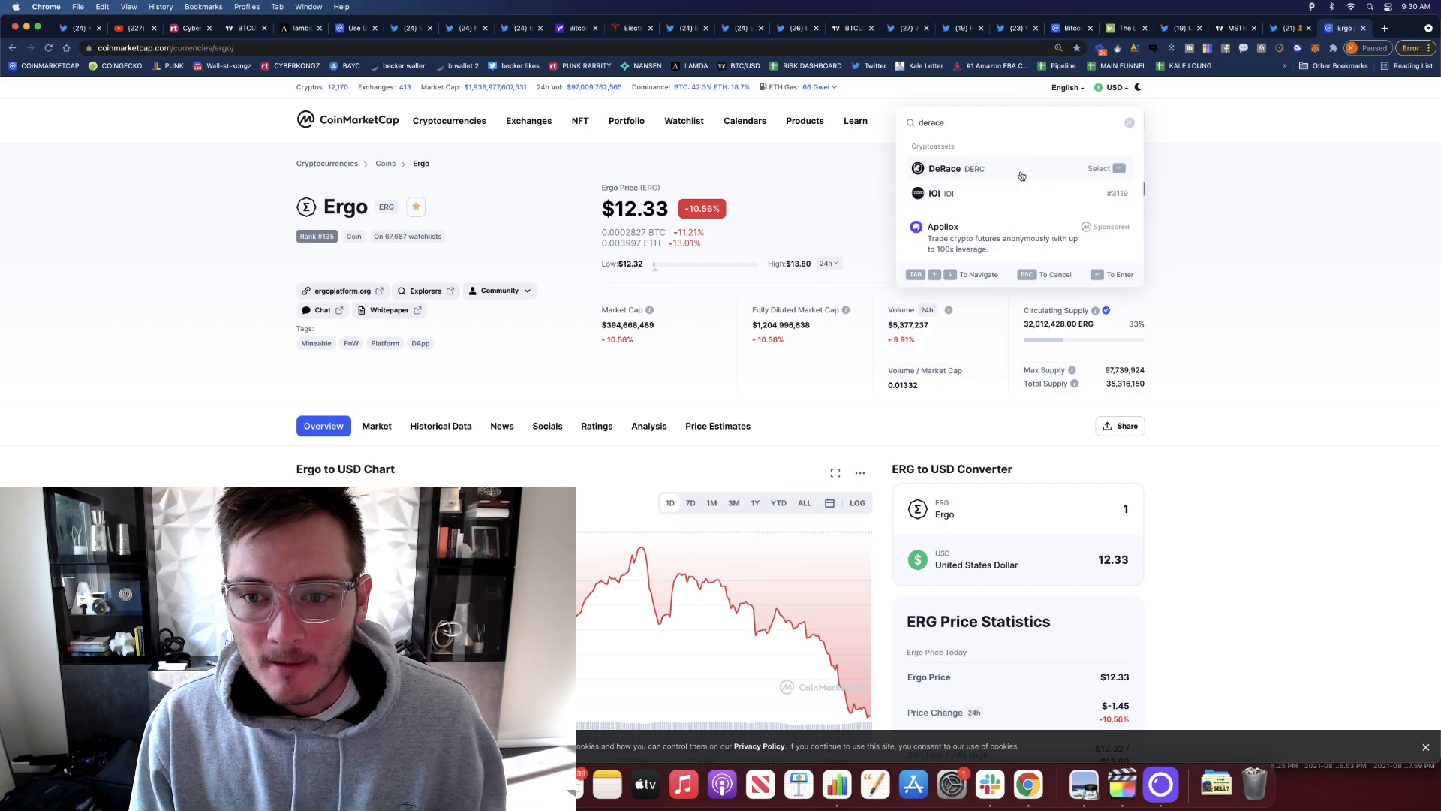
click(944, 168)
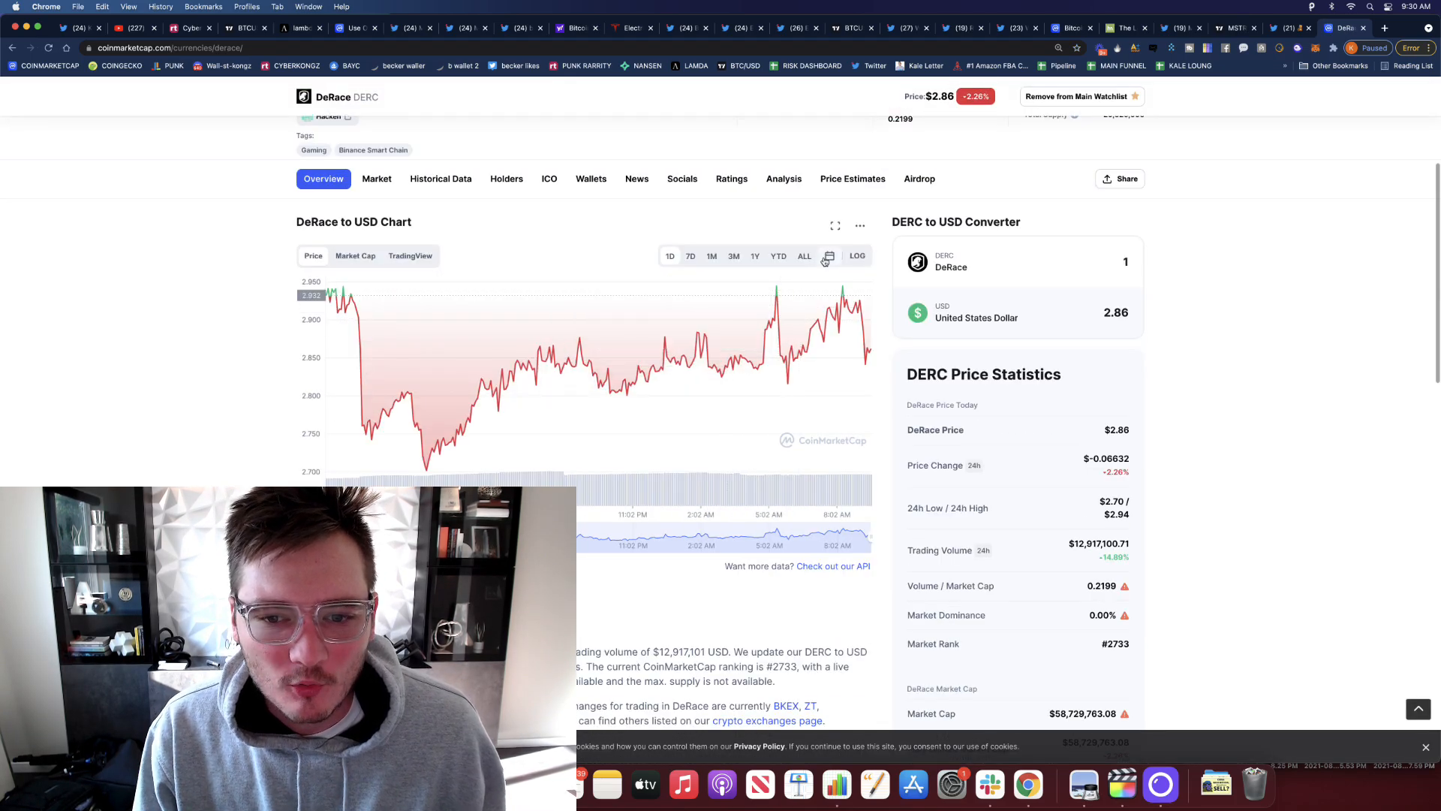
- Show DeRace's all-time price history, then switch to Michael Saylor's Twitter profile
click(803, 255)
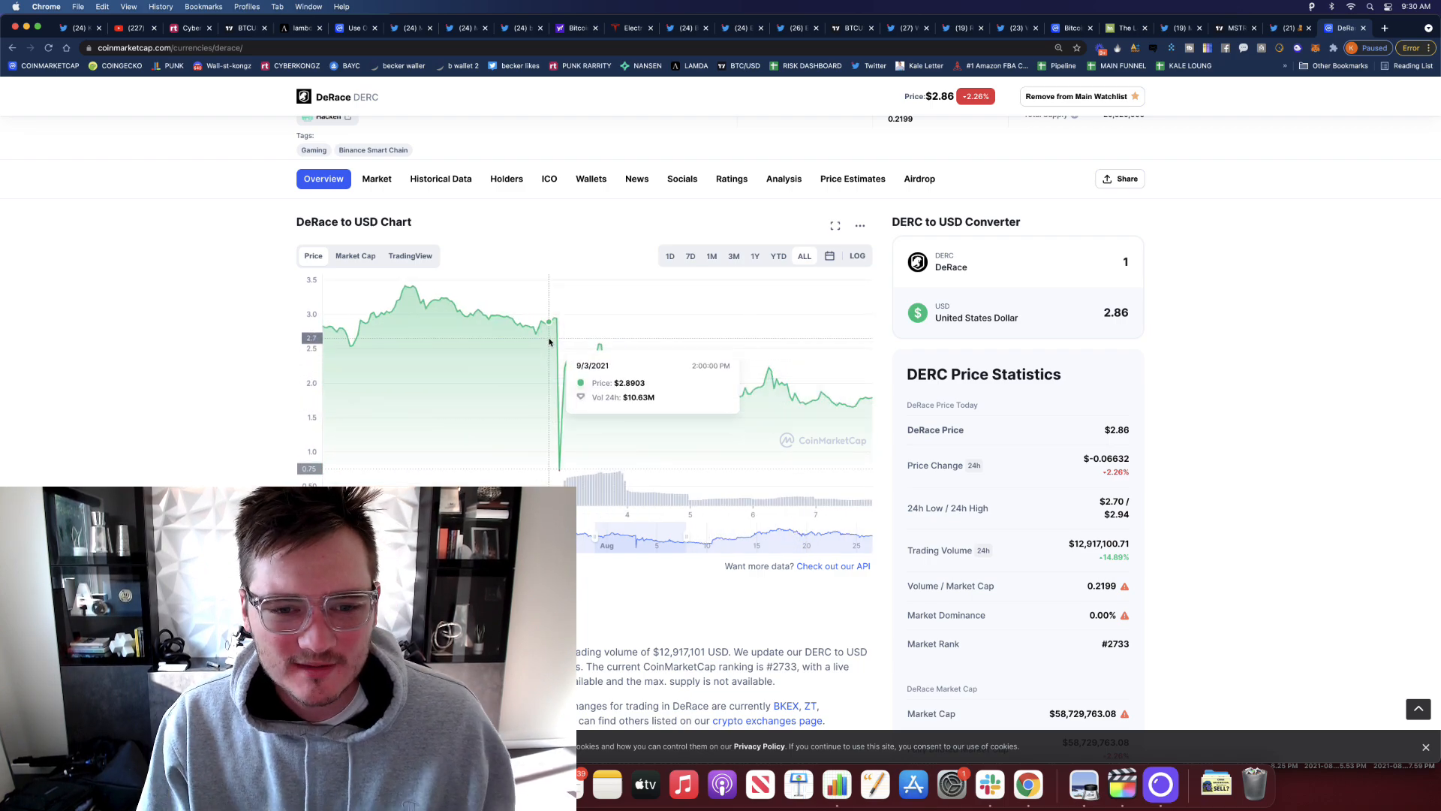
mouse_move(558, 320)
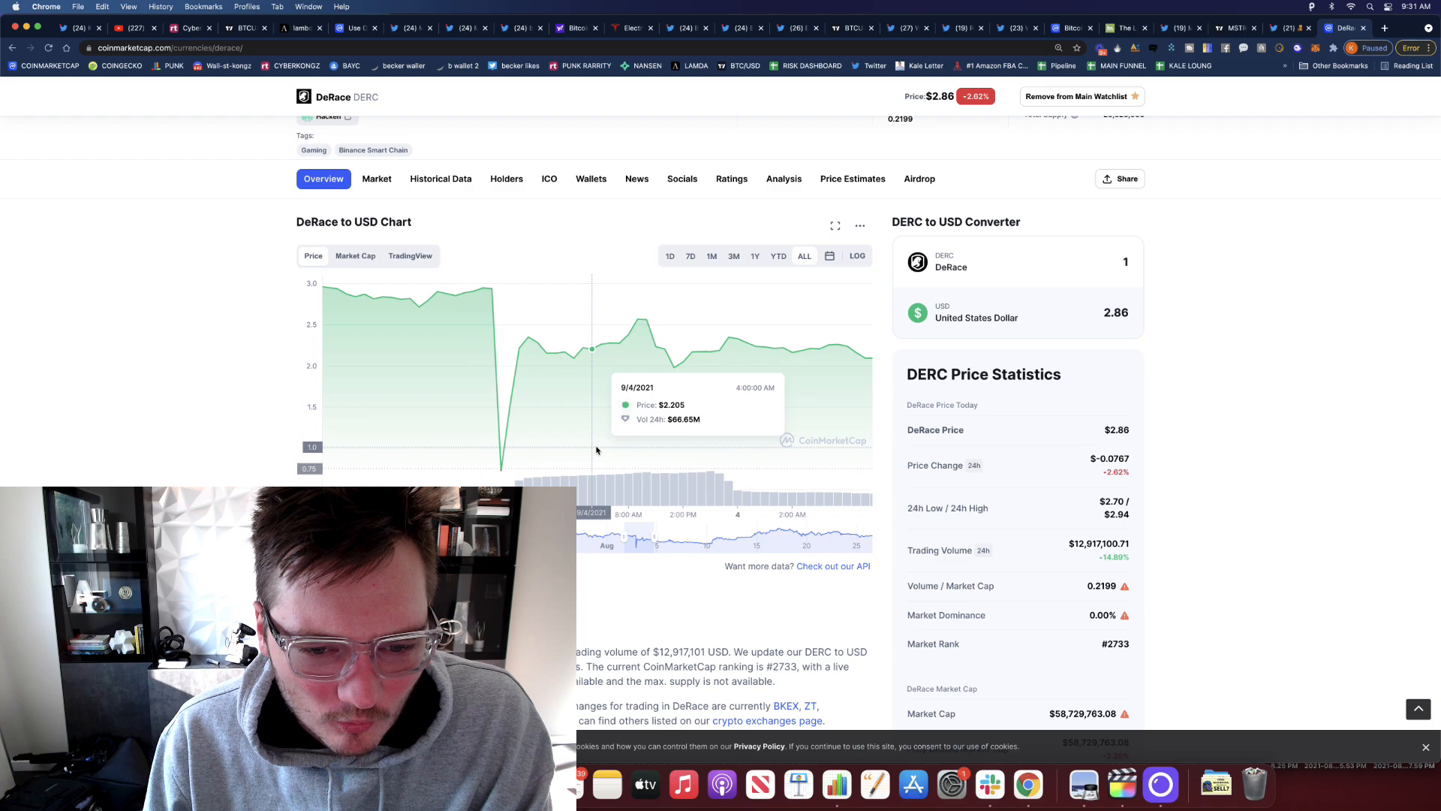
mouse_move(707, 469)
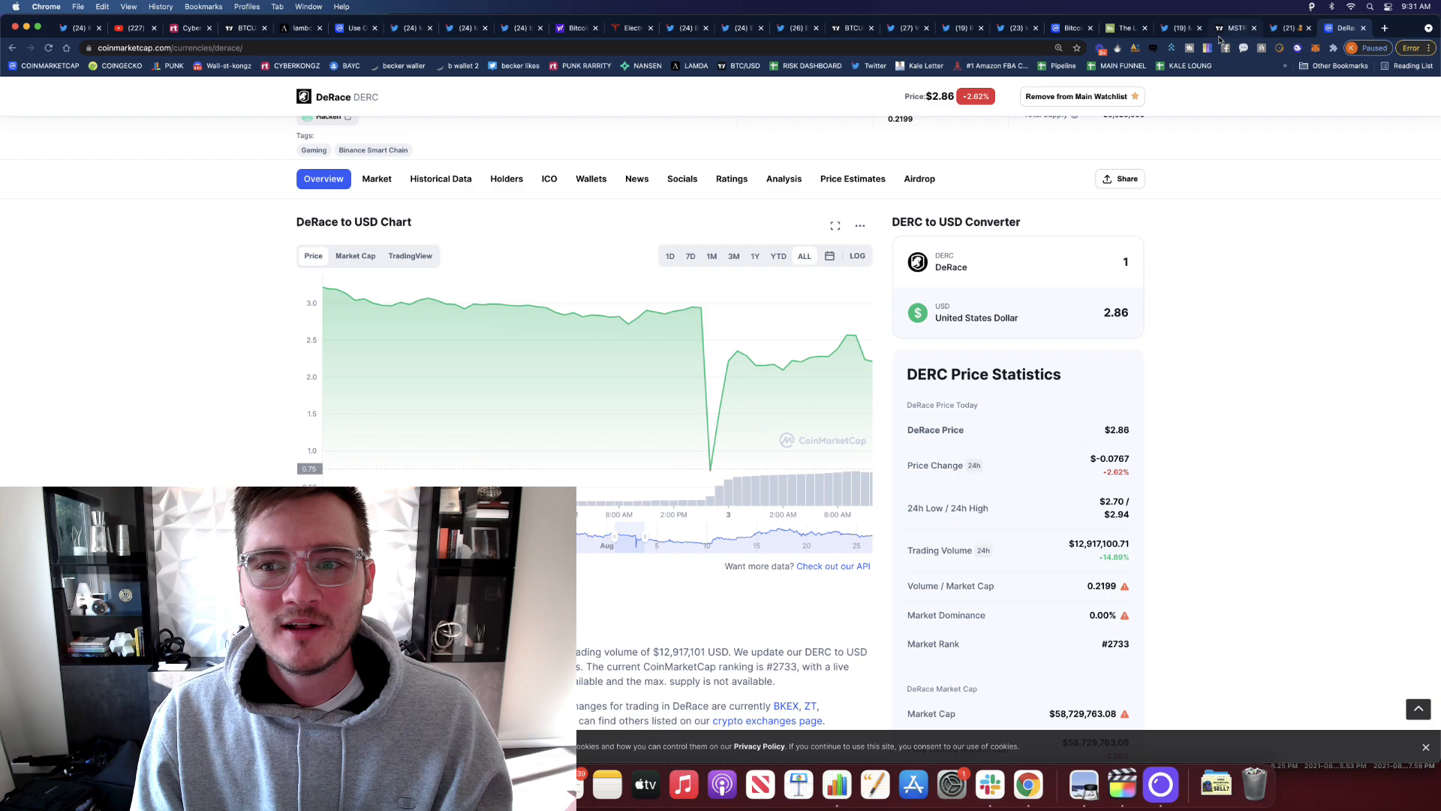
click(1124, 27)
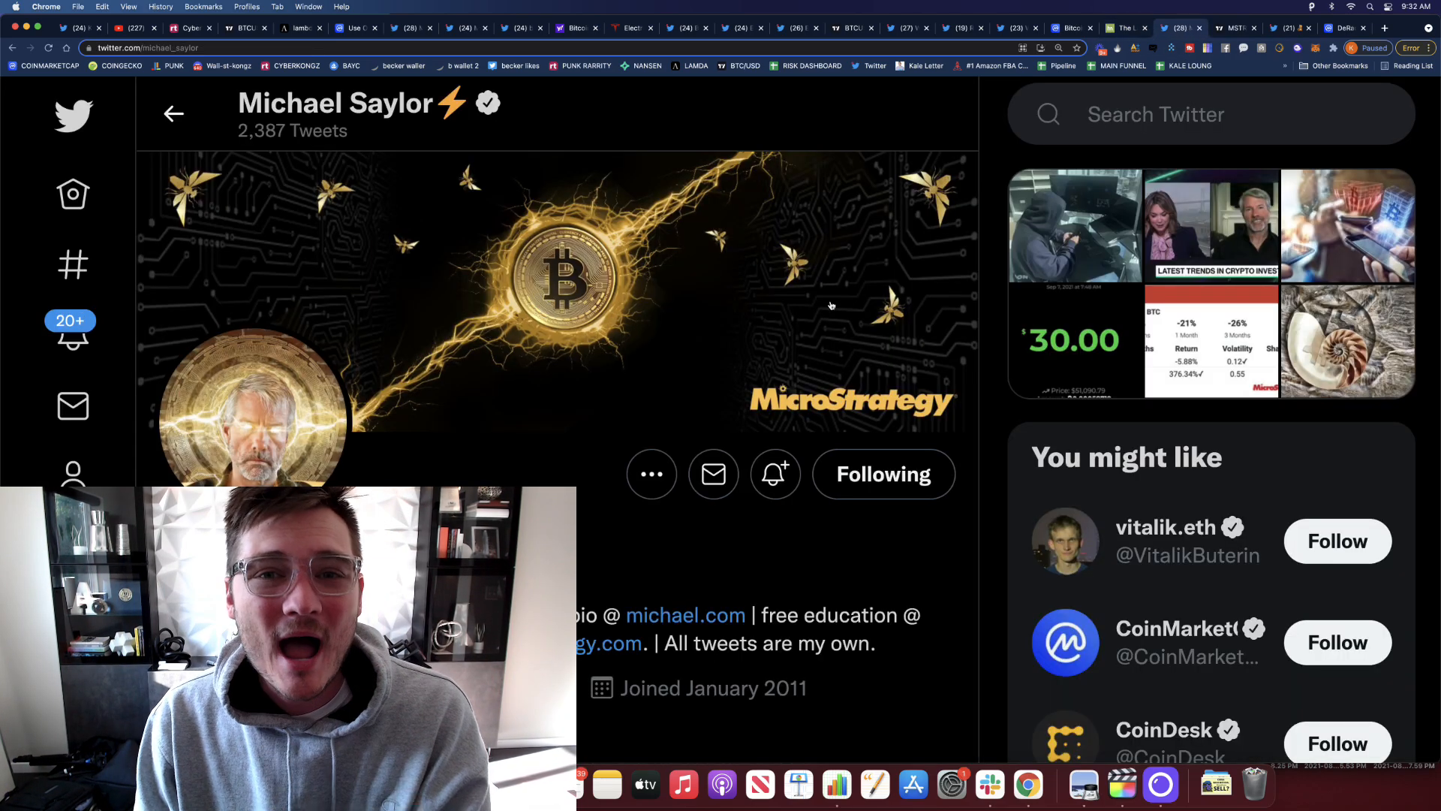
- Scroll through Saylor's Twitter profile, then switch to TradingView's MSTR stock page near $601.98
scroll(down, 3)
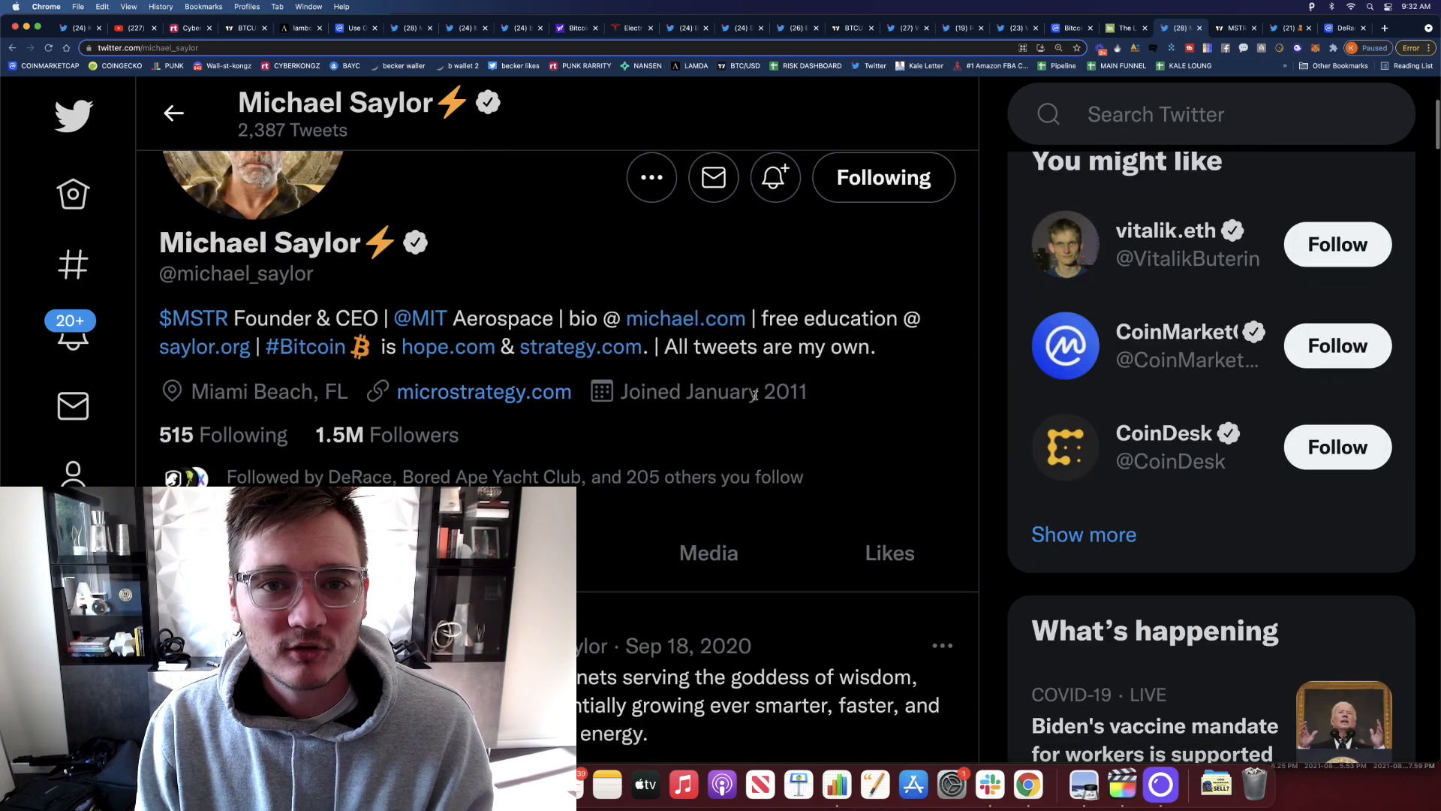
scroll(down, 3)
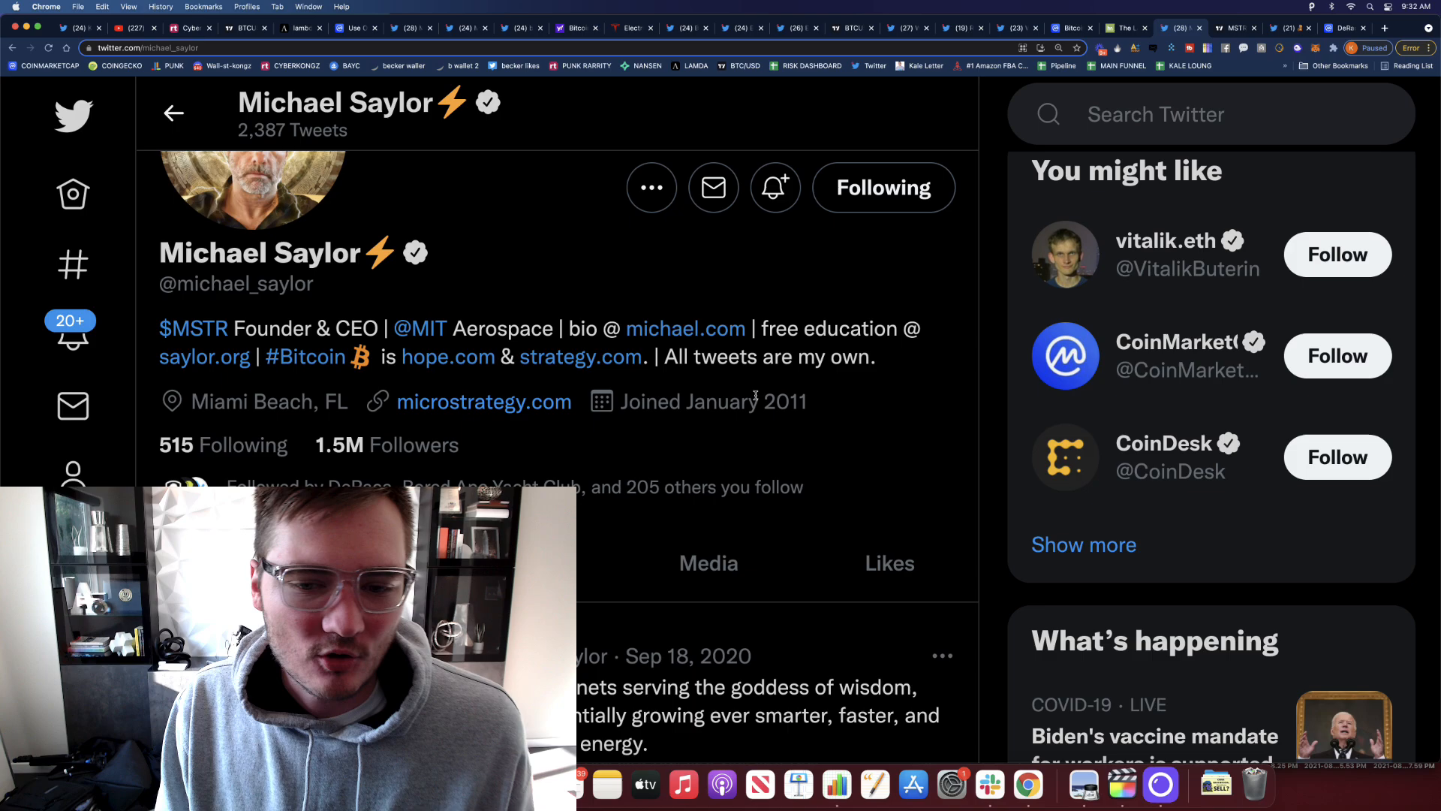
scroll(down, 3)
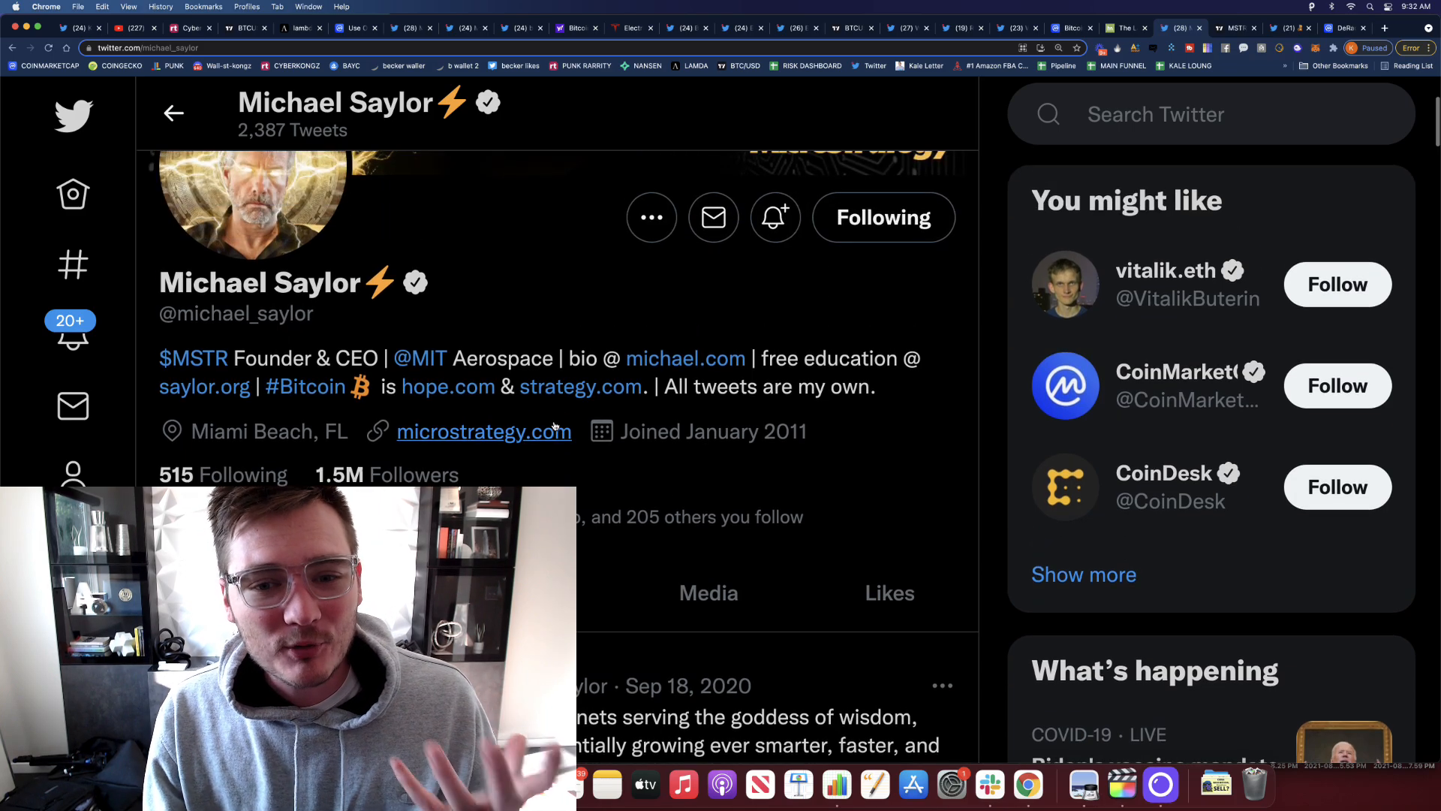
scroll(down, 3)
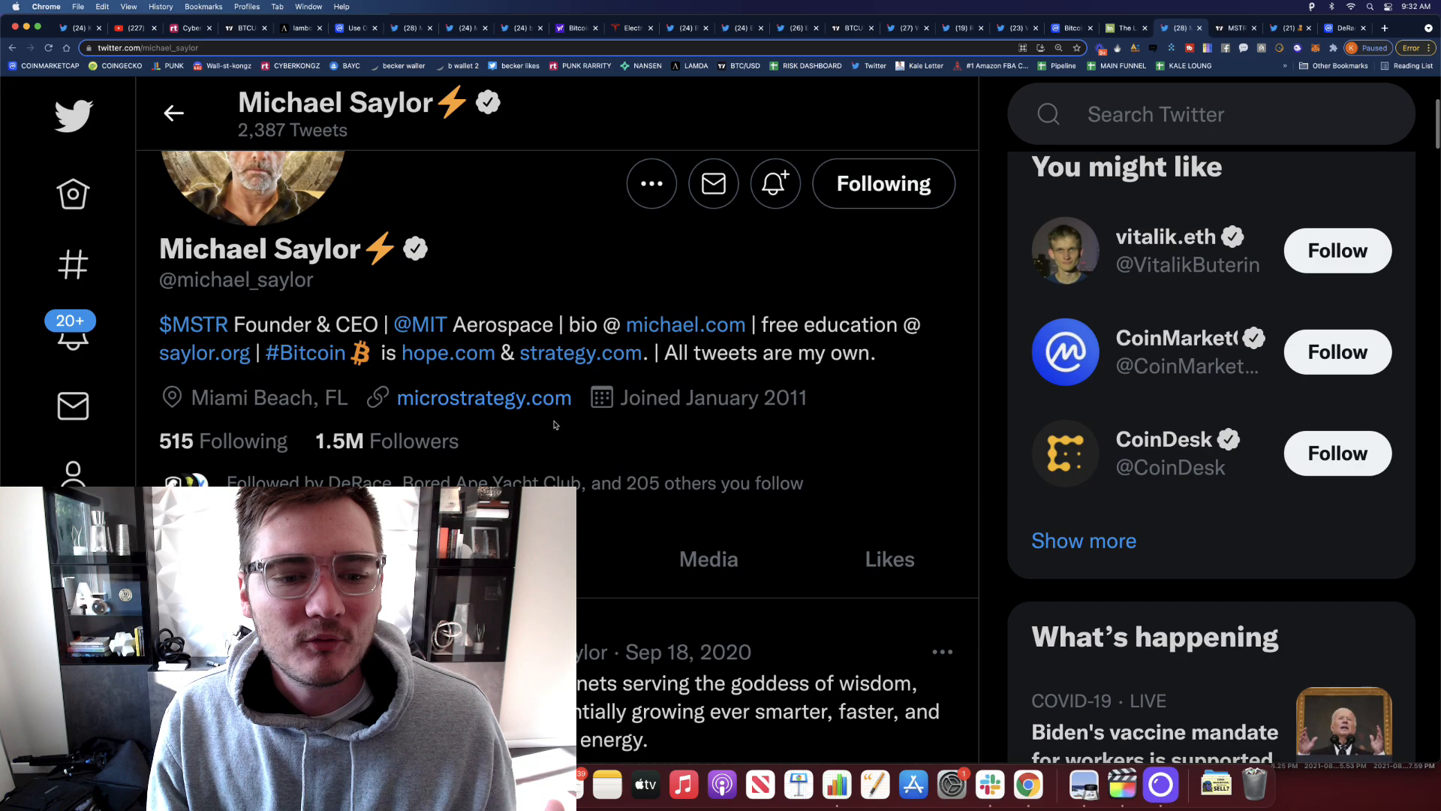
scroll(down, 3)
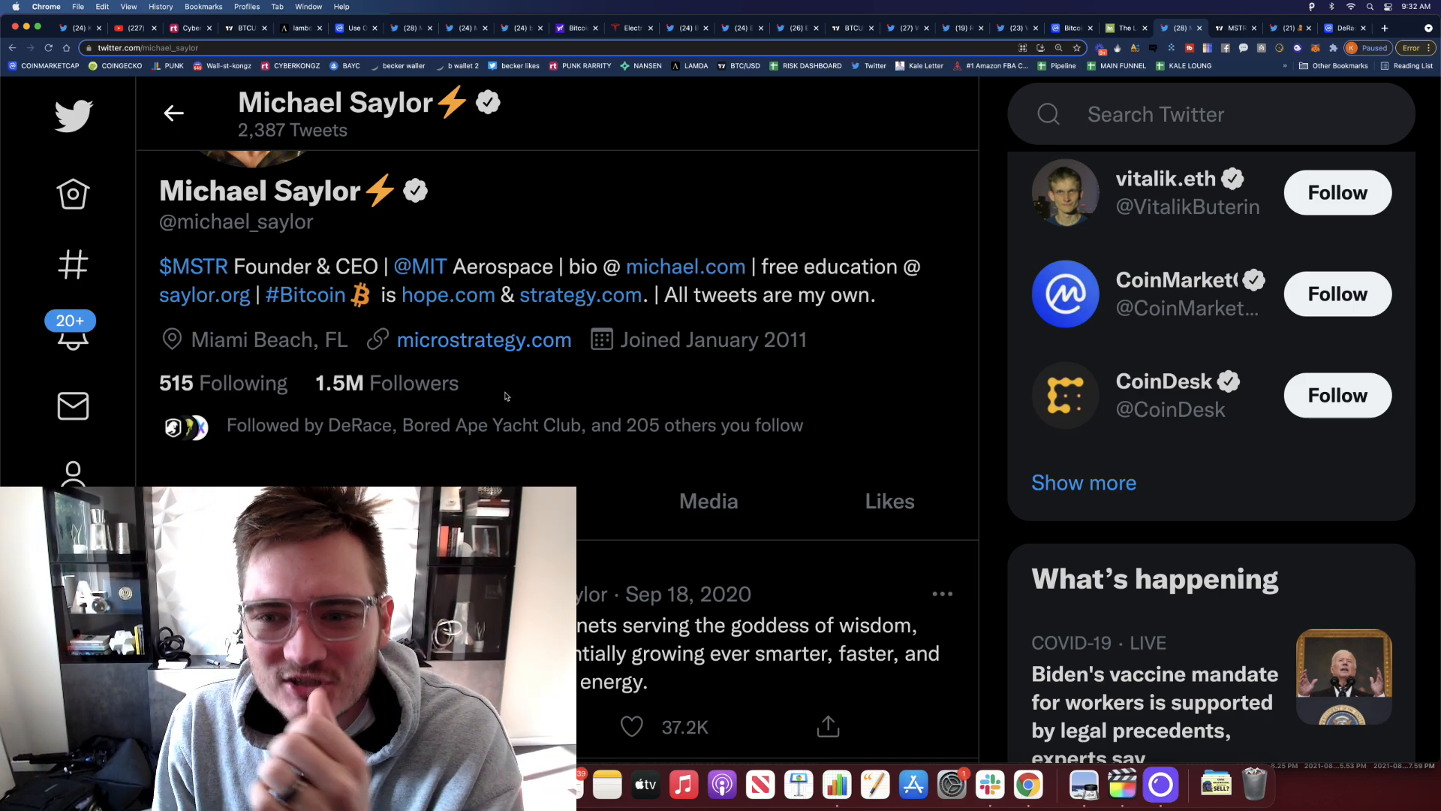
scroll(down, 3)
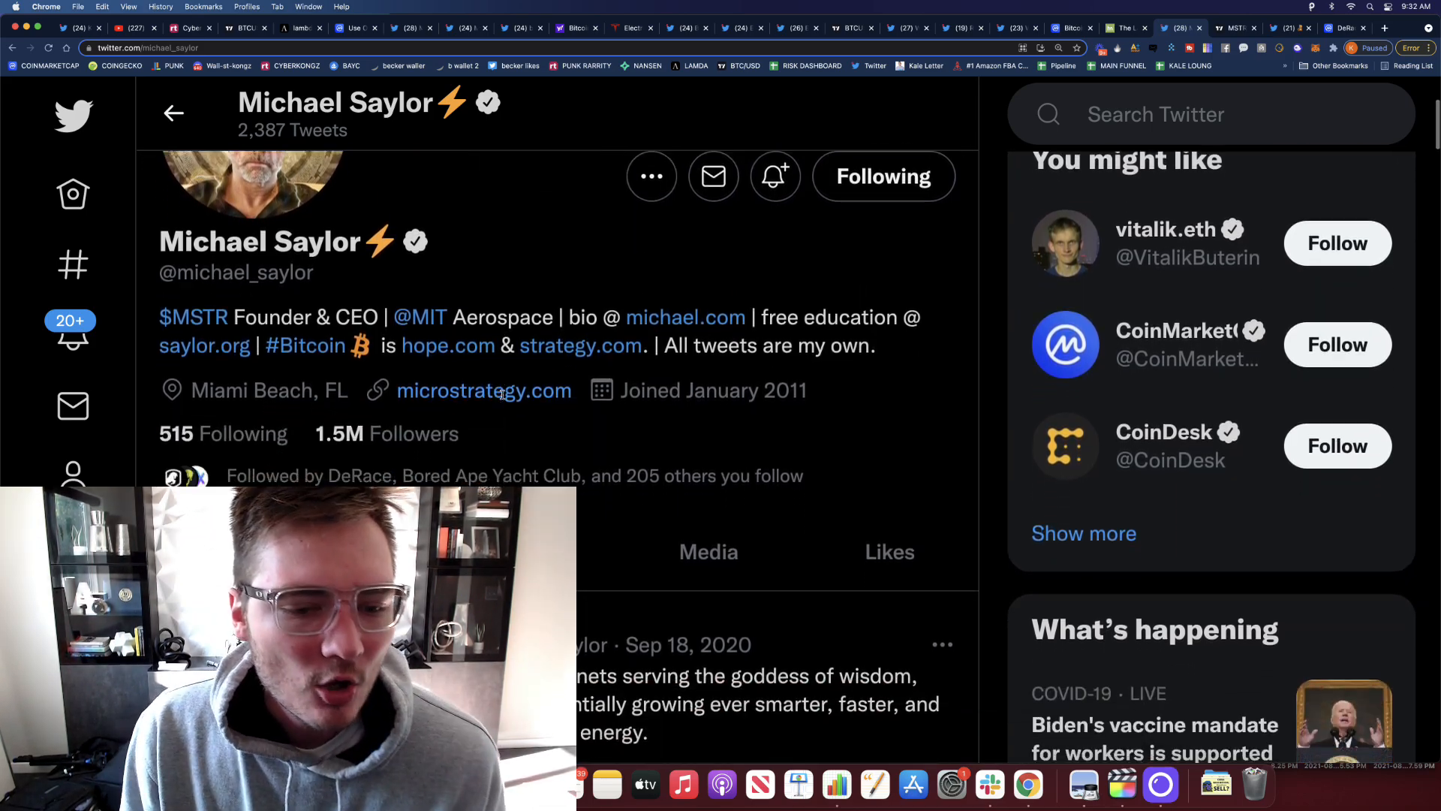
scroll(down, 3)
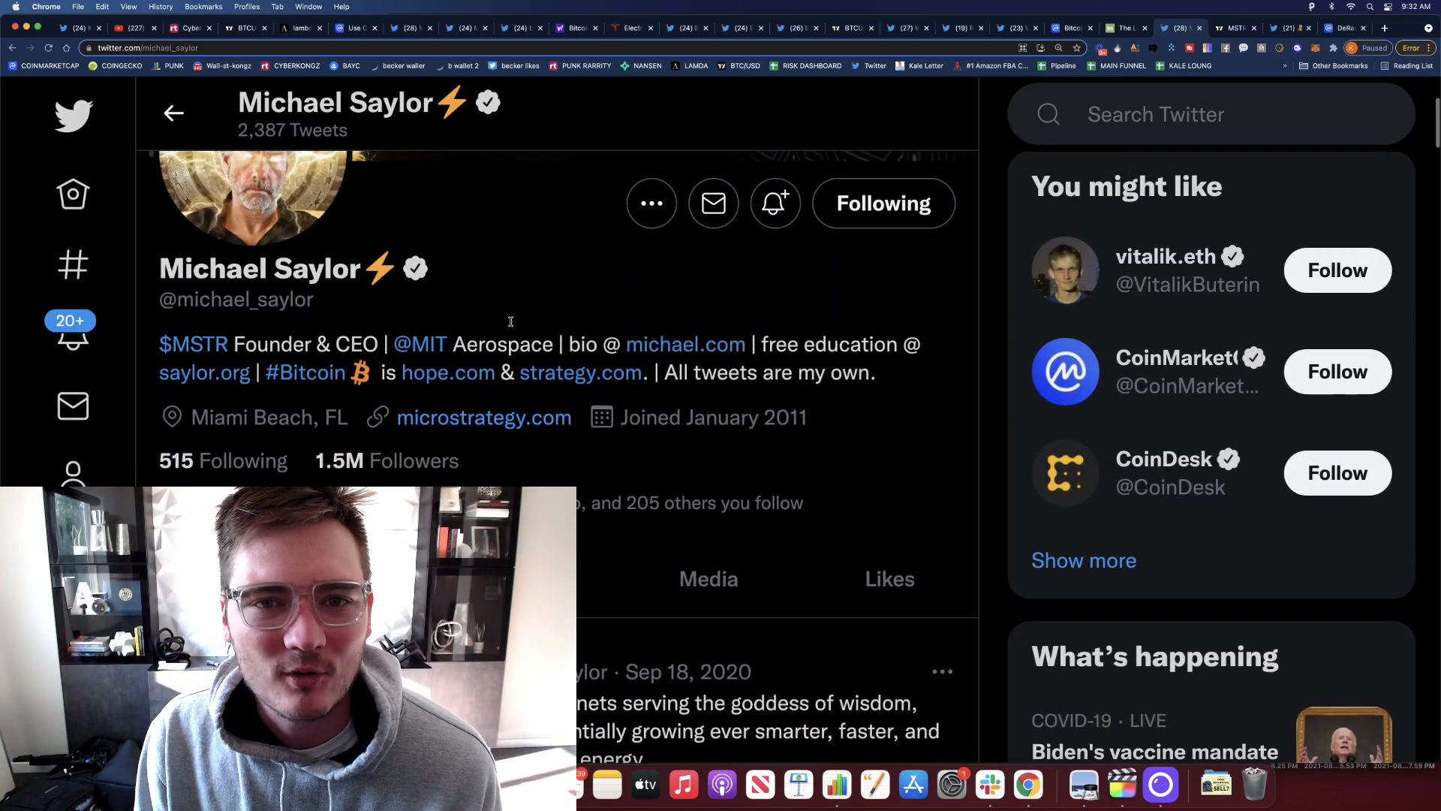
scroll(down, 3)
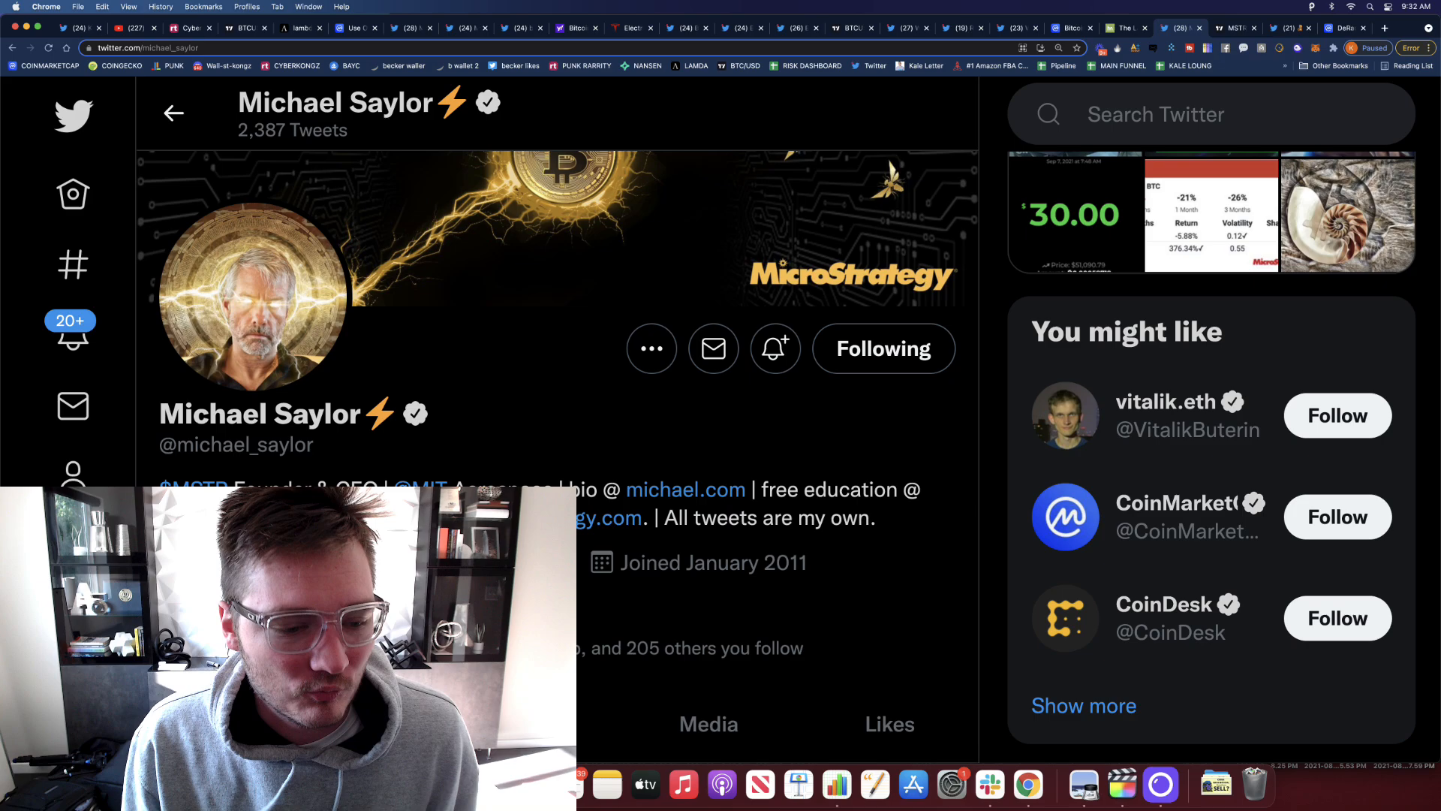
scroll(down, 3)
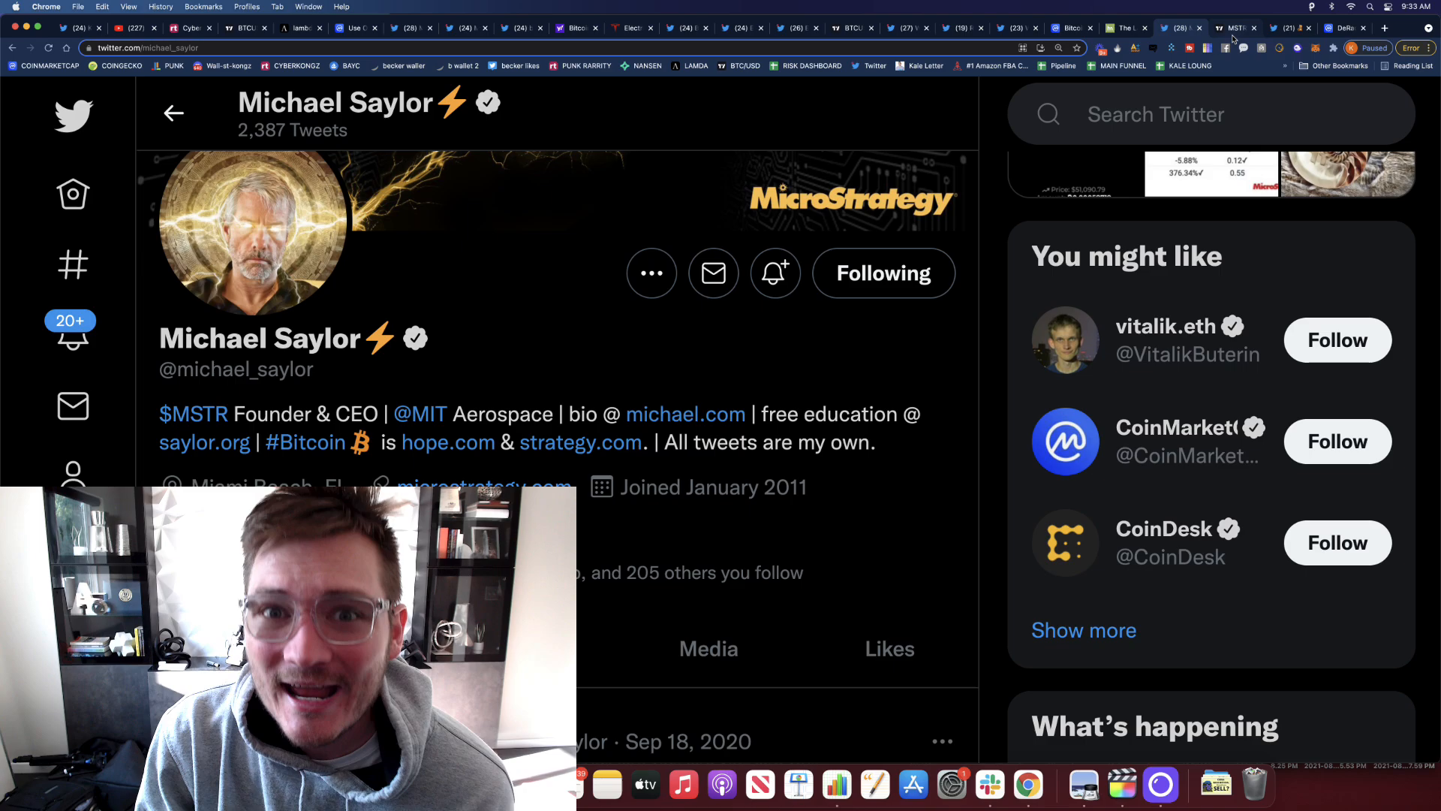
click(1236, 27)
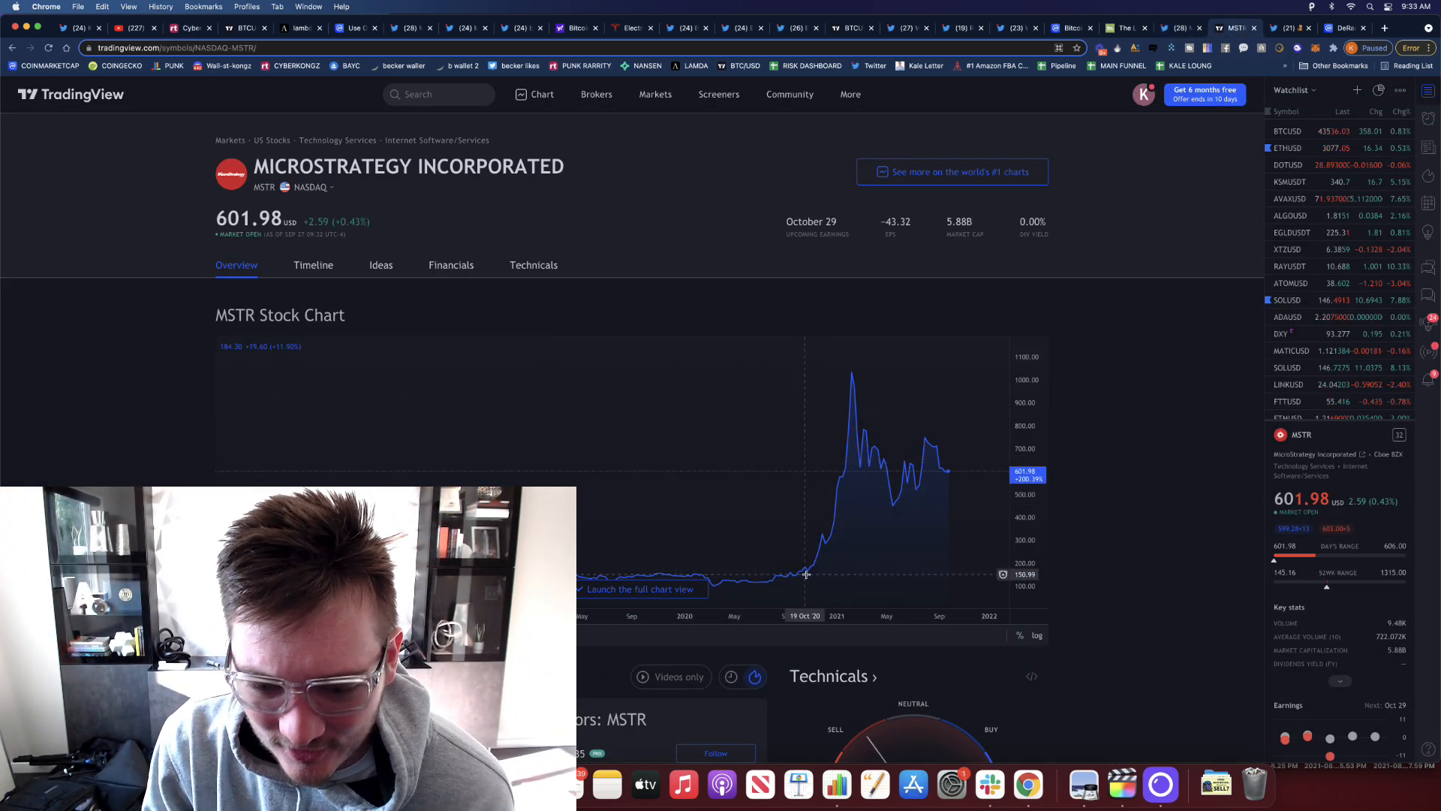
mouse_move(792, 576)
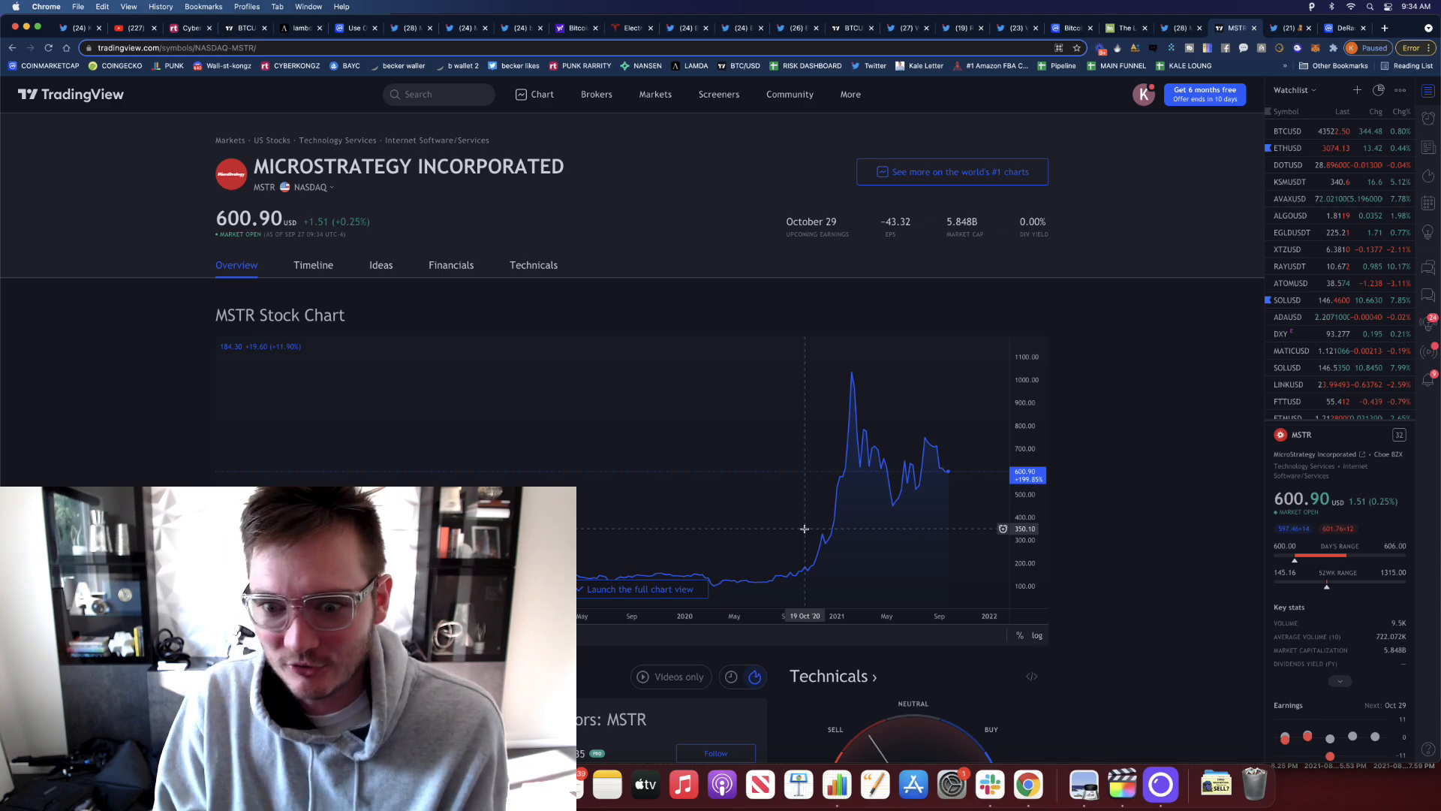
mouse_move(779, 582)
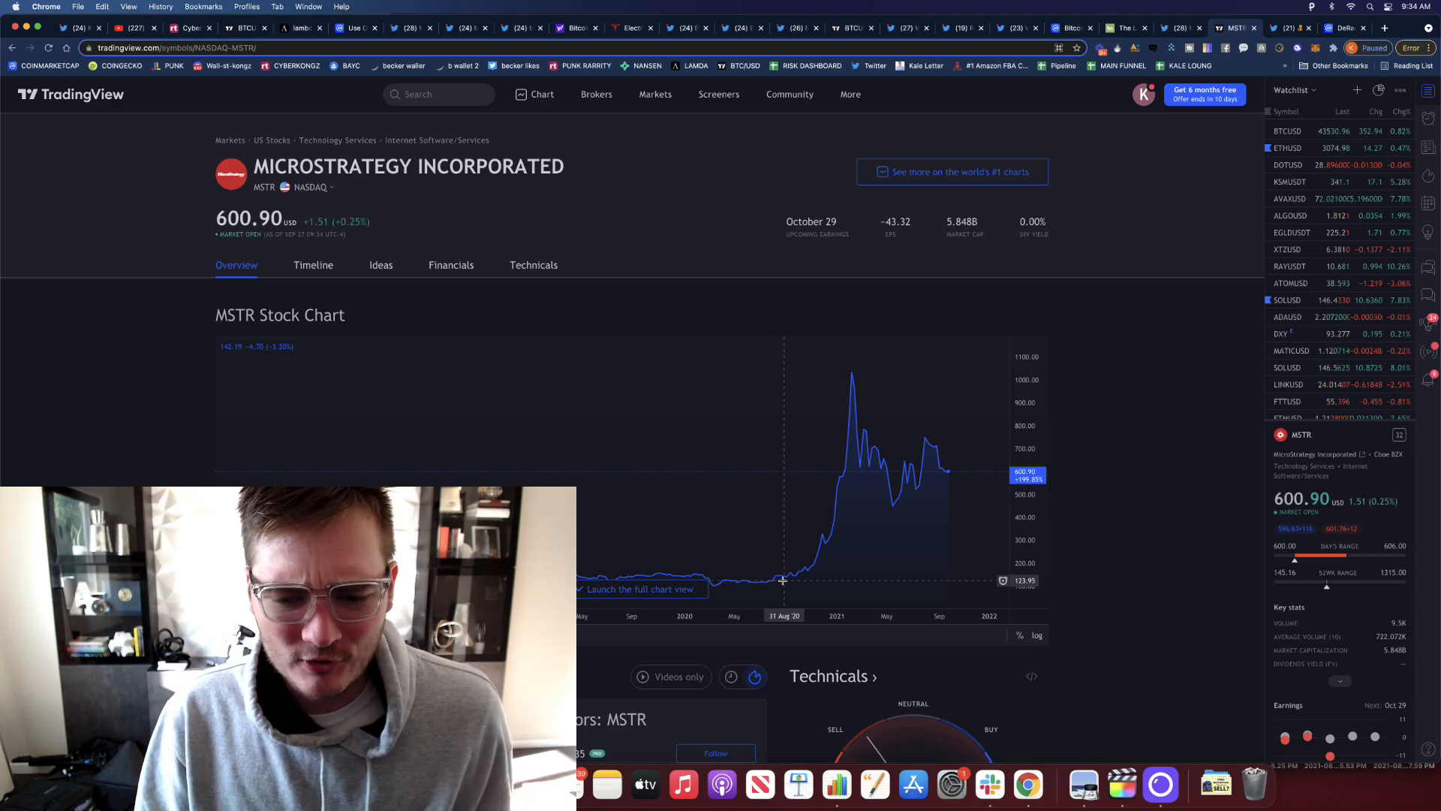
mouse_move(807, 572)
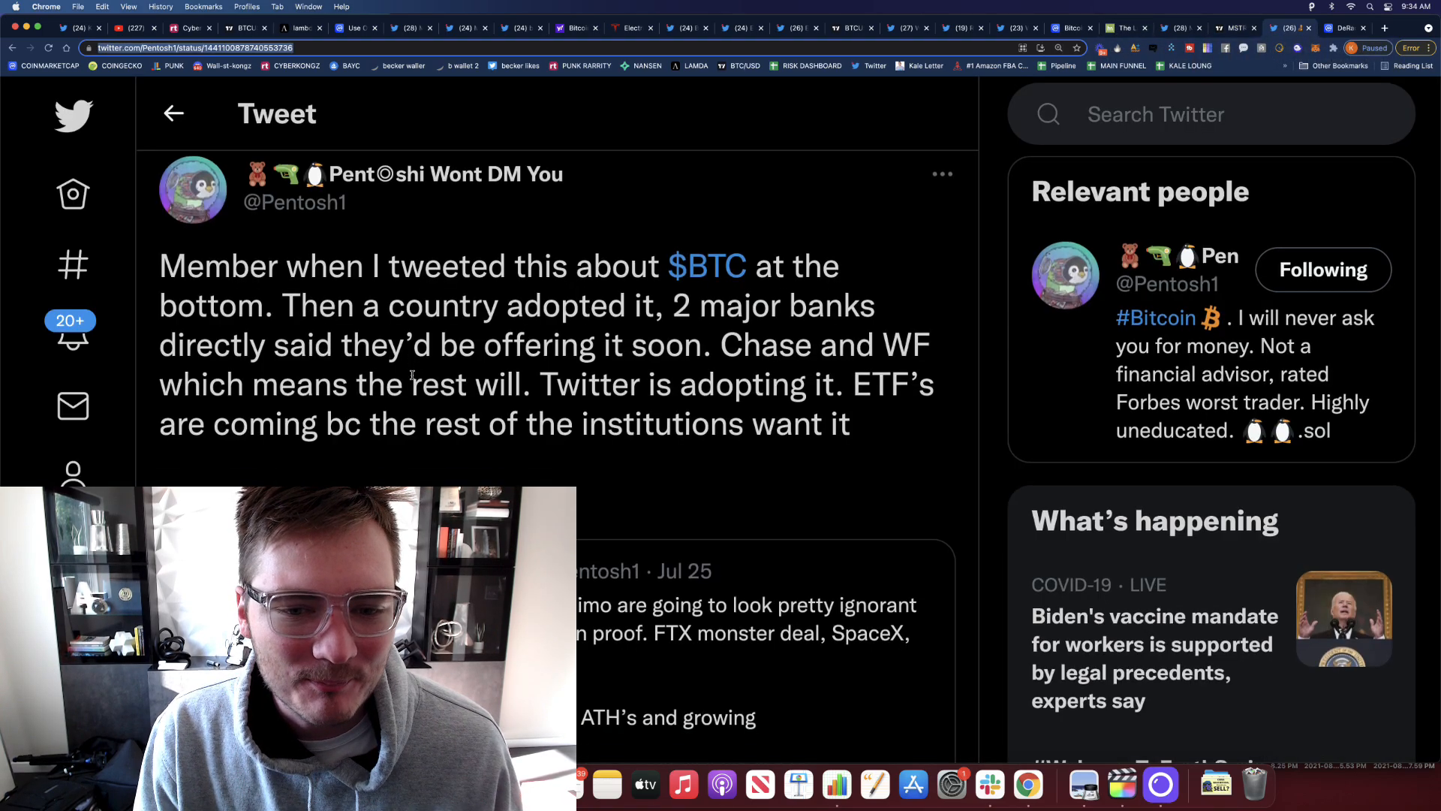
scroll(down, 3)
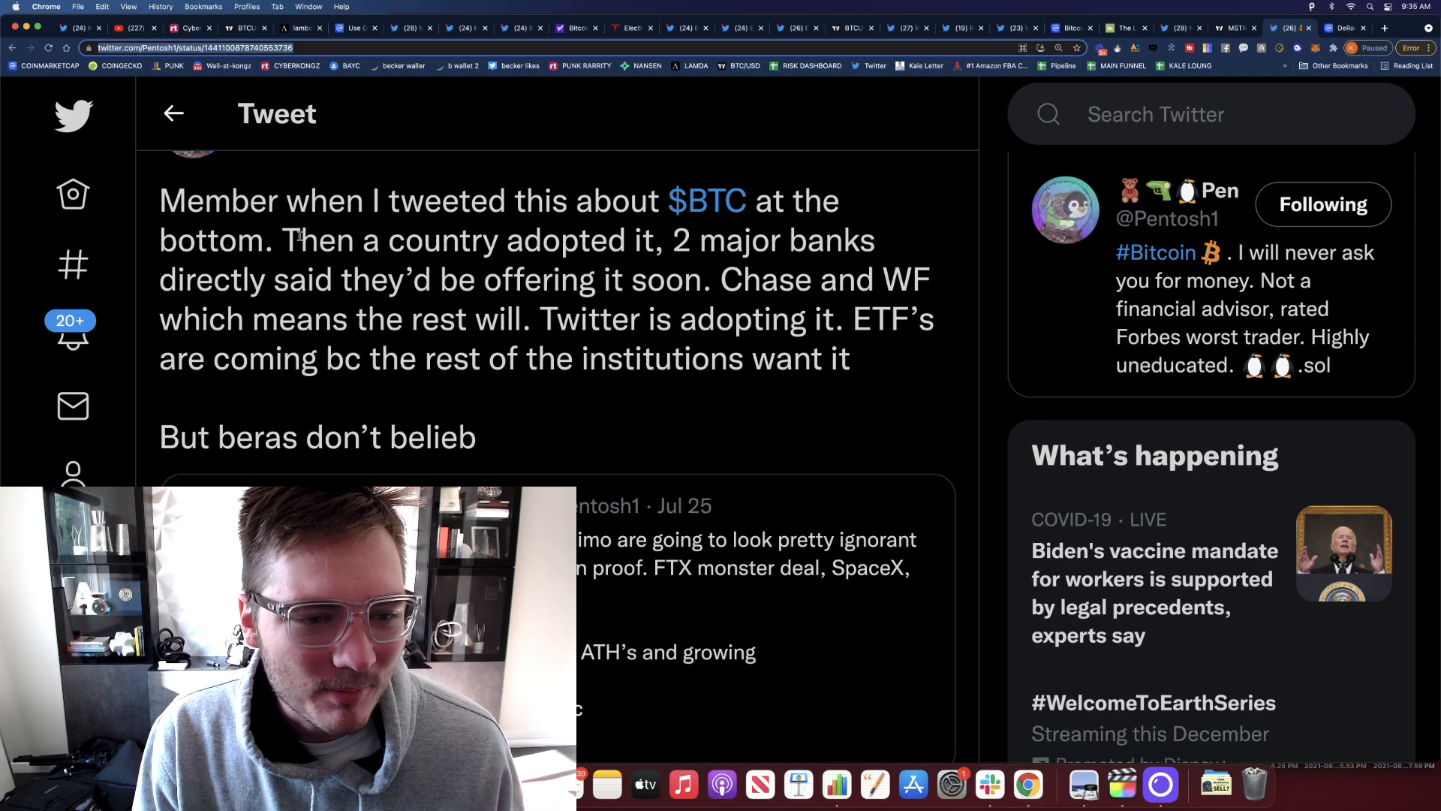
drag(284, 240, 849, 358)
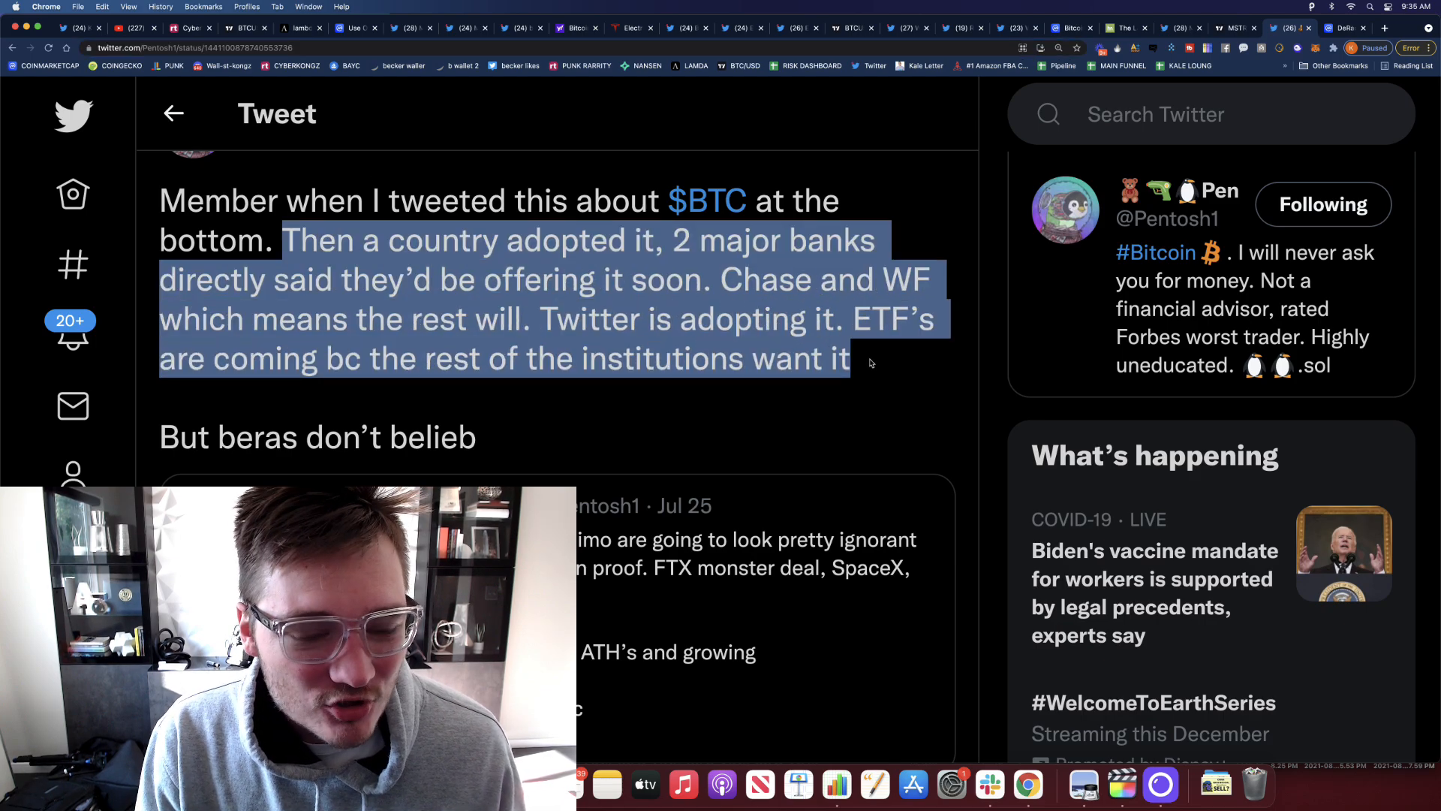
click(571, 319)
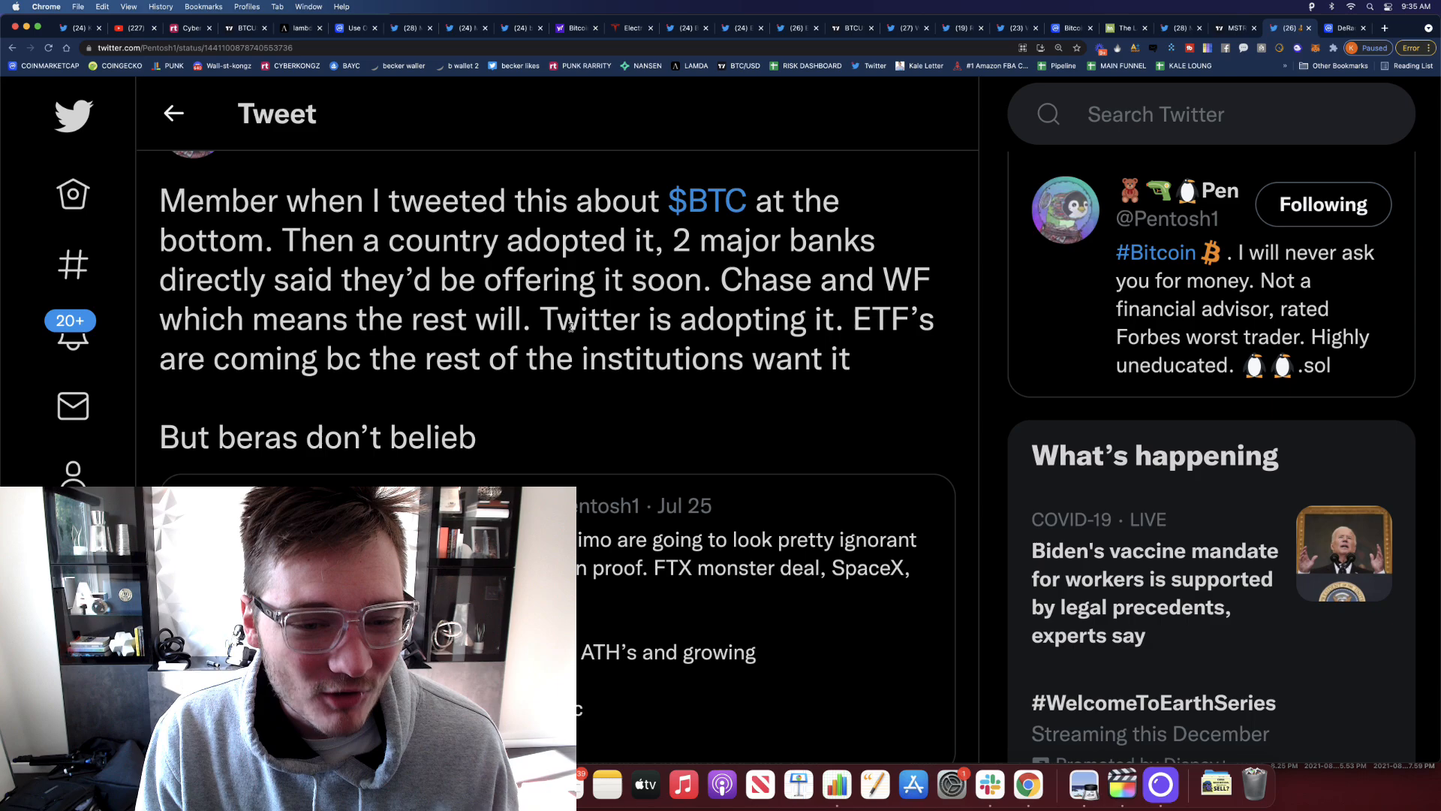
drag(855, 319, 849, 358)
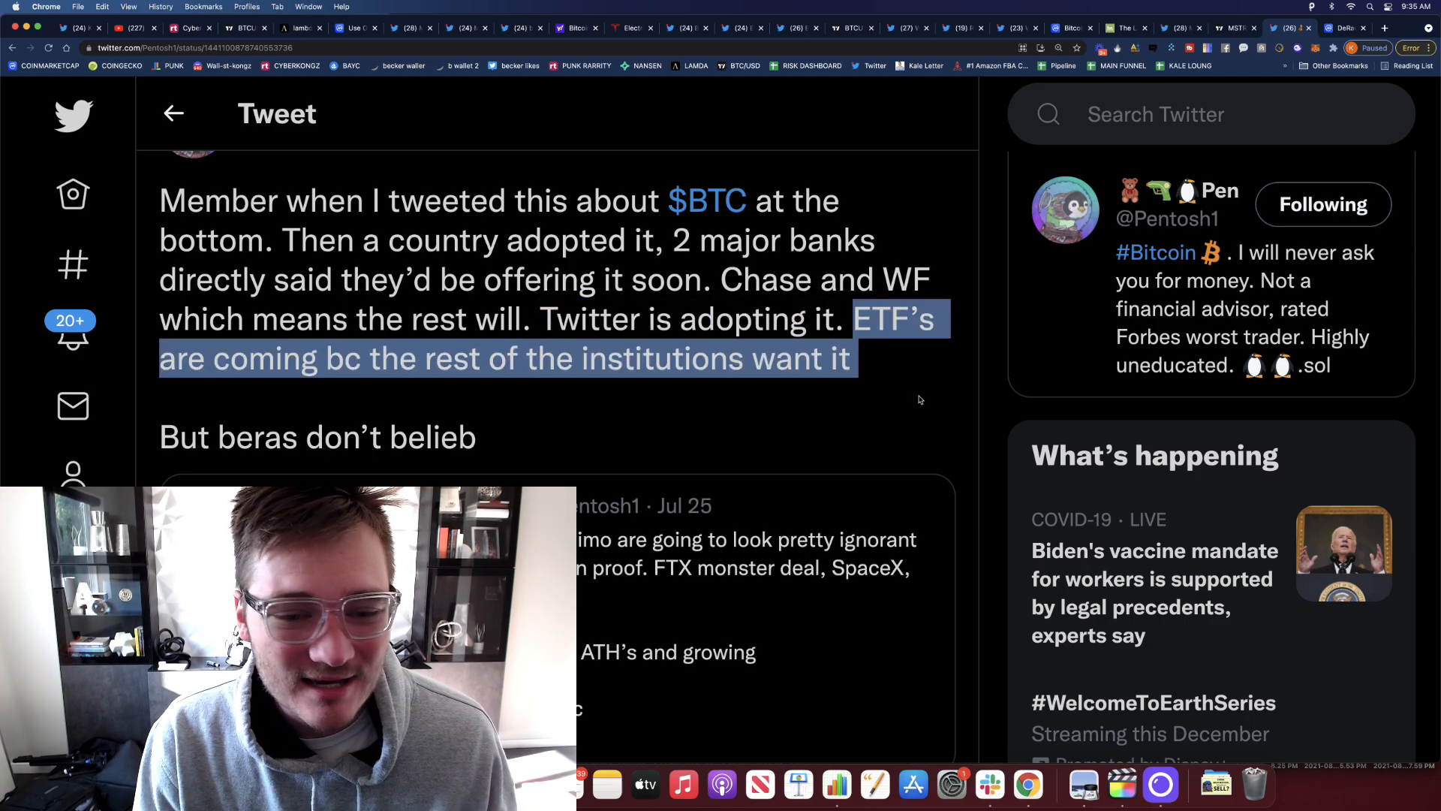